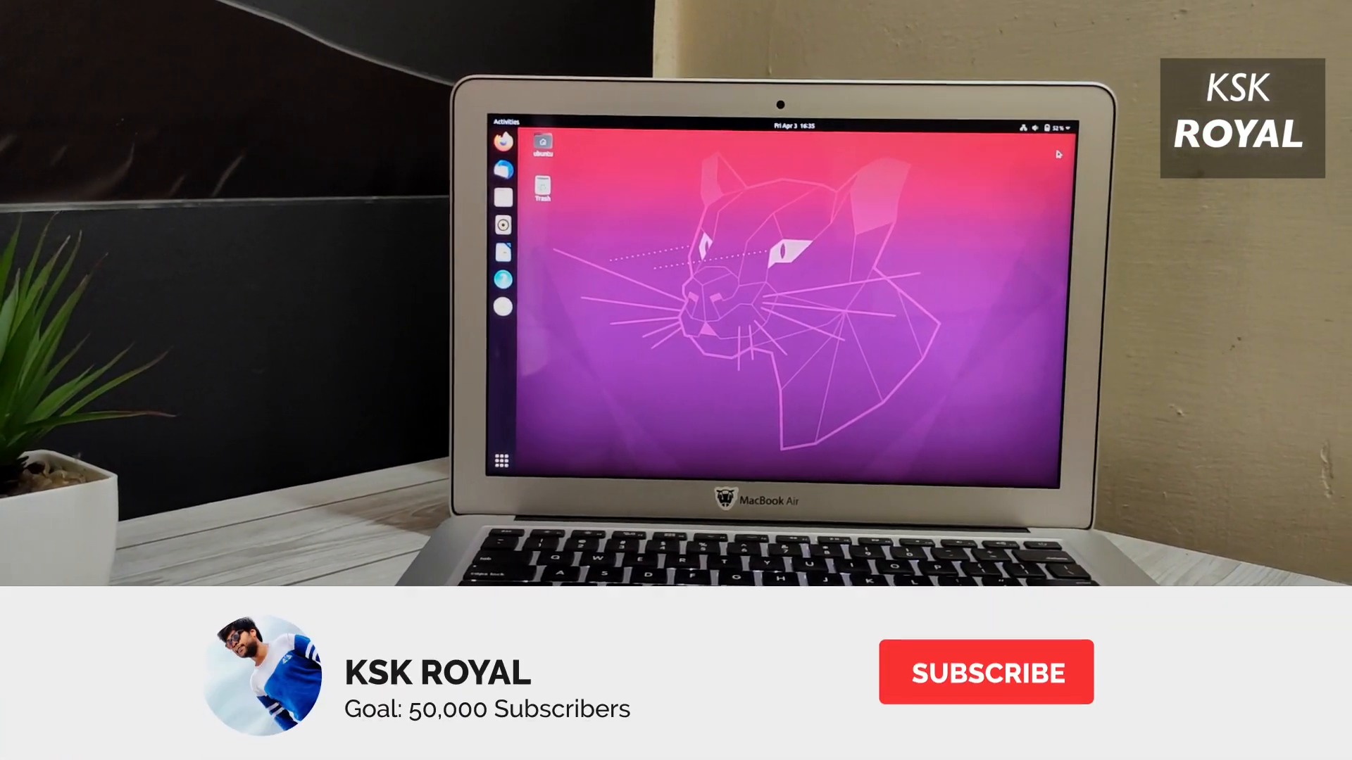
- Run neofetch in a terminal to show the system summary, then bring up the application grid
{"action": "left_click", "coordinate": [985, 673]}
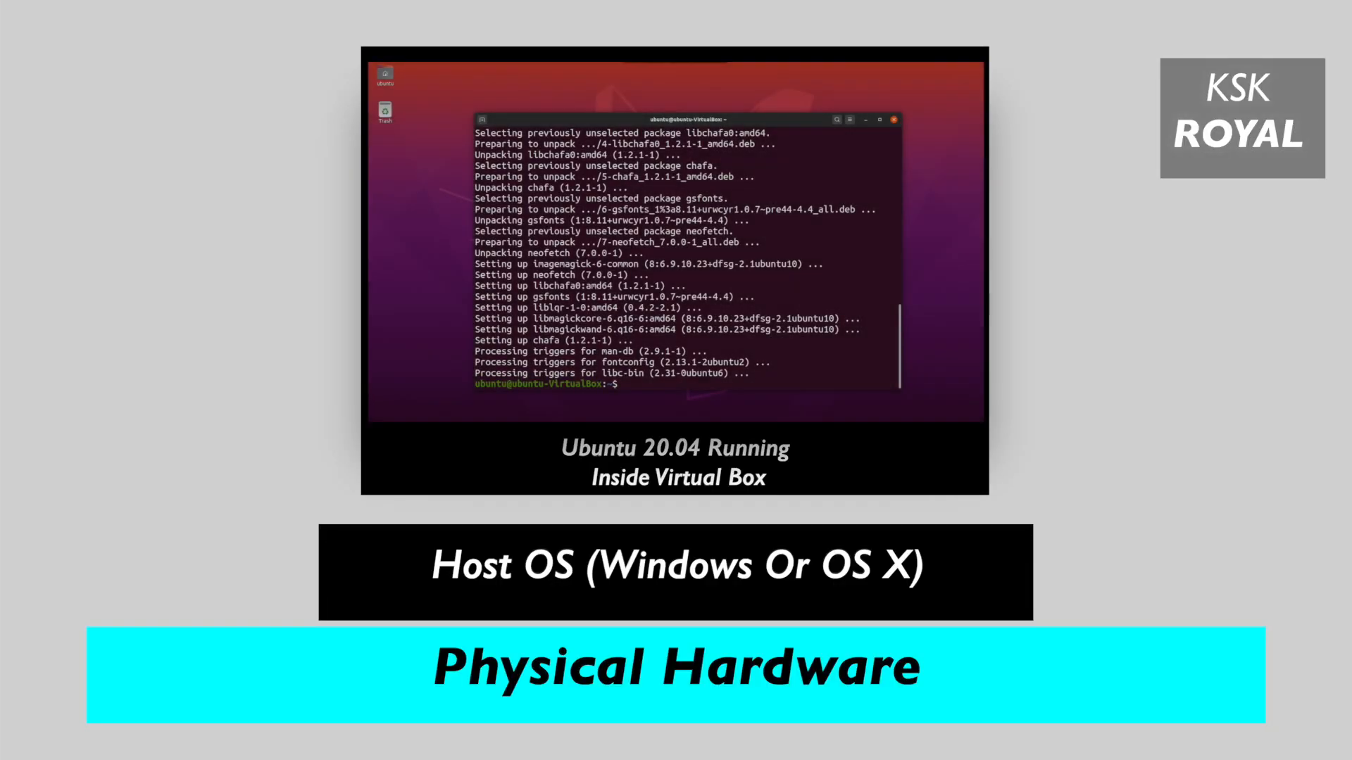
{"action": "type", "text": "neofetch"}
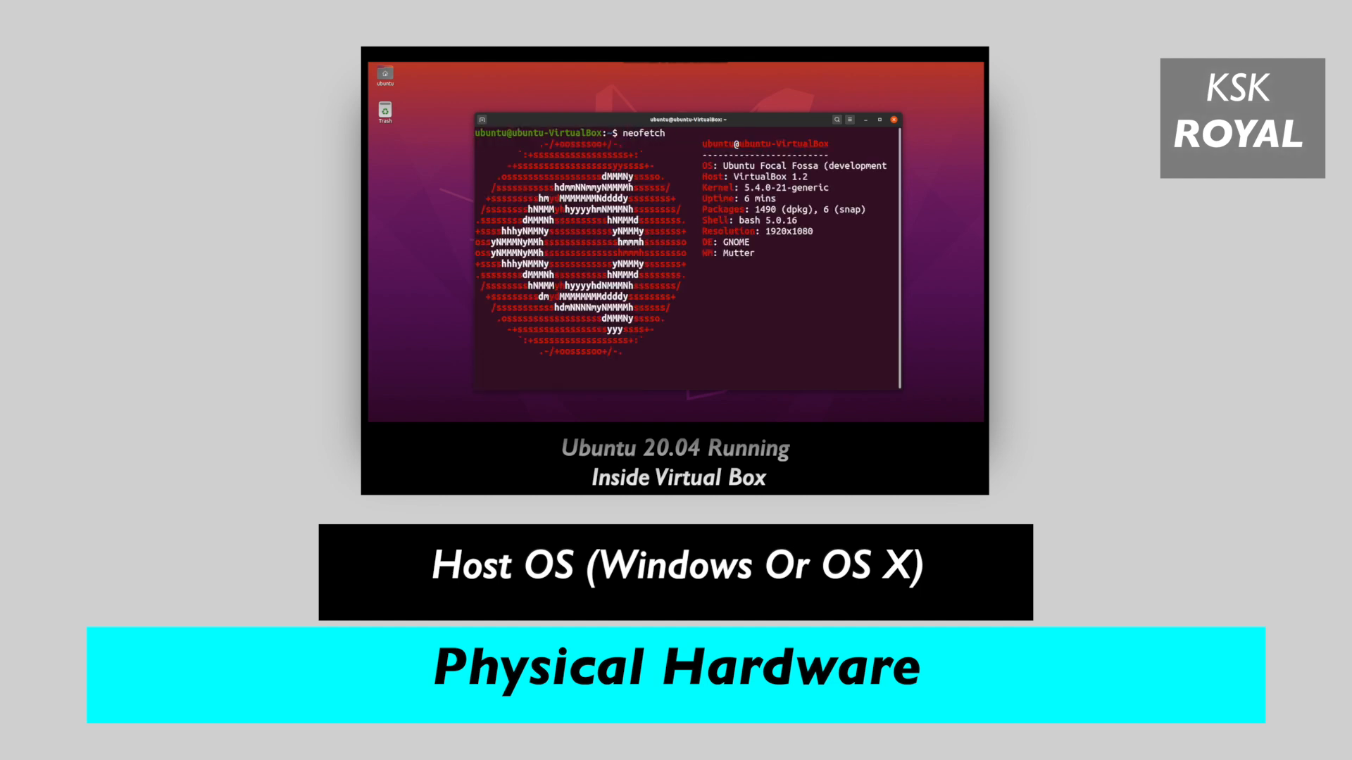
{"action": "key", "text": "Return"}
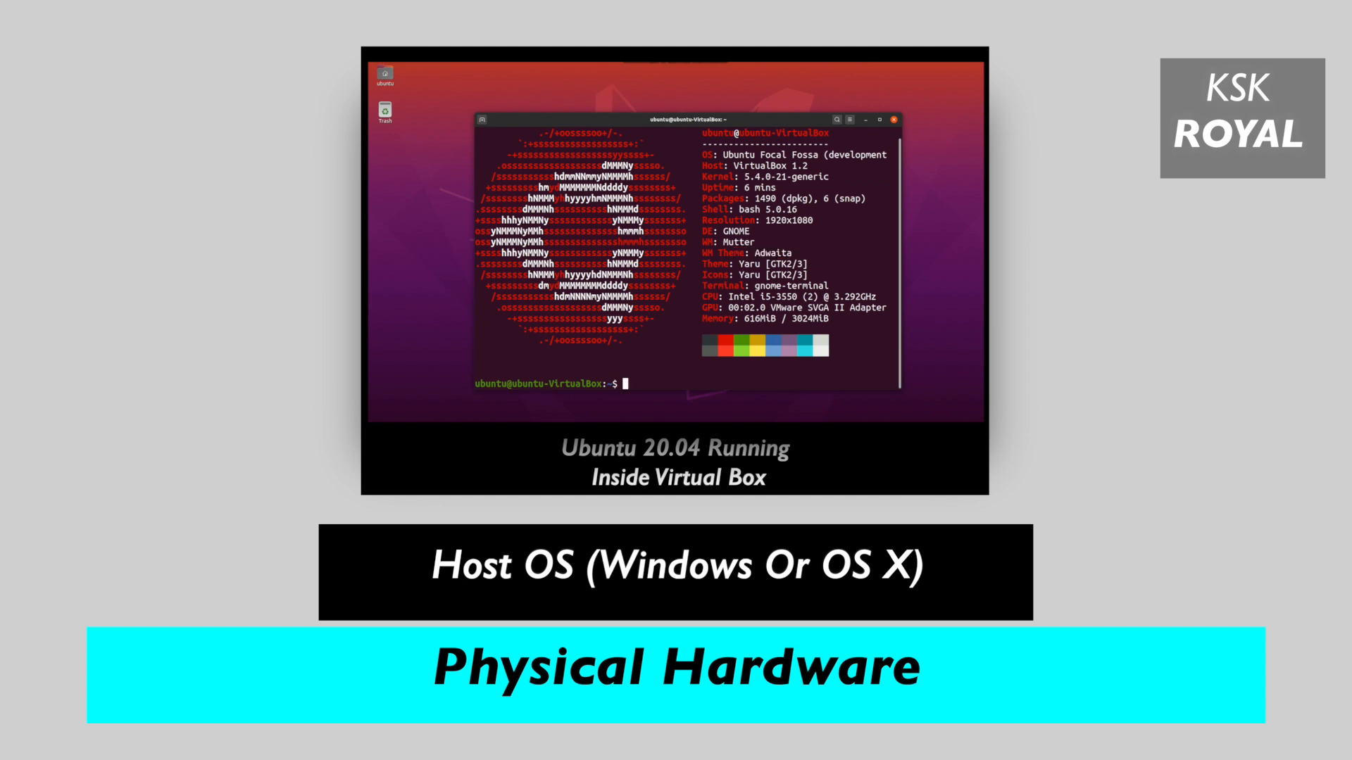
{"action": "left_click", "coordinate": [894, 119]}
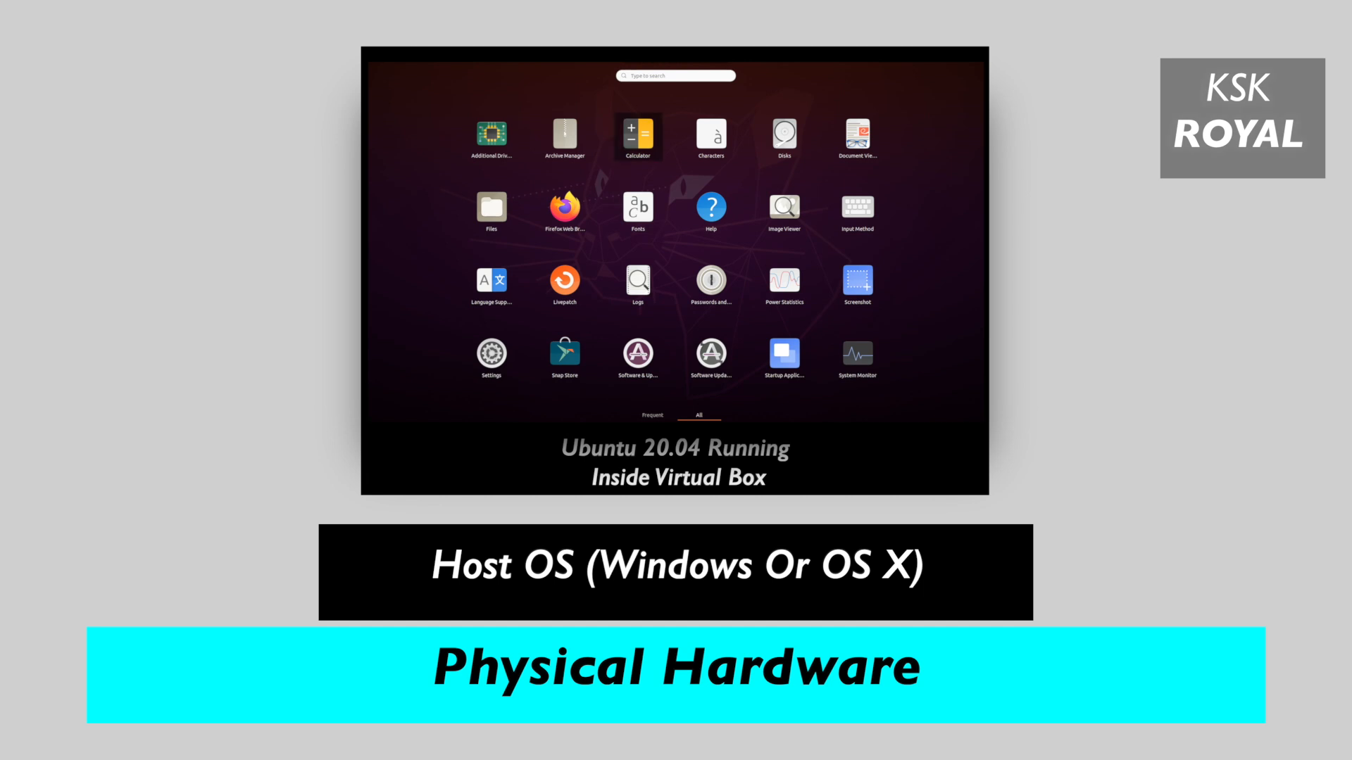
{"action": "left_click", "coordinate": [637, 135]}
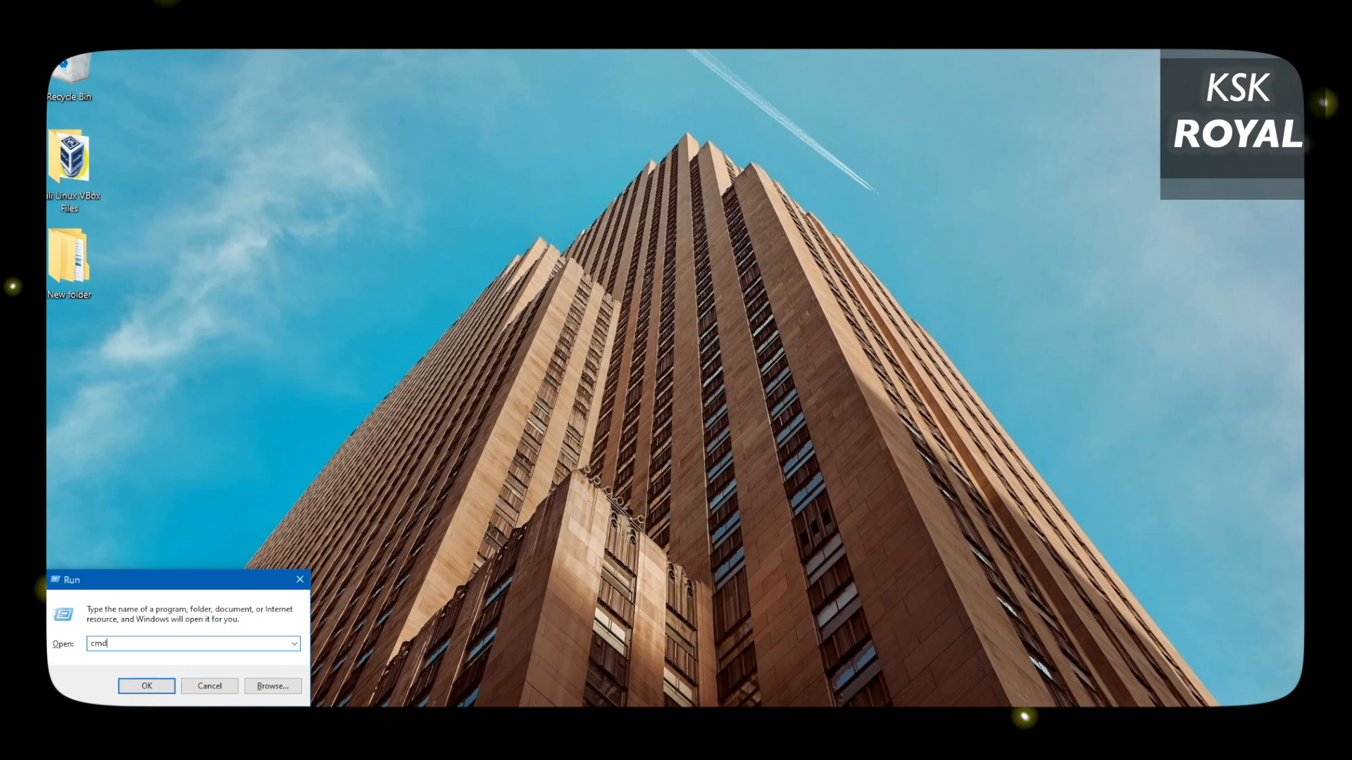
- Run systeminfo in Command Prompt and scroll to the Hyper-V virtualization requirements
{"action": "left_click", "coordinate": [146, 685]}
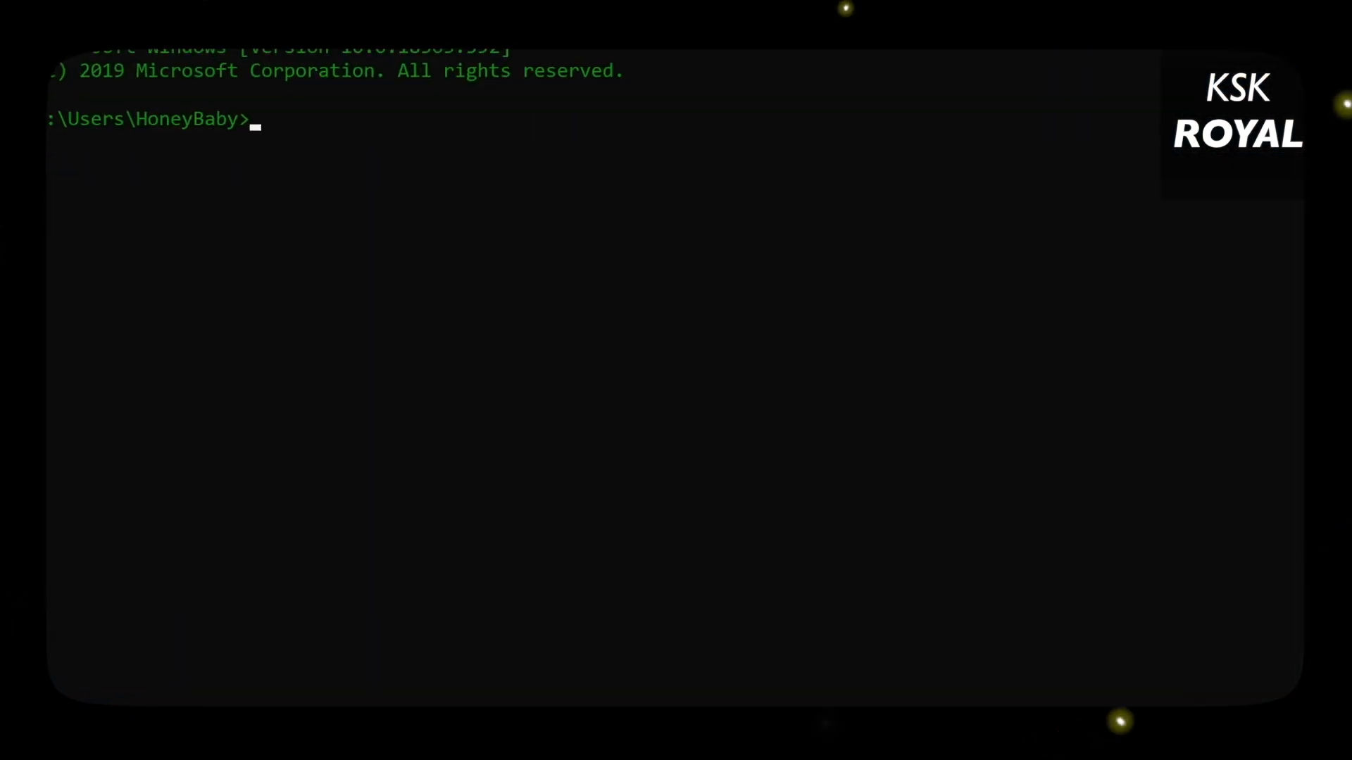
{"action": "type", "text": "systeminf"}
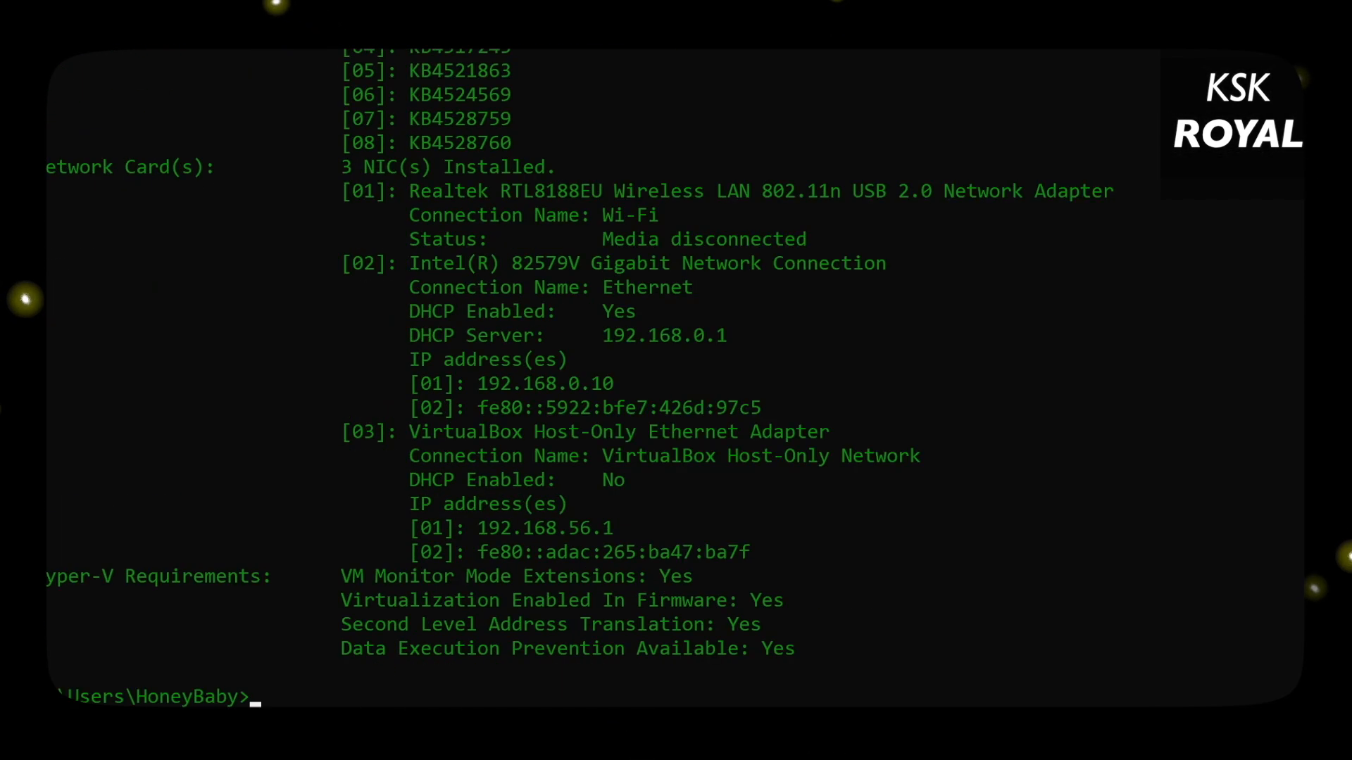
{"action": "scroll", "scroll_direction": "down", "scroll_amount": 3}
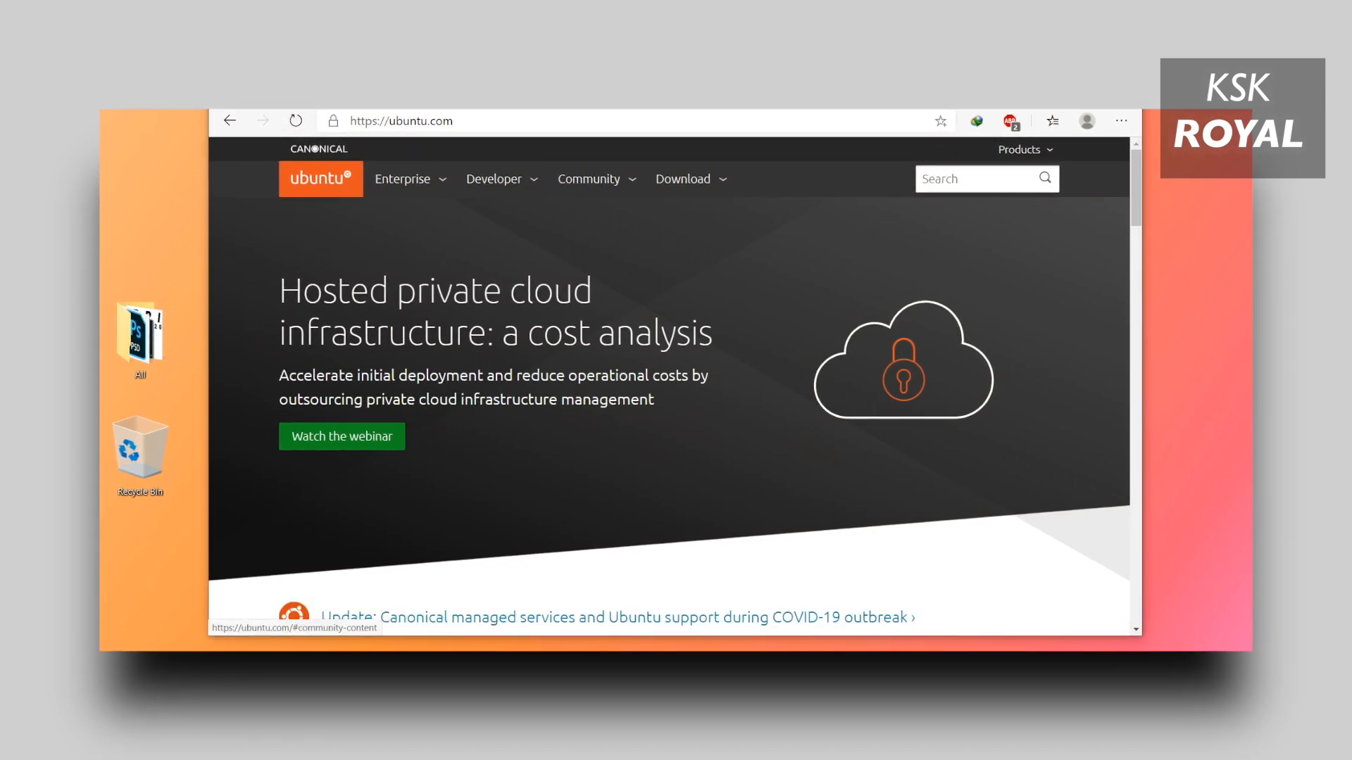
- Browse to cdimage.ubuntu.com/daily-live/current/ and scroll to focal-desktop-amd64.iso
{"action": "left_click", "coordinate": [683, 178]}
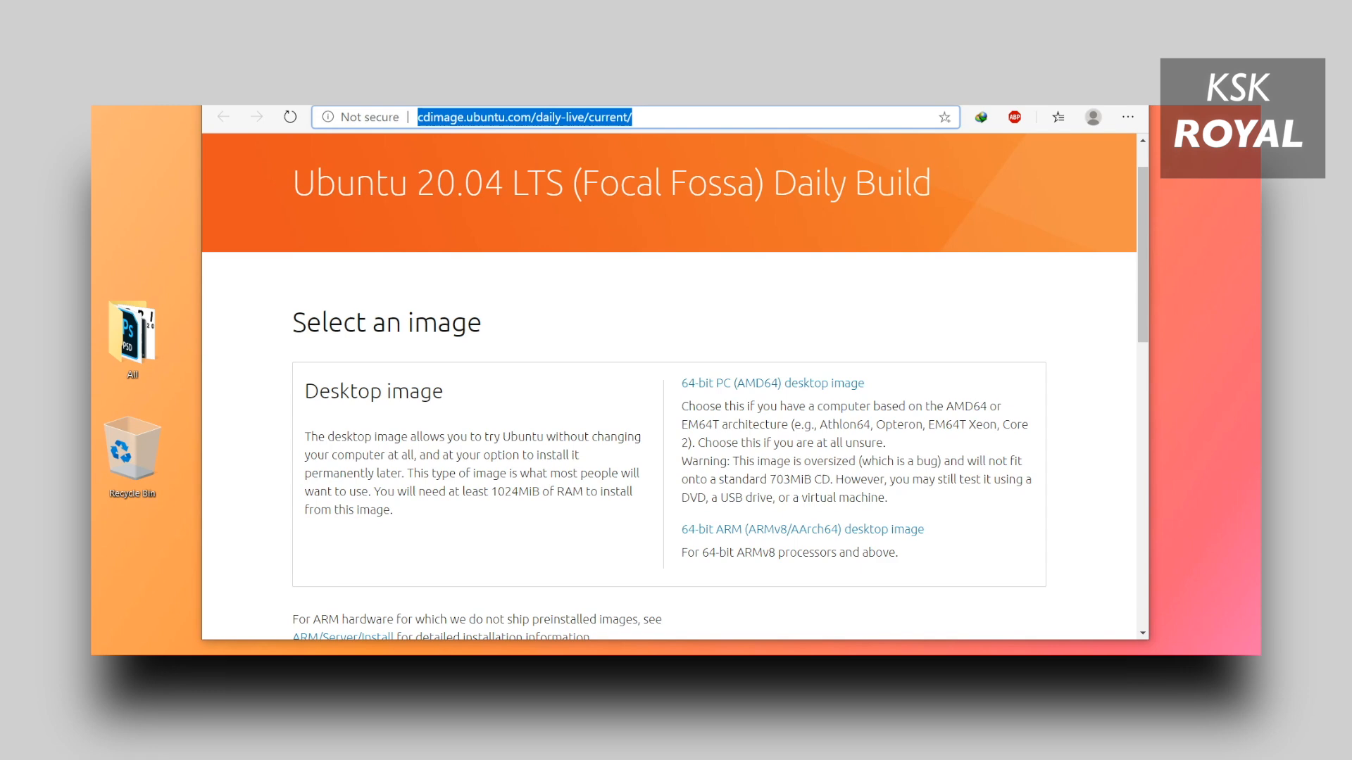
{"action": "scroll", "scroll_direction": "down", "scroll_amount": 3}
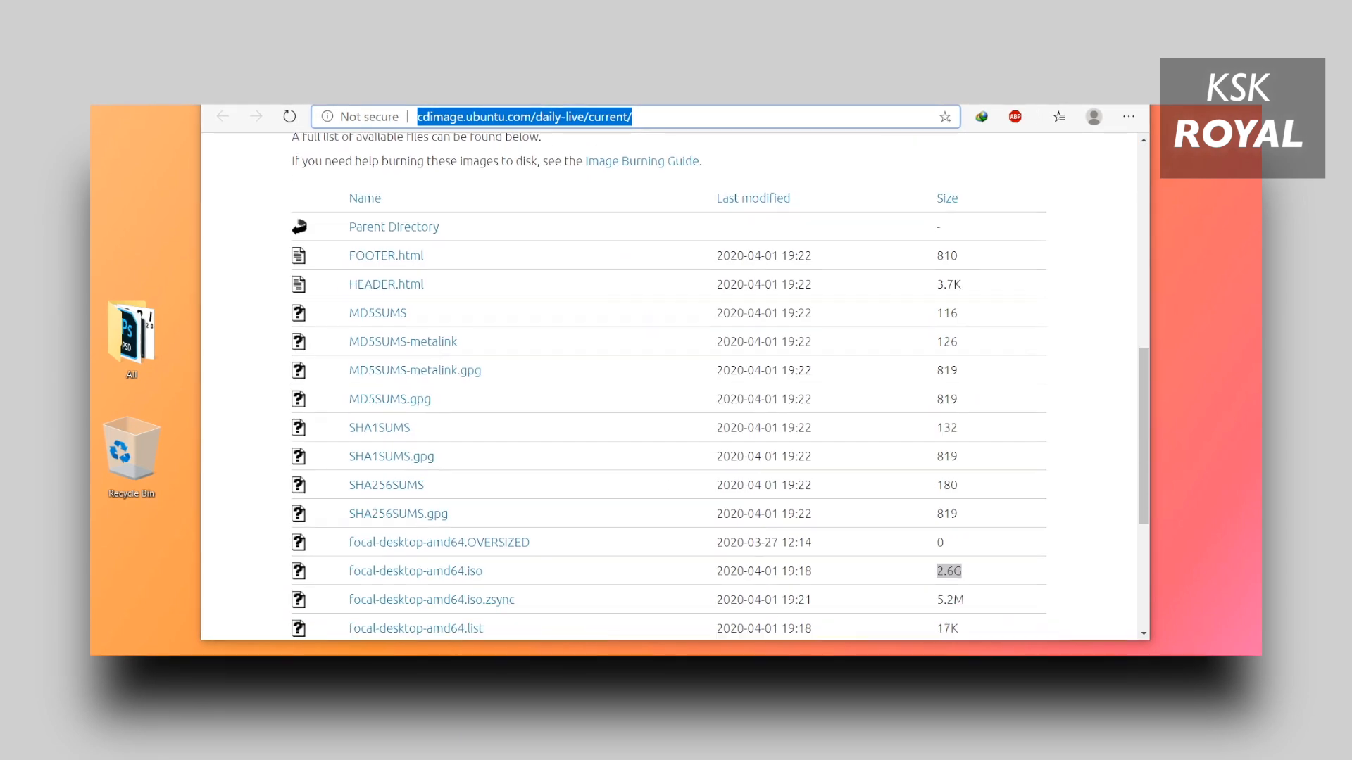
{"action": "scroll", "scroll_direction": "down", "scroll_amount": 3}
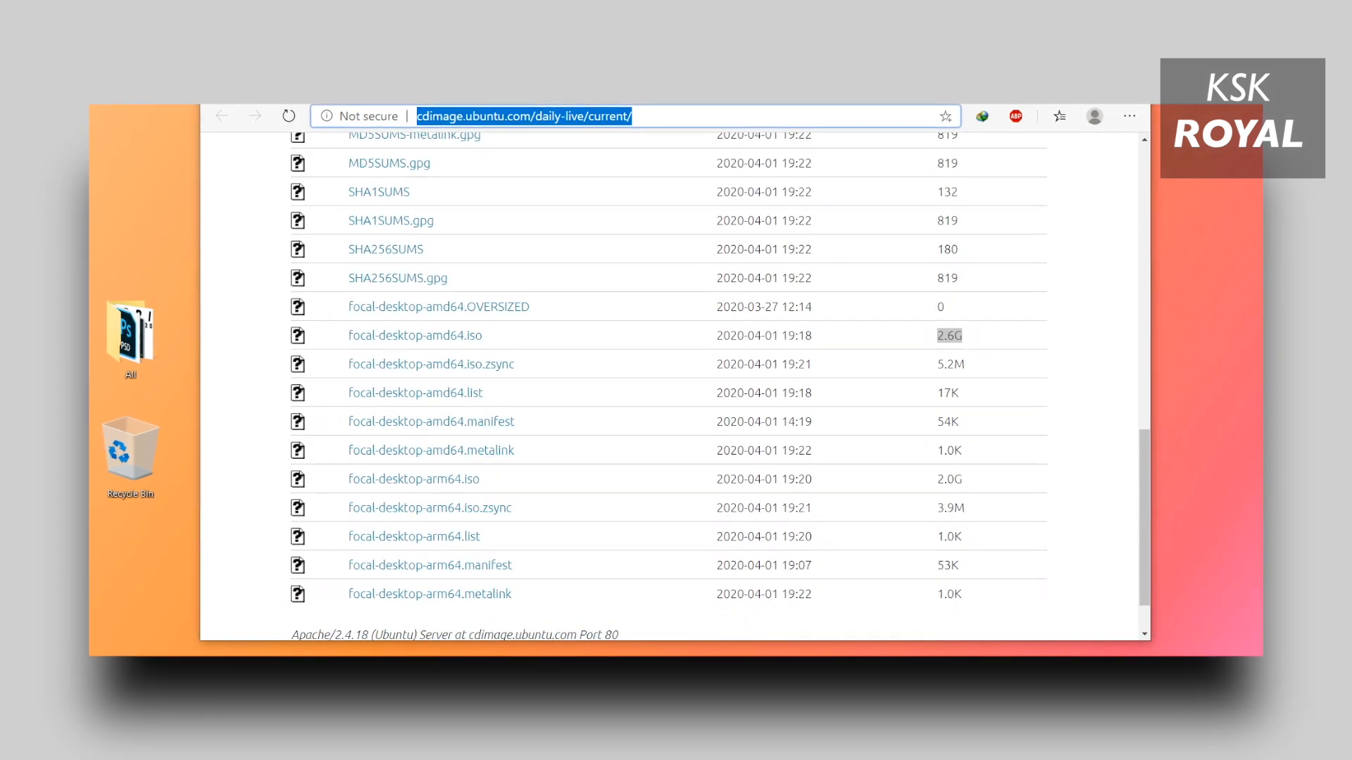
{"action": "mouse_move", "coordinate": [415, 335]}
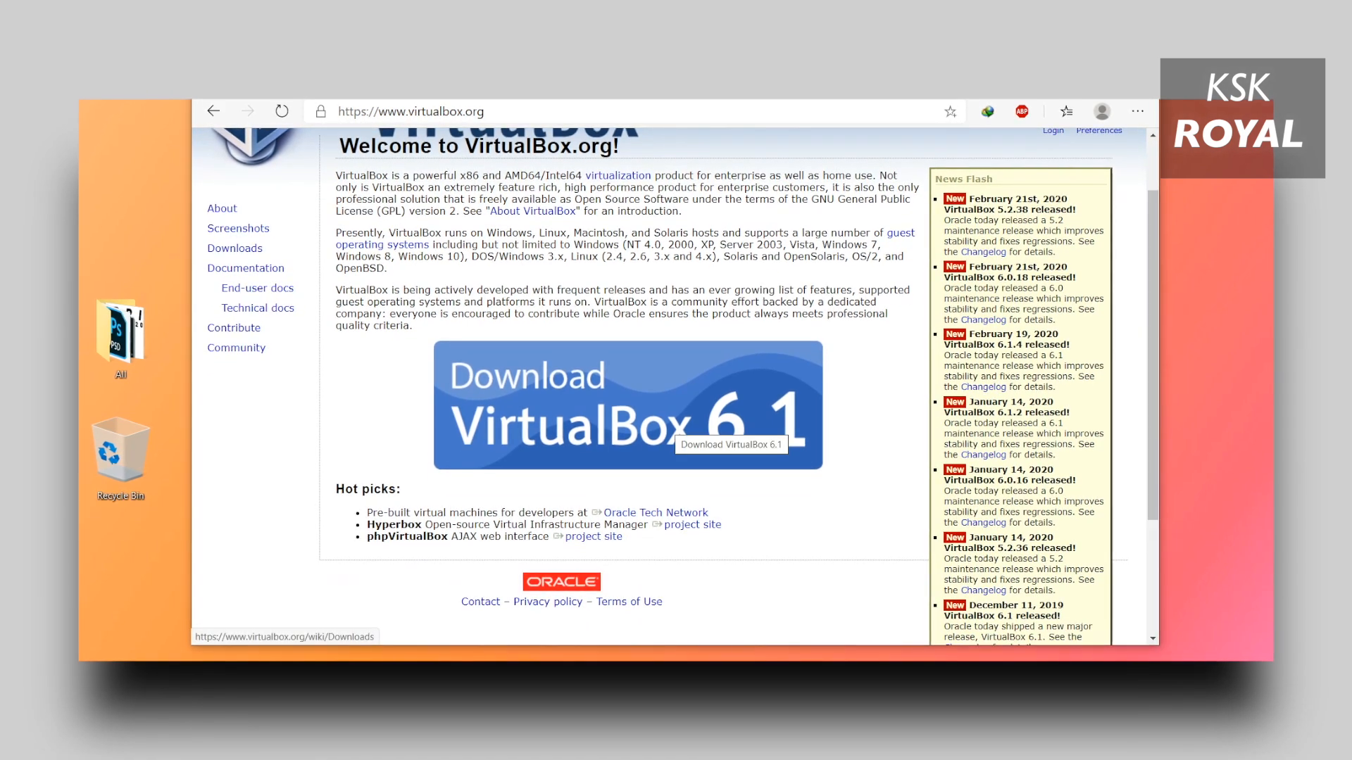
- Download the VirtualBox 6.1 installer for Windows hosts from virtualbox.org
{"action": "left_click", "coordinate": [627, 406]}
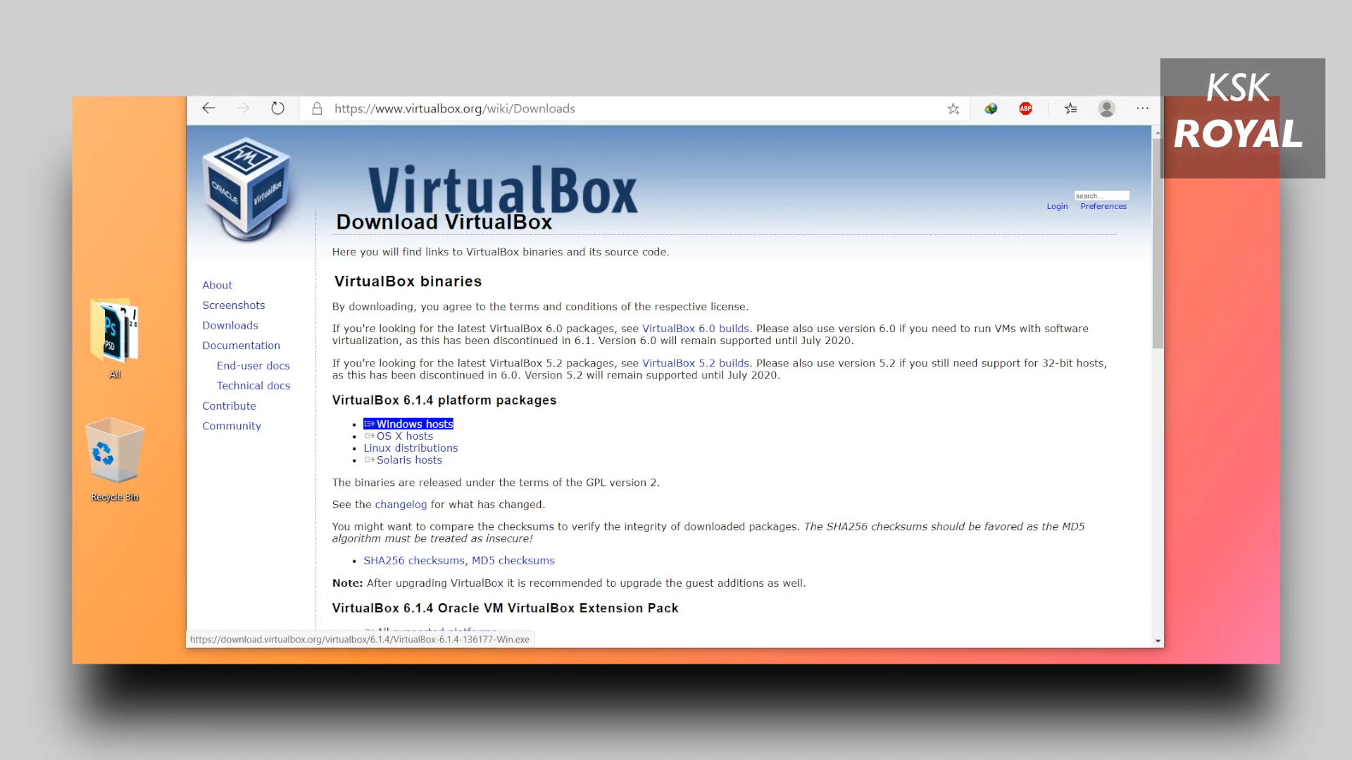
{"action": "left_click", "coordinate": [415, 423]}
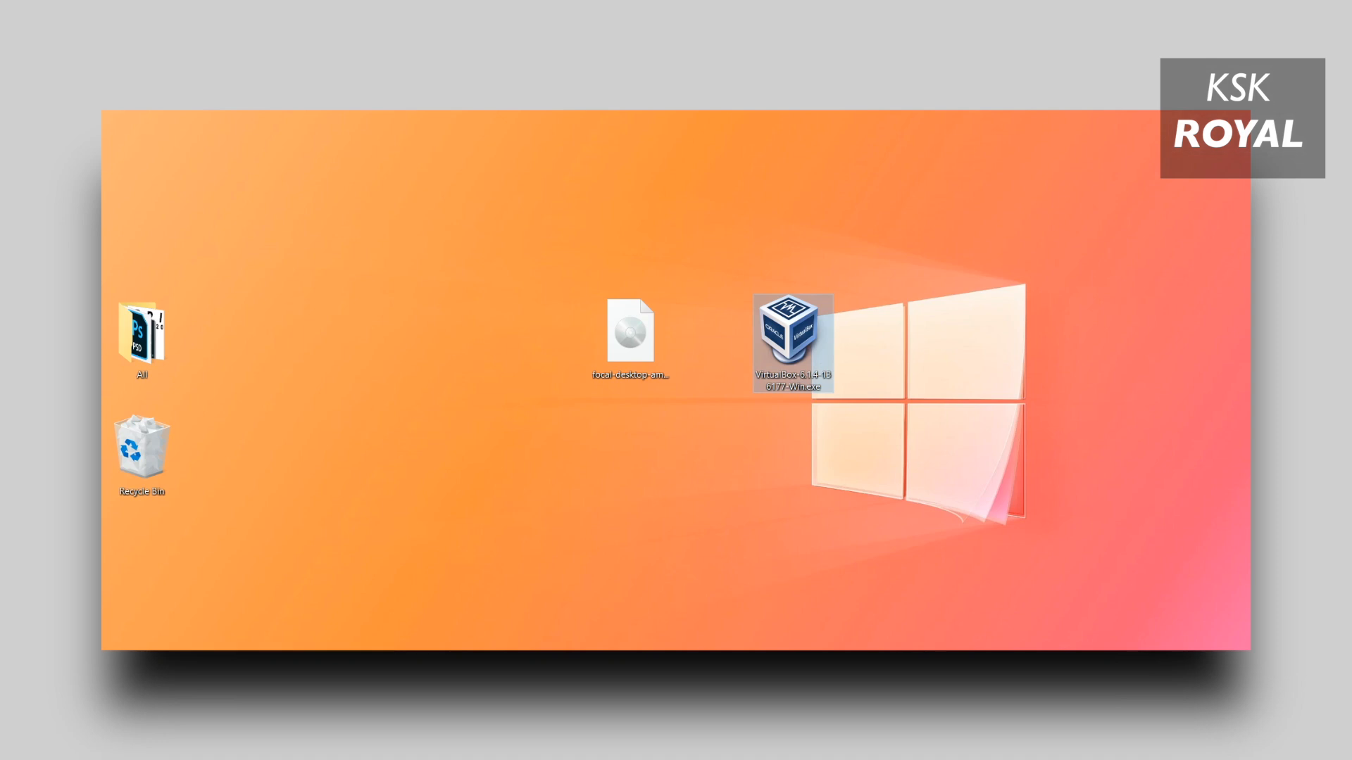
- Install VirtualBox 6.1.4 without a Quick Launch shortcut, starting it after installation
{"action": "double_click", "coordinate": [794, 337]}
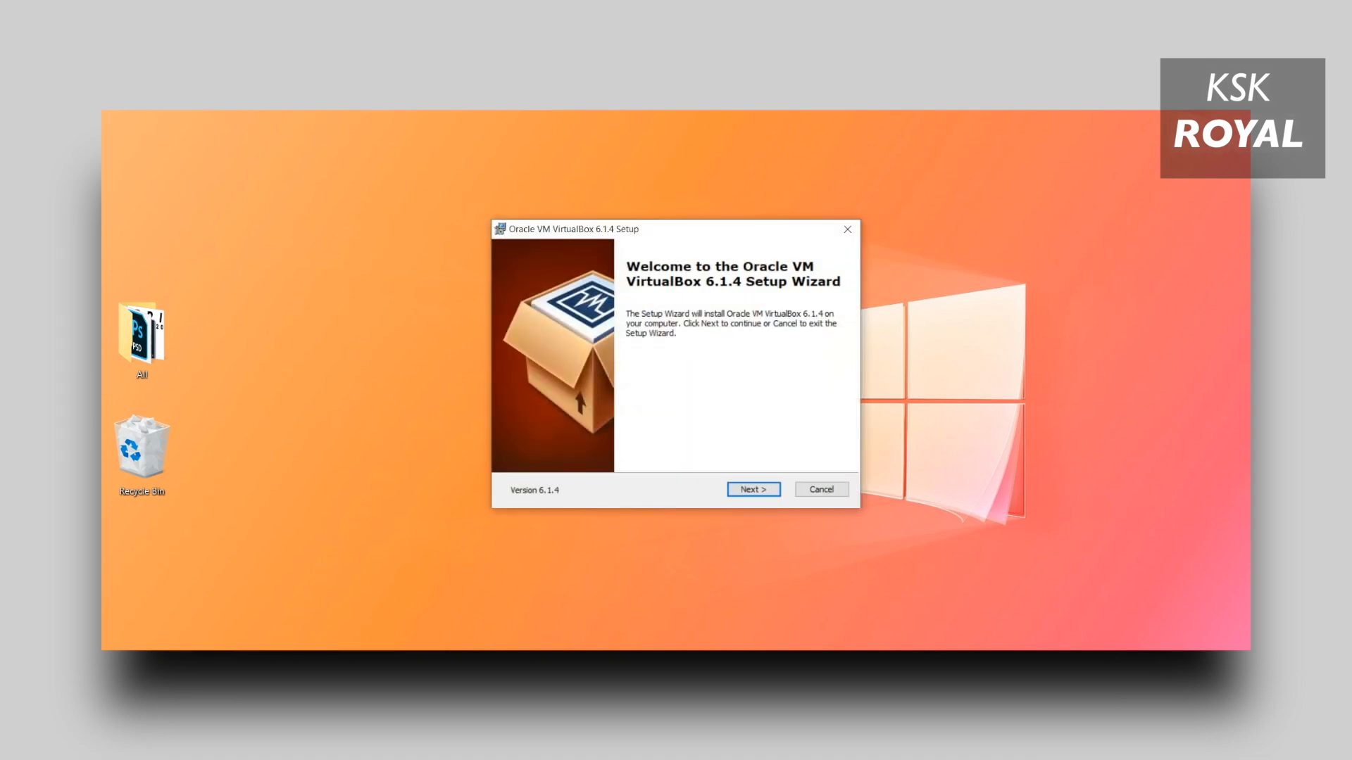
{"action": "left_click", "coordinate": [752, 488]}
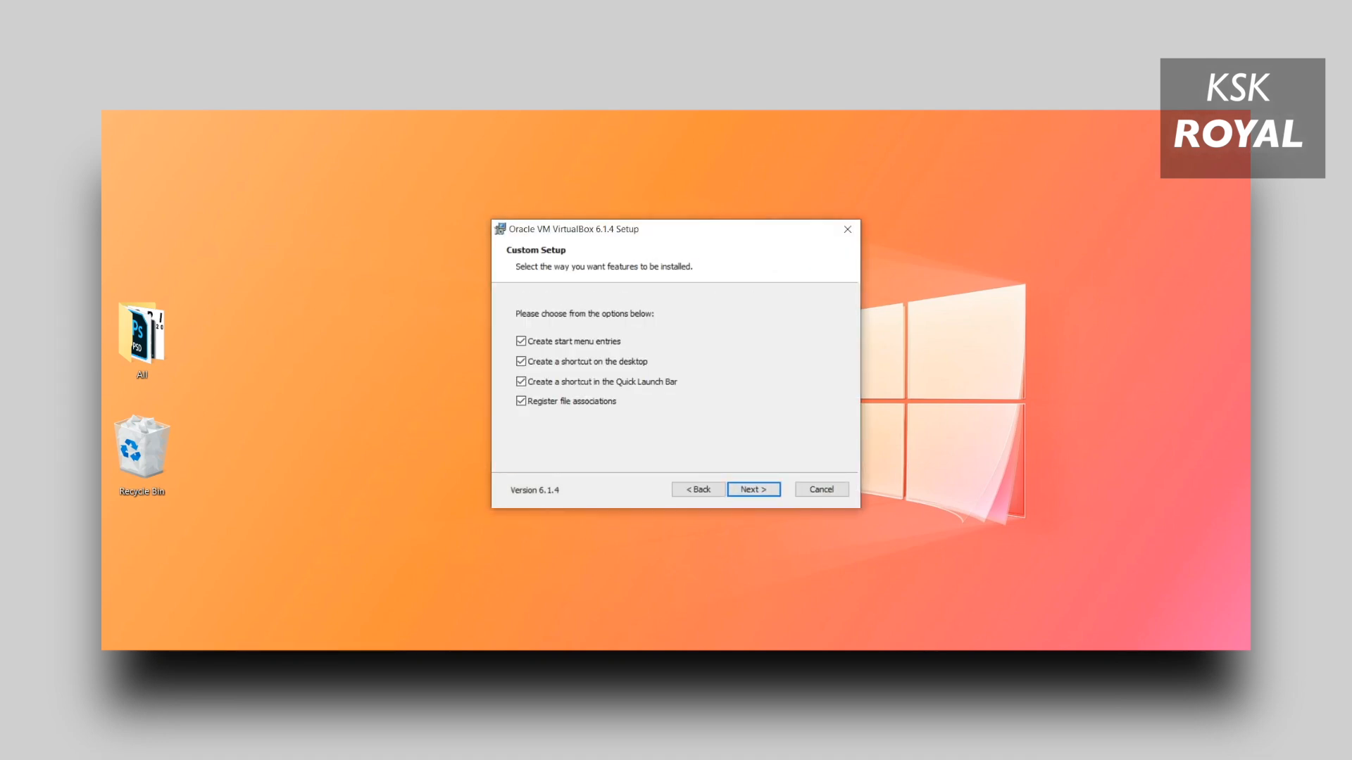
{"action": "left_click", "coordinate": [522, 380]}
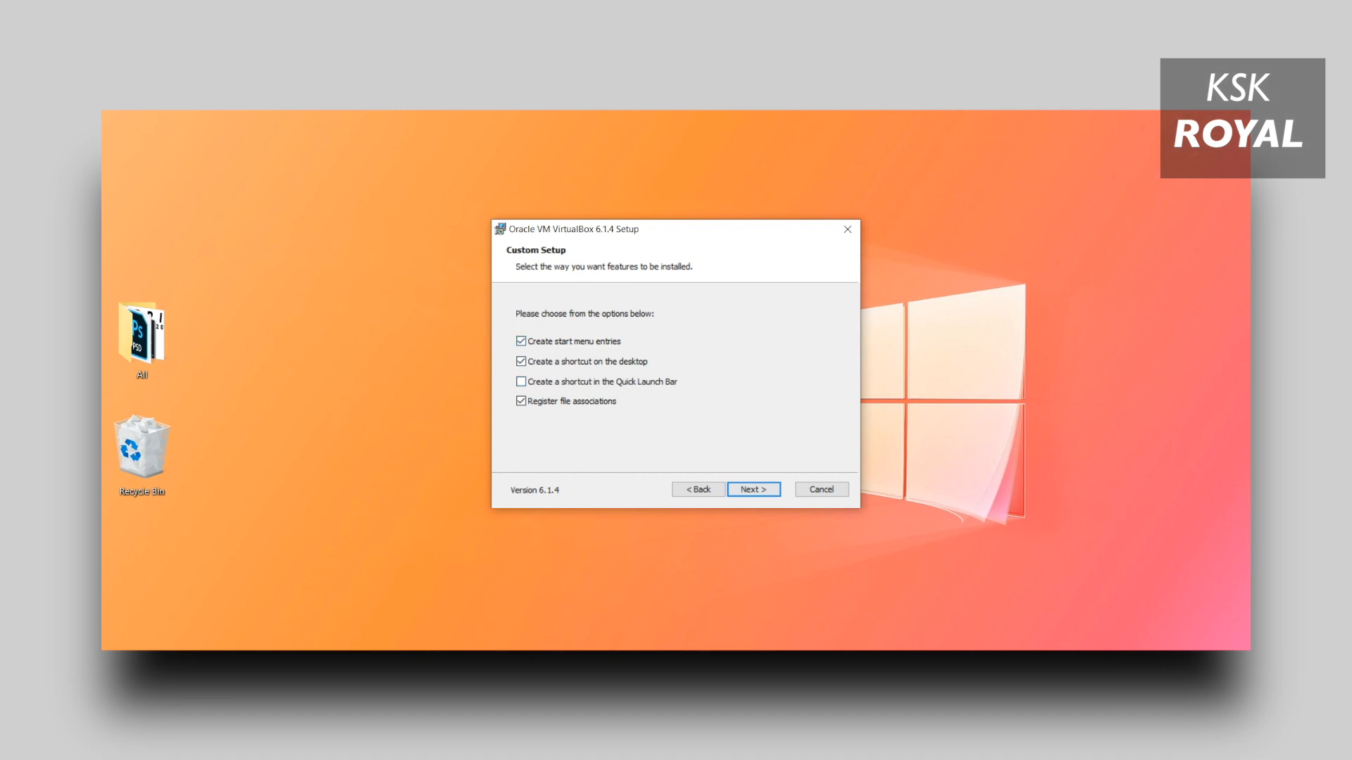
{"action": "left_click", "coordinate": [752, 489]}
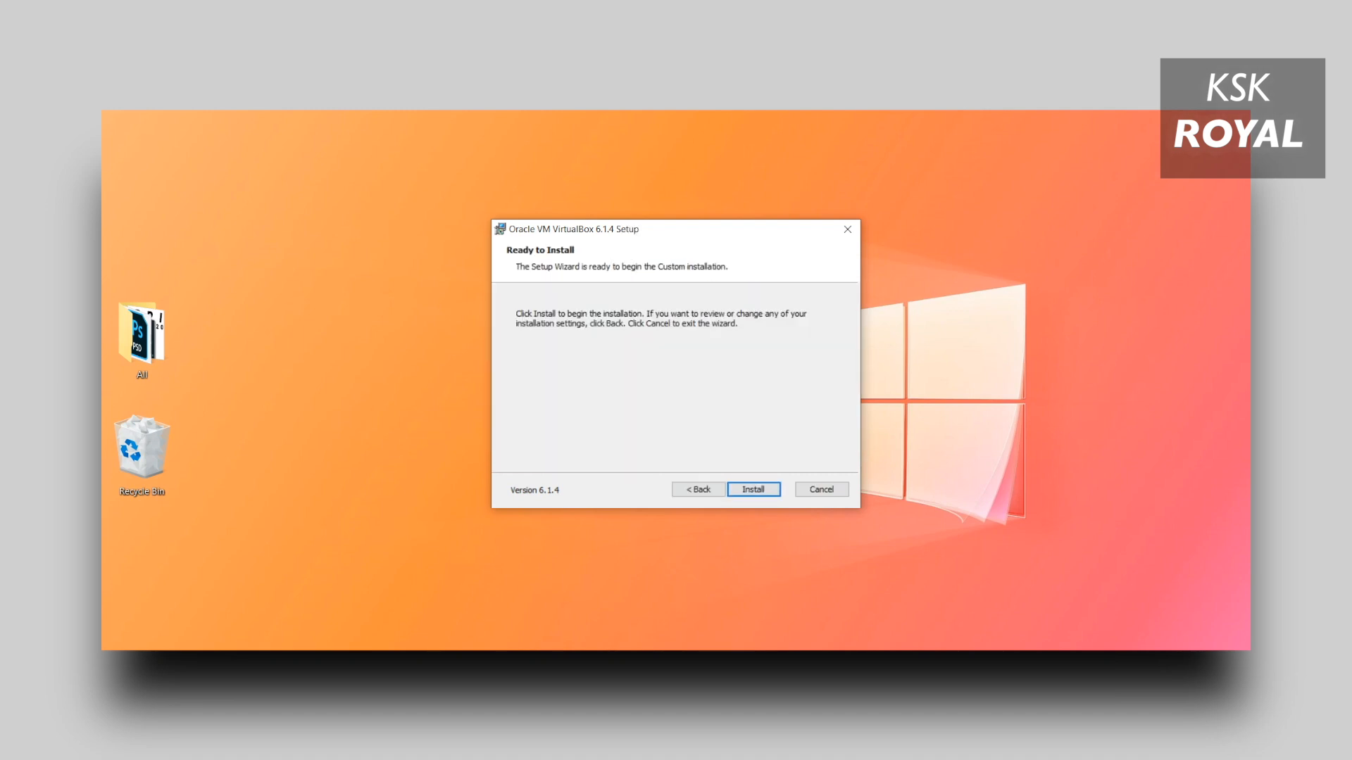
{"action": "left_click", "coordinate": [752, 489]}
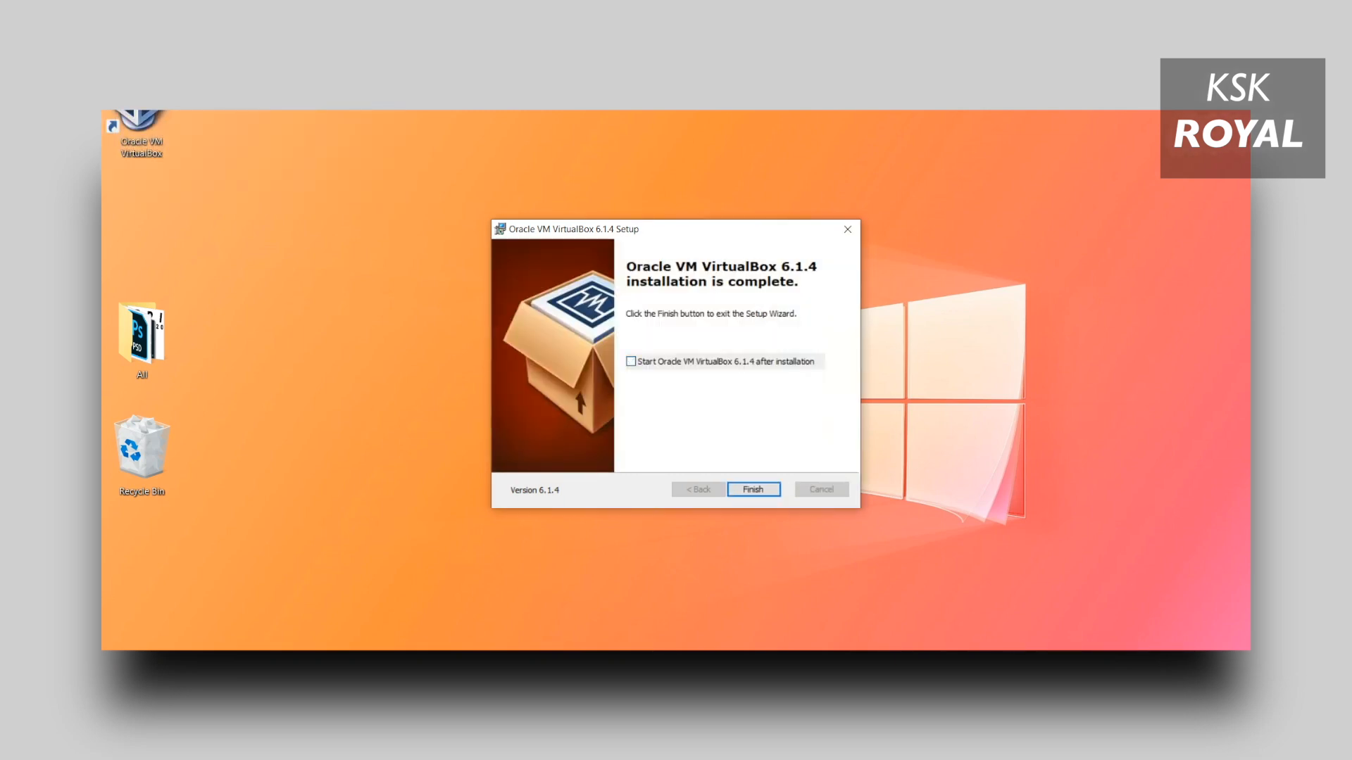
{"action": "left_click", "coordinate": [631, 362]}
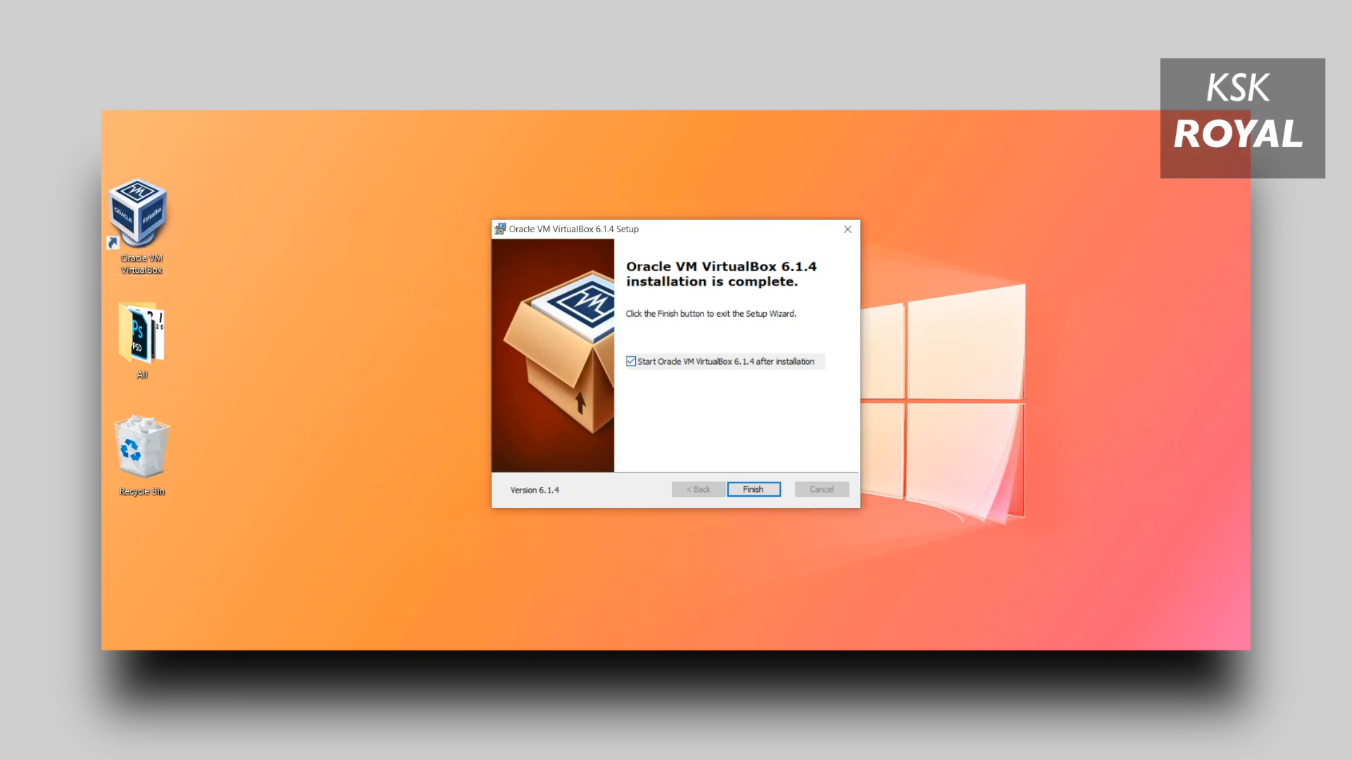
{"action": "left_click", "coordinate": [752, 489]}
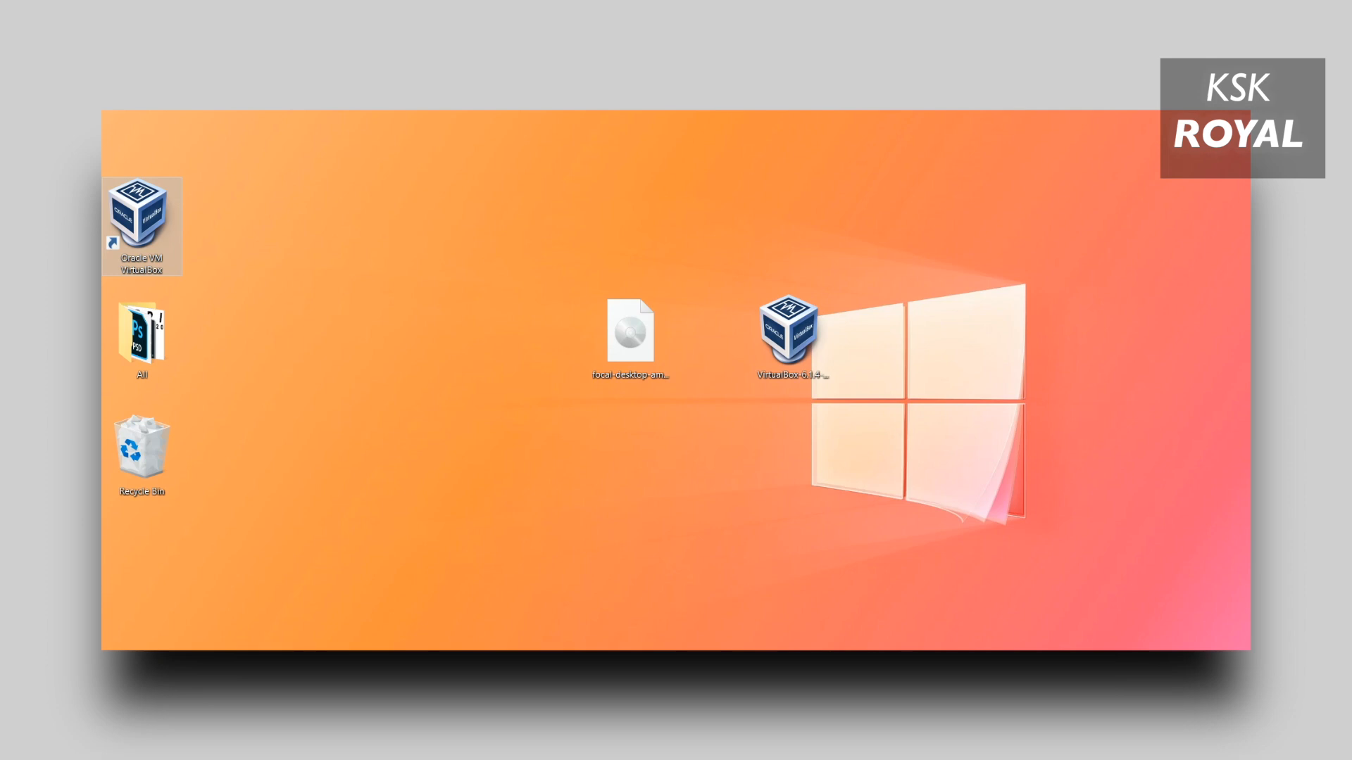
- Launch VirtualBox and define a new VM 'Ubuntu 20.04' of type Linux, Ubuntu (64-bit)
{"action": "double_click", "coordinate": [142, 212]}
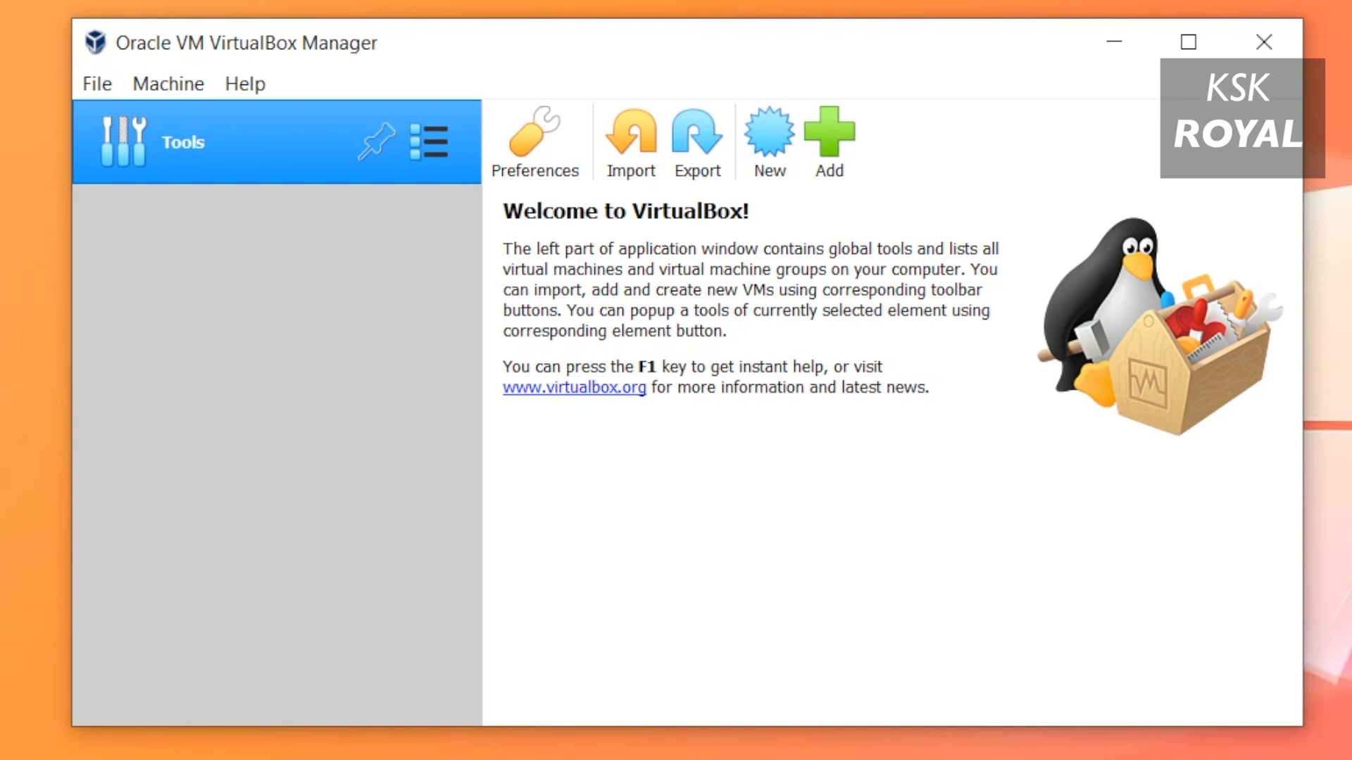
{"action": "left_click", "coordinate": [767, 133]}
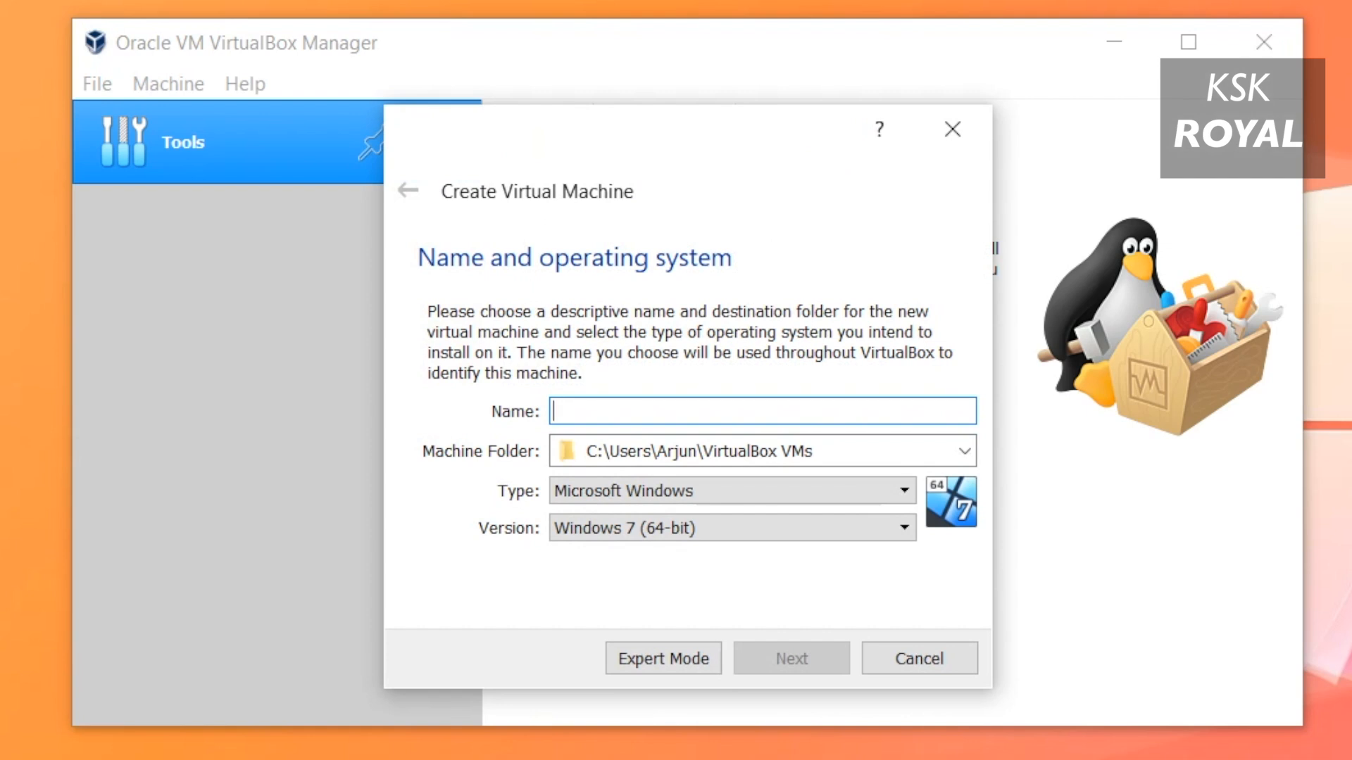
{"action": "type", "text": "Ubuntu 20"}
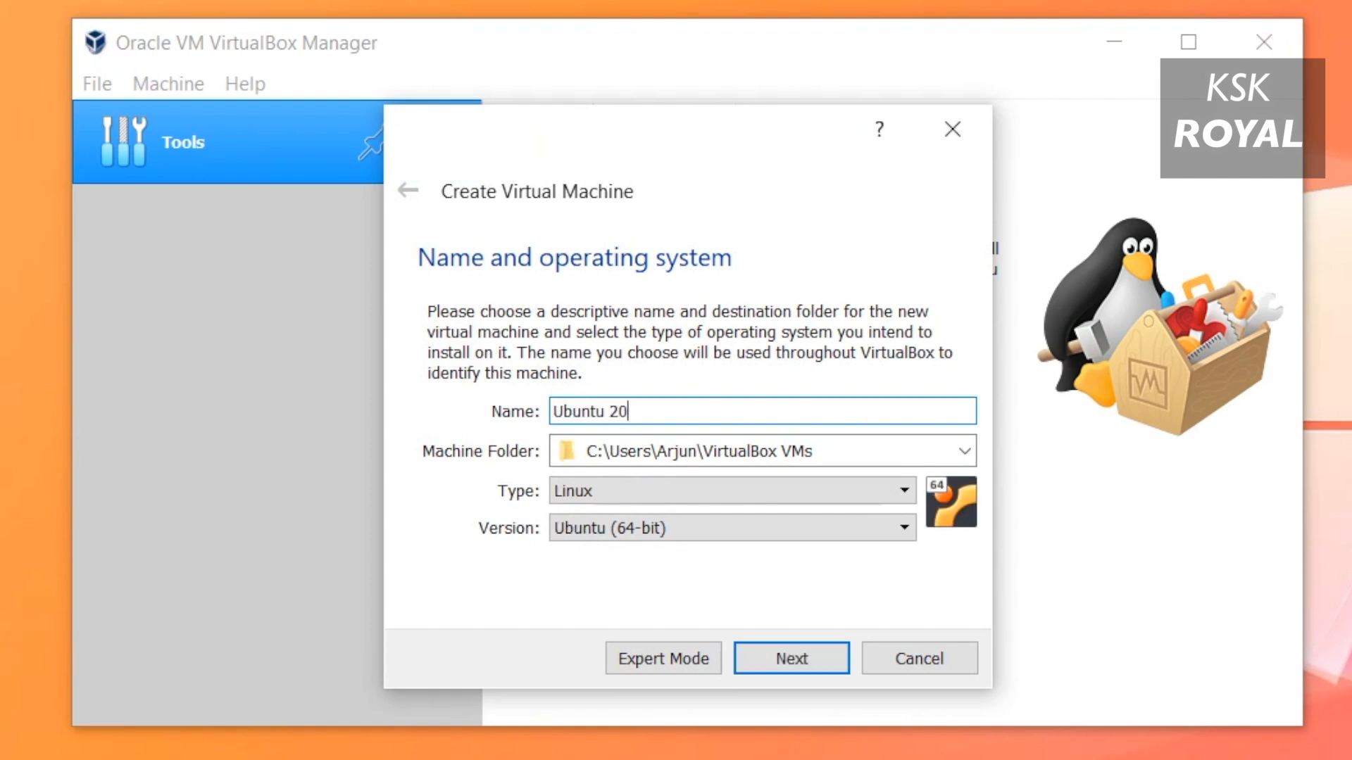
{"action": "type", "text": ".04"}
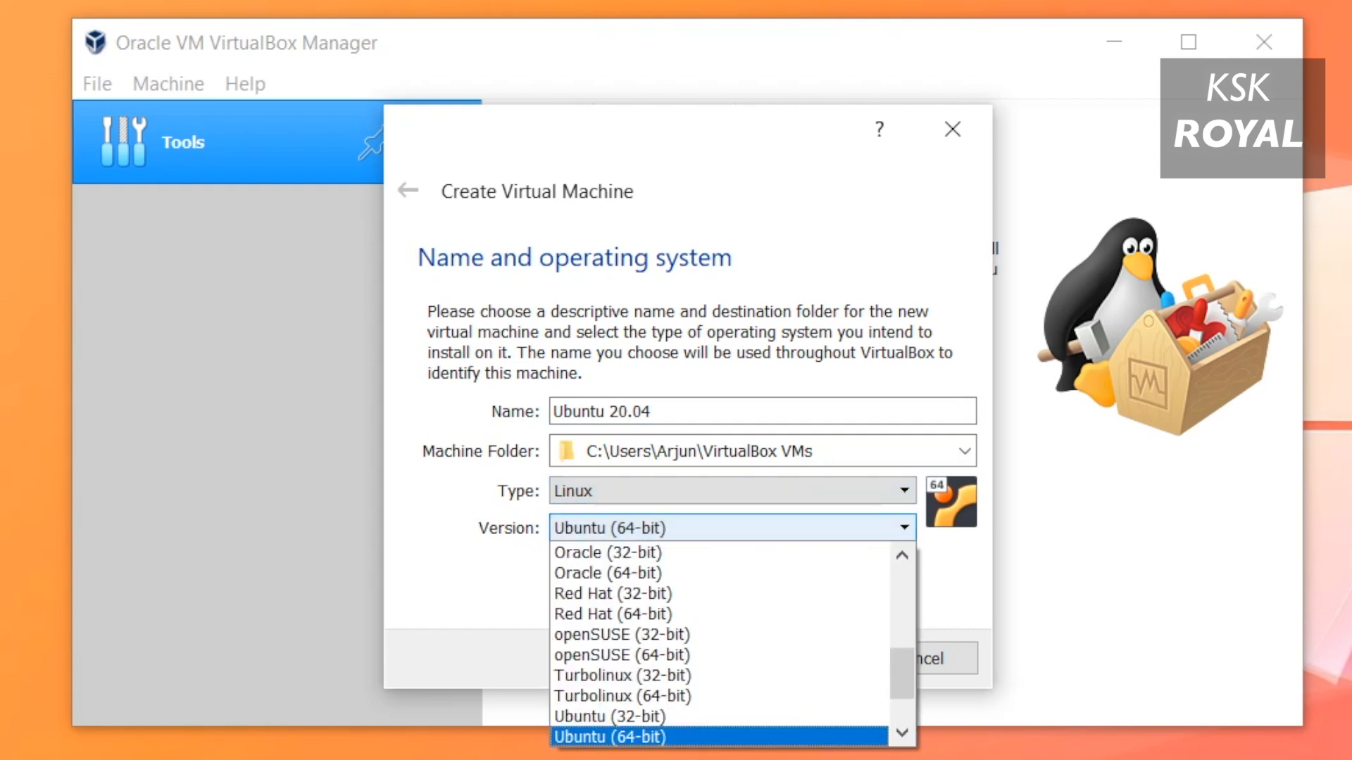
{"action": "mouse_move", "coordinate": [607, 573]}
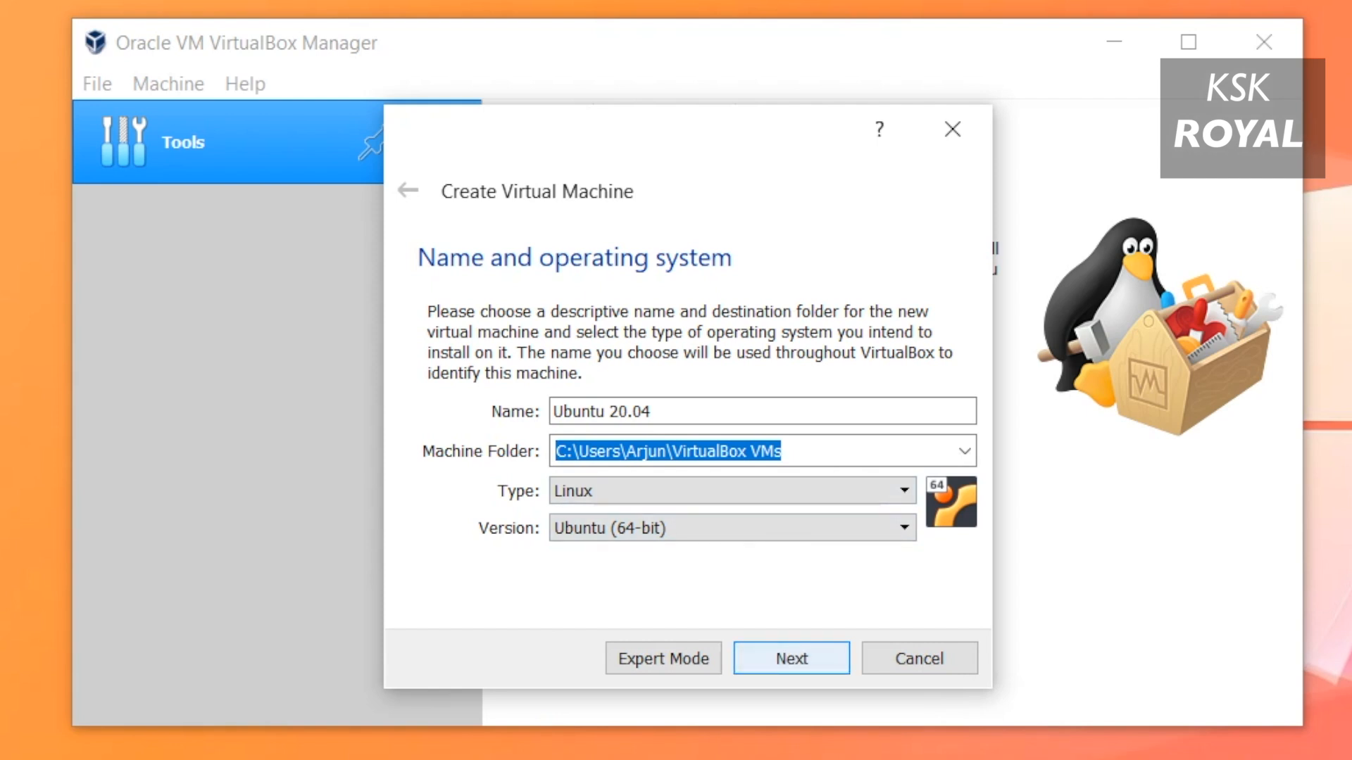
{"action": "left_click", "coordinate": [790, 658]}
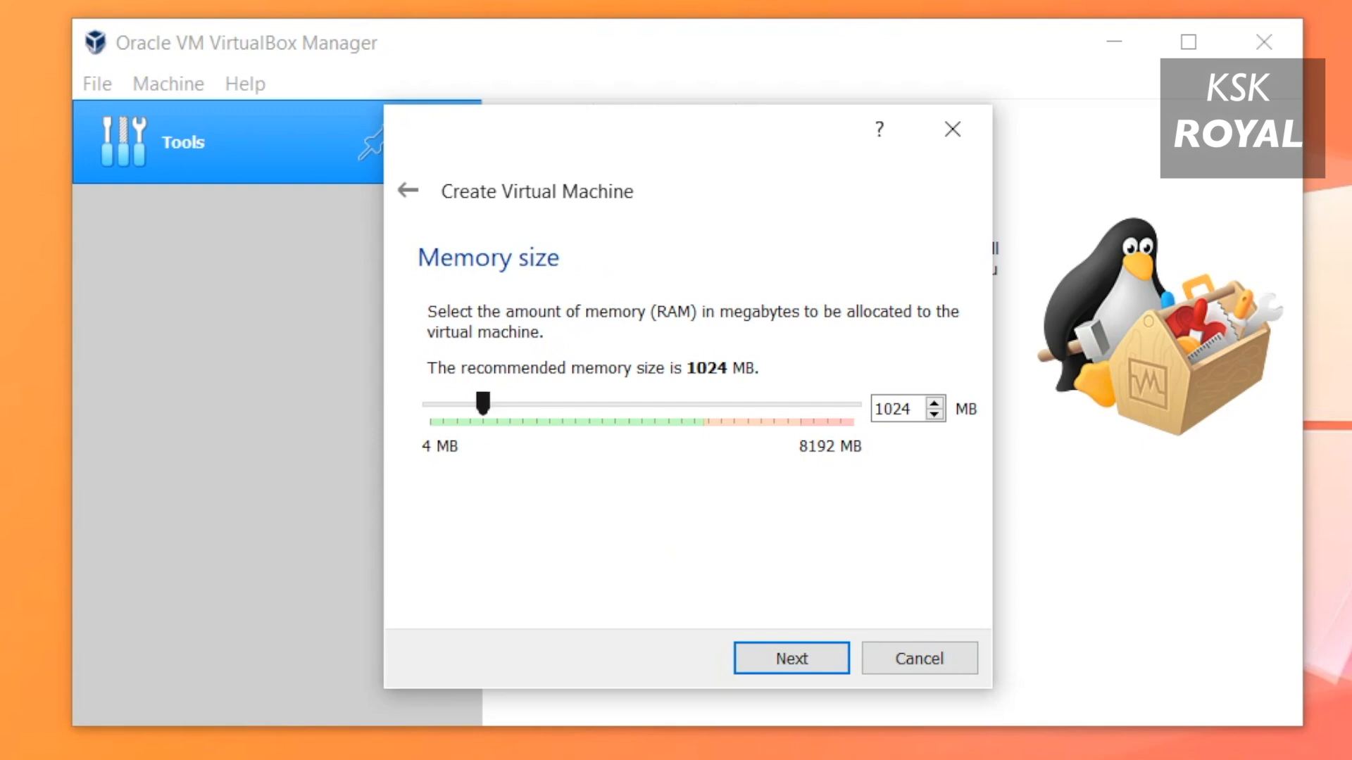
- Drag the memory slider to 3106 MB and advance to the hard disk page
{"action": "left_click_drag", "start_coordinate": [481, 404], "coordinate": [591, 403]}
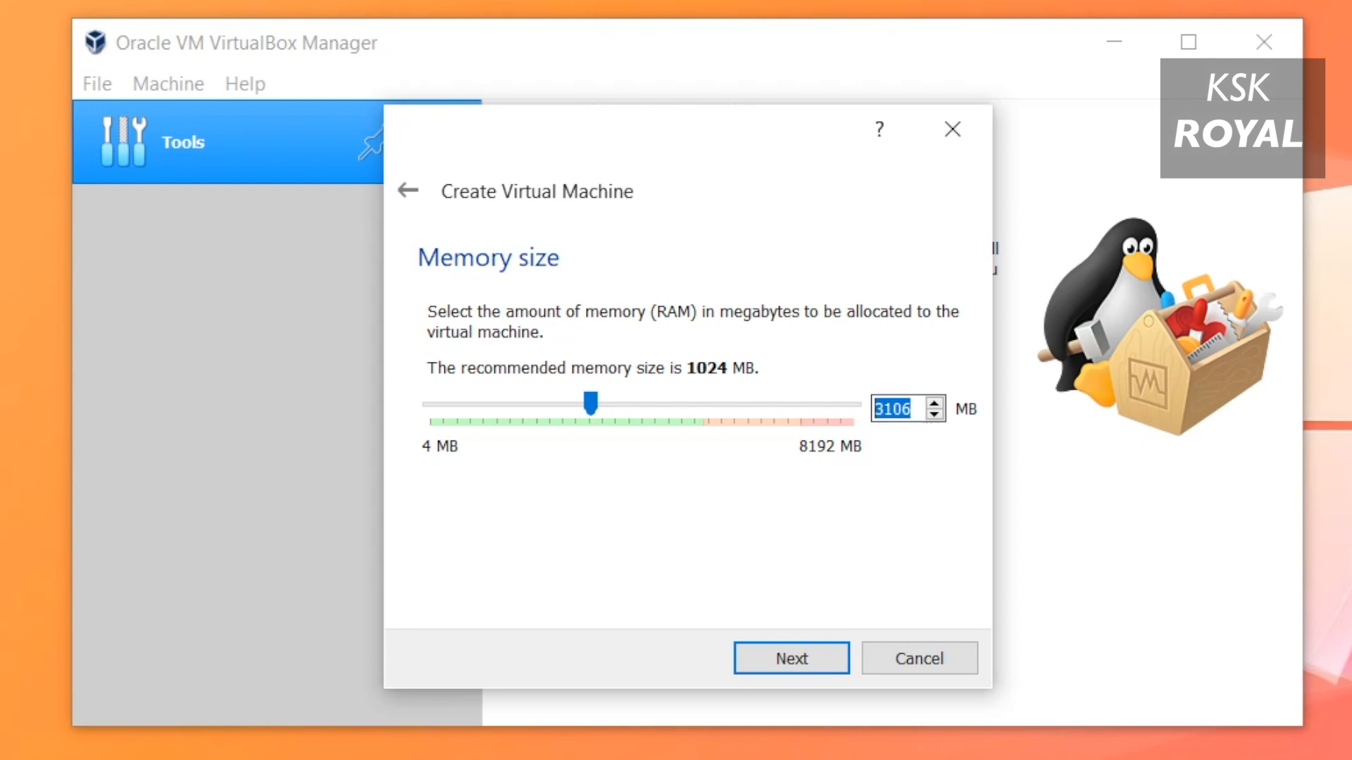
{"action": "left_click", "coordinate": [789, 658]}
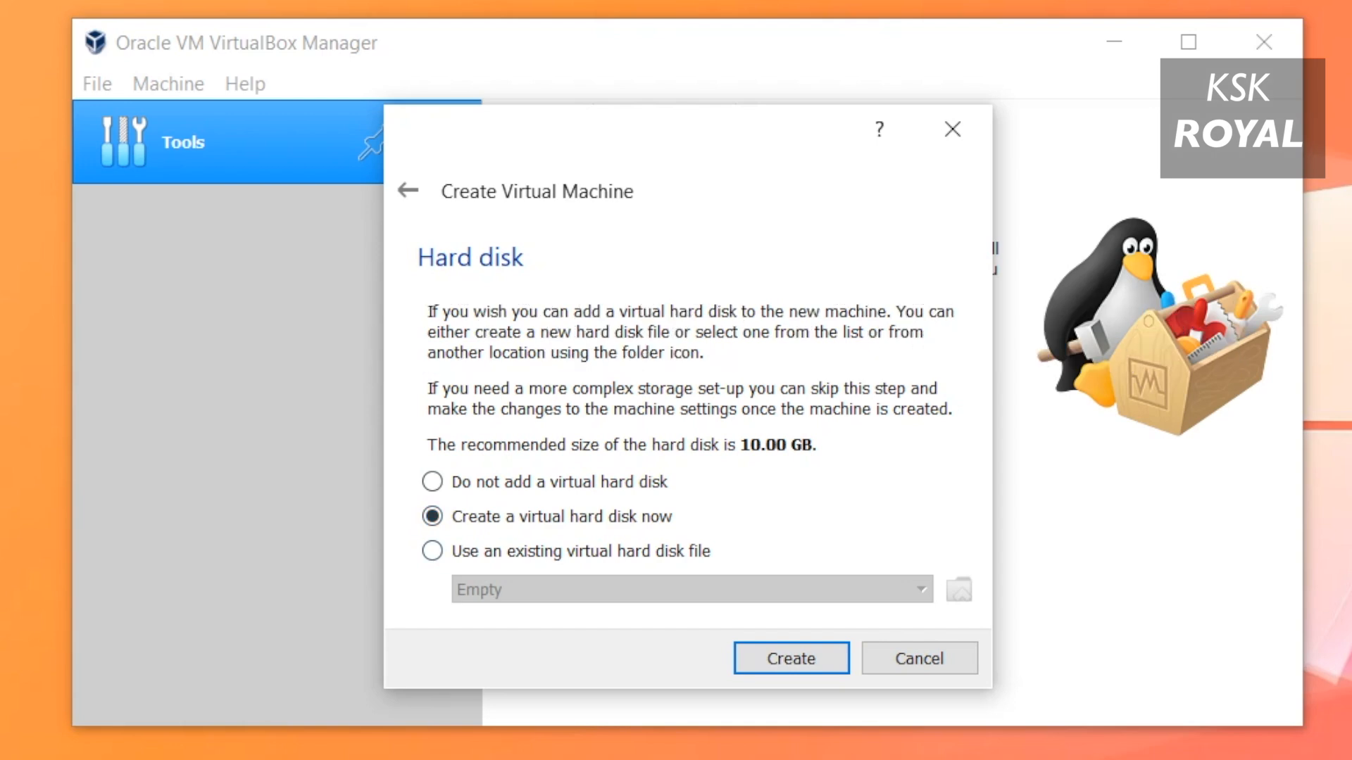
- Create a dynamically allocated 23.50 GB VDI virtual hard disk for the VM
{"action": "left_click", "coordinate": [789, 659]}
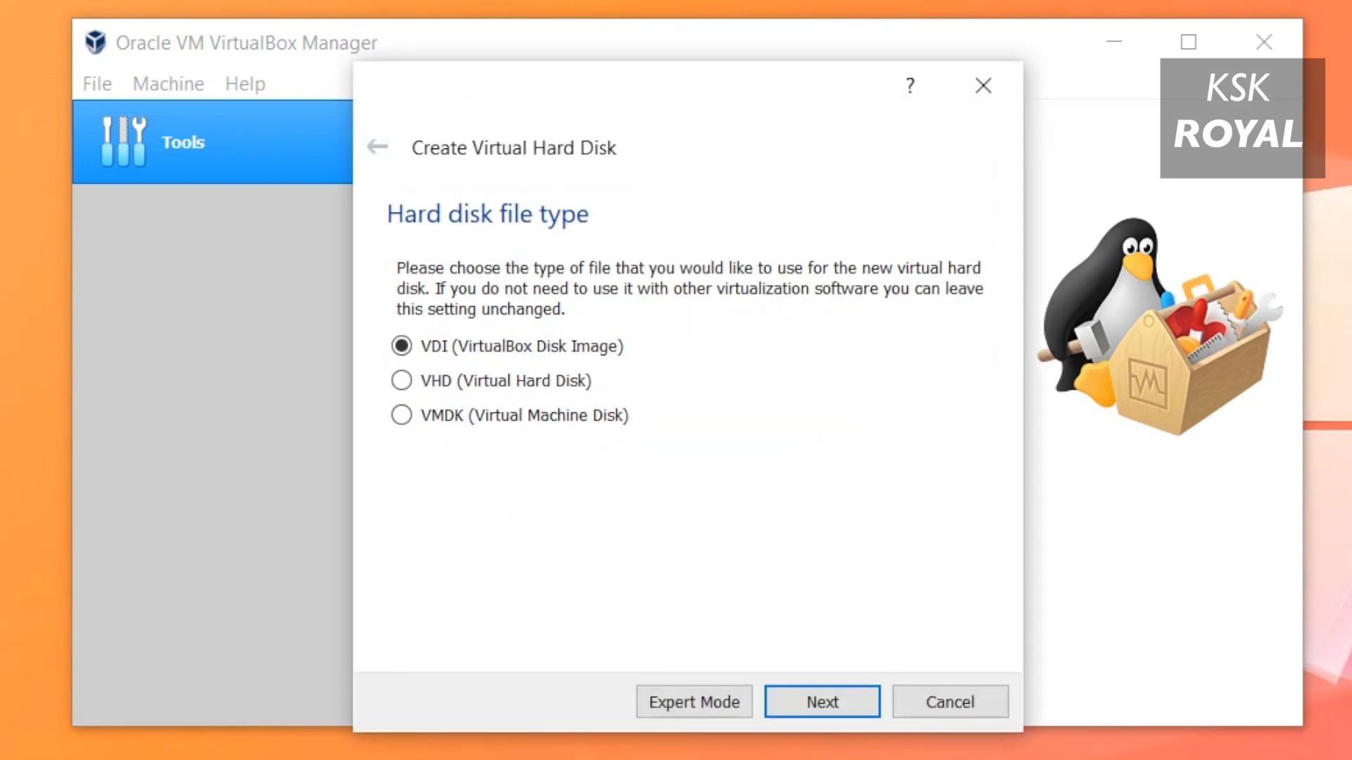
{"action": "left_click", "coordinate": [401, 346]}
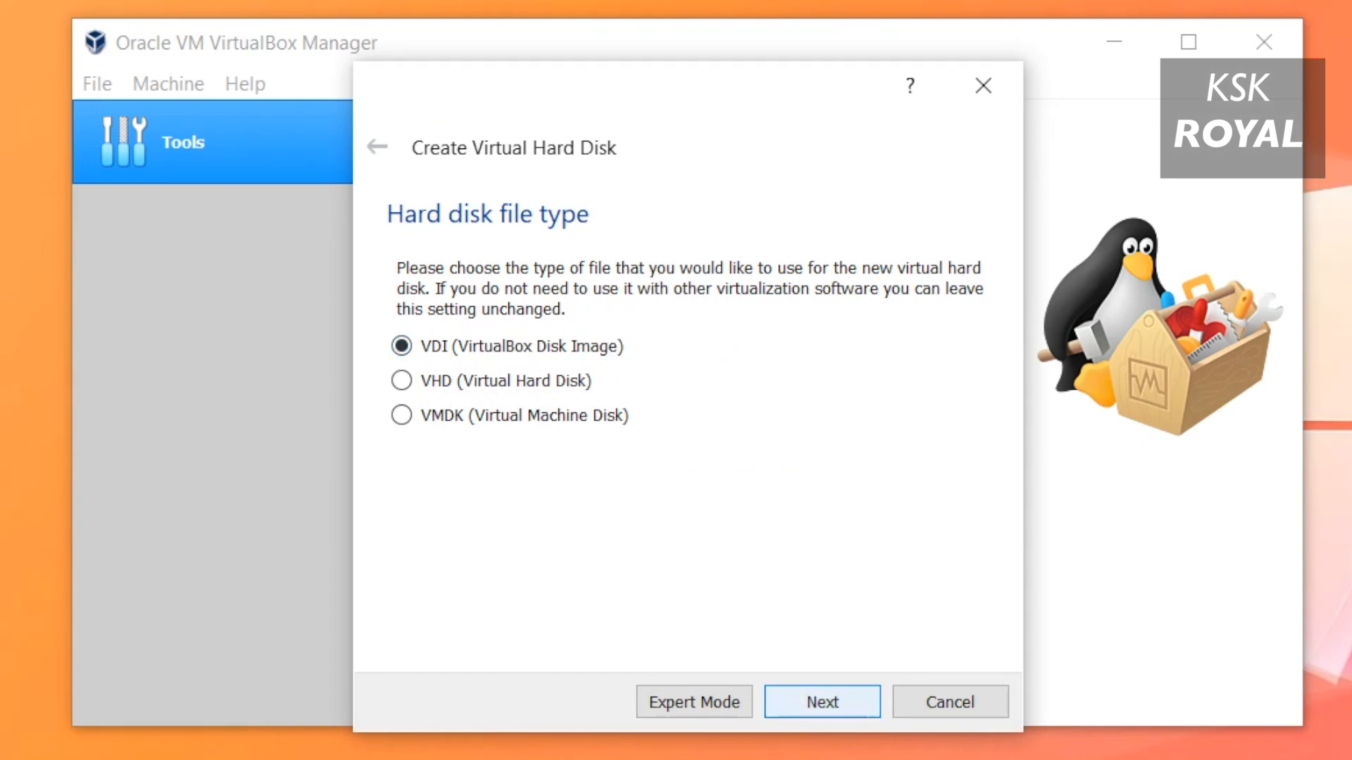
{"action": "left_click", "coordinate": [820, 701]}
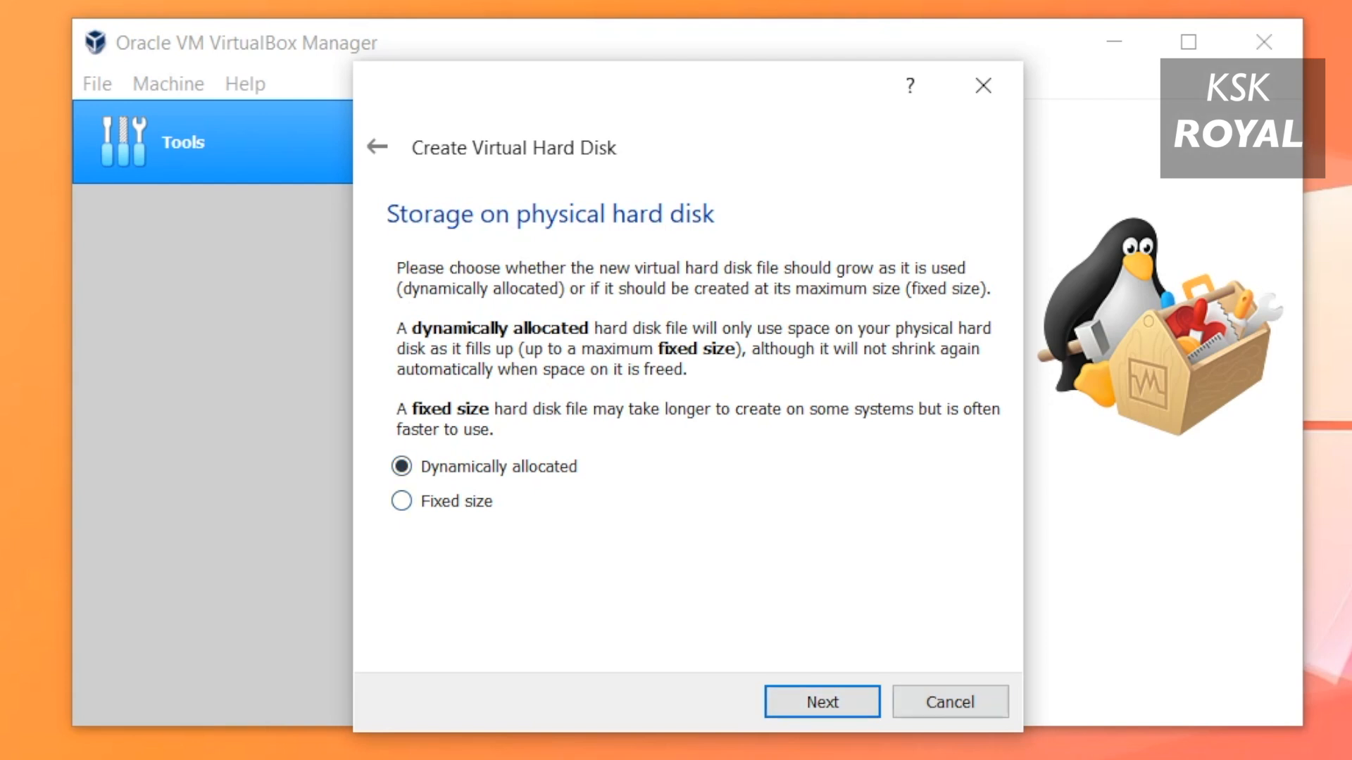
{"action": "left_click", "coordinate": [819, 701]}
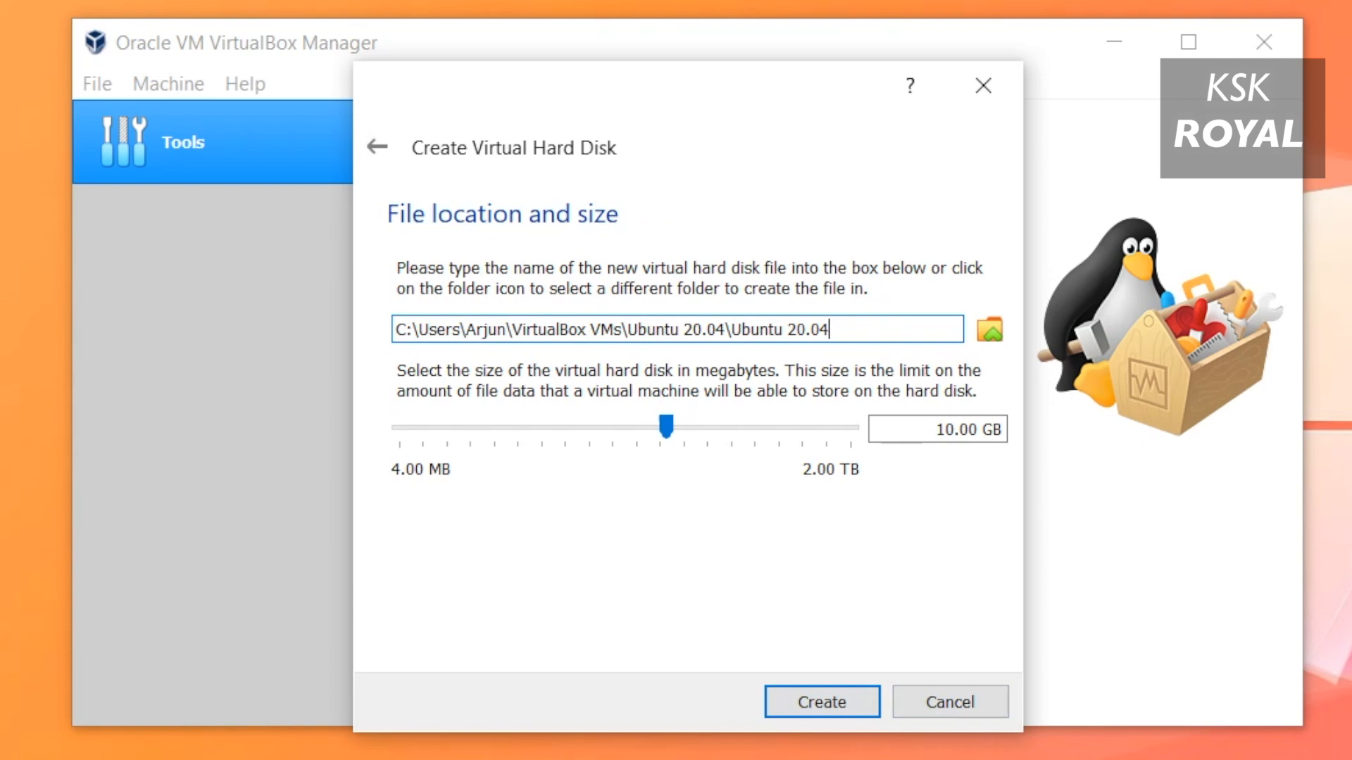
{"action": "left_click_drag", "start_coordinate": [665, 426], "coordinate": [679, 425]}
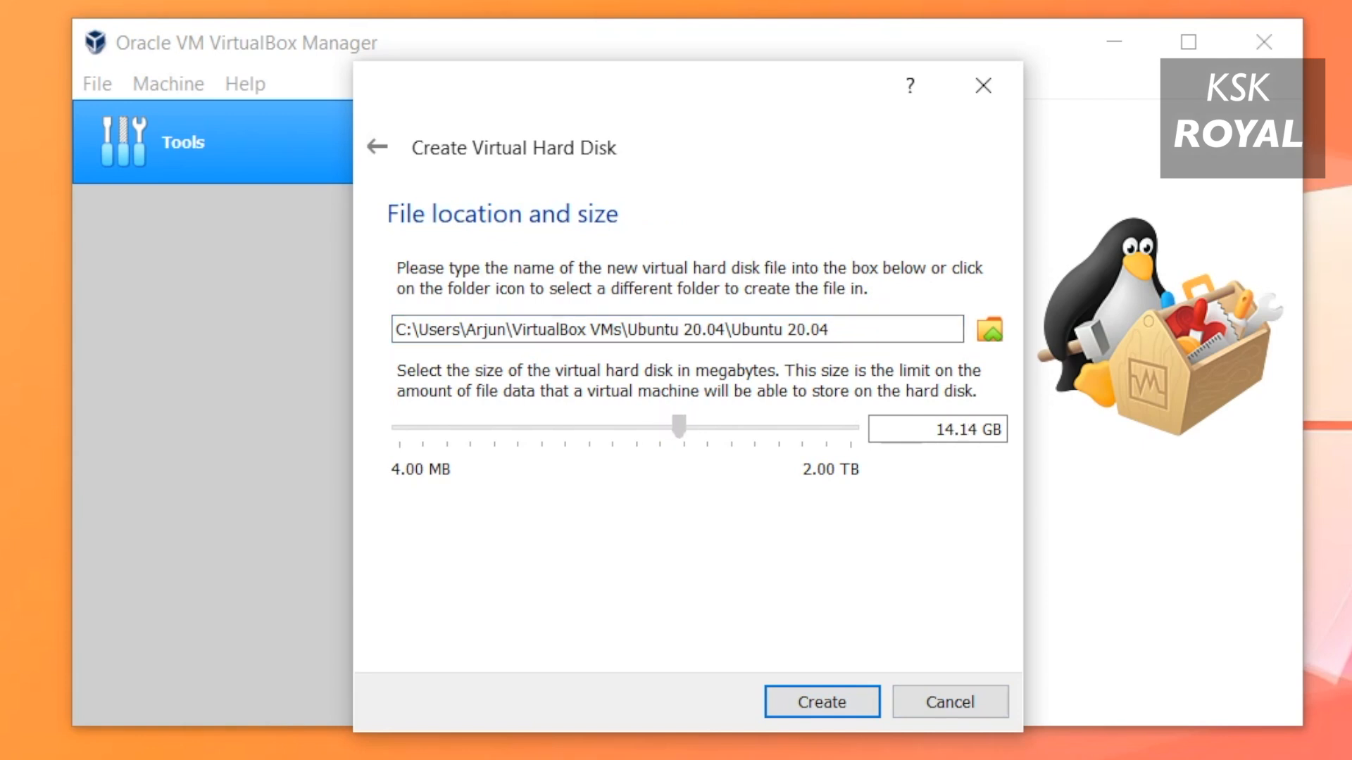
{"action": "left_click_drag", "start_coordinate": [678, 426], "coordinate": [690, 426]}
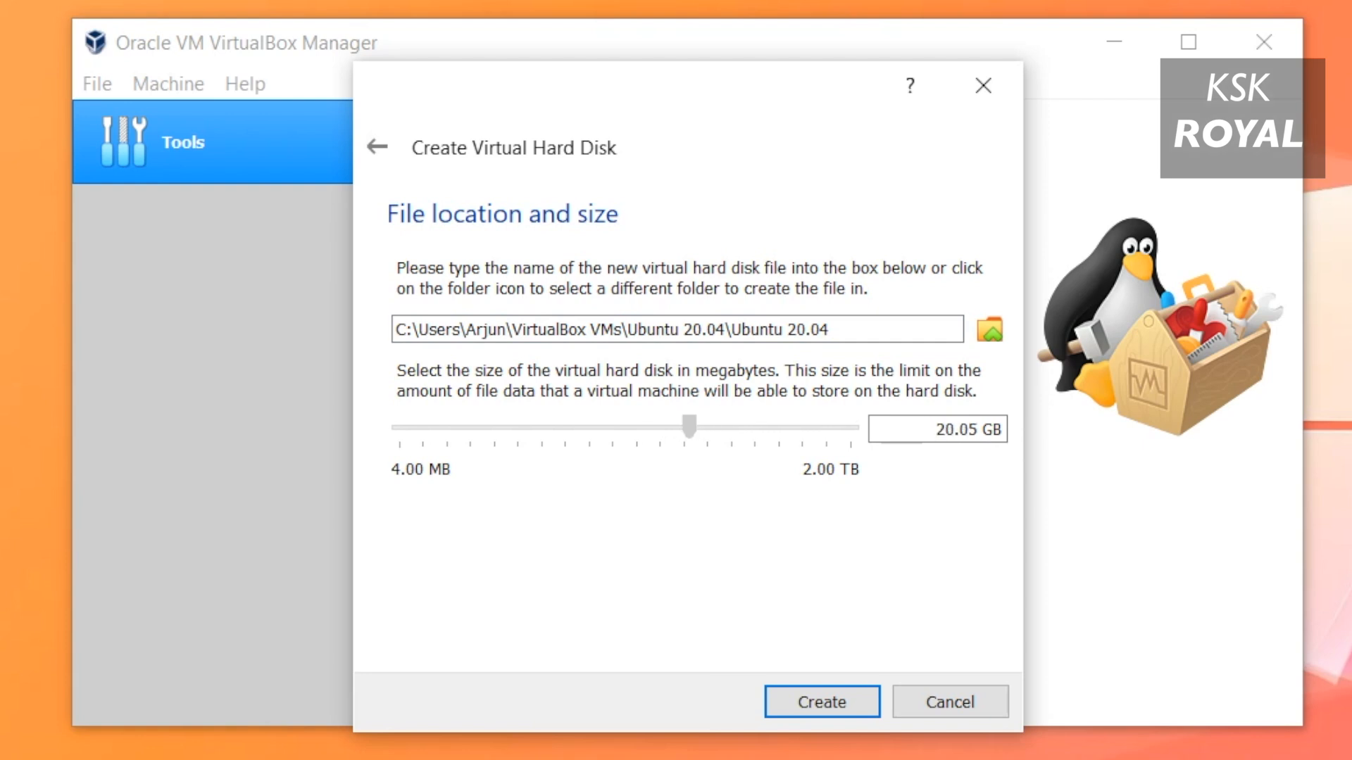
{"action": "left_click_drag", "start_coordinate": [687, 425], "coordinate": [696, 425]}
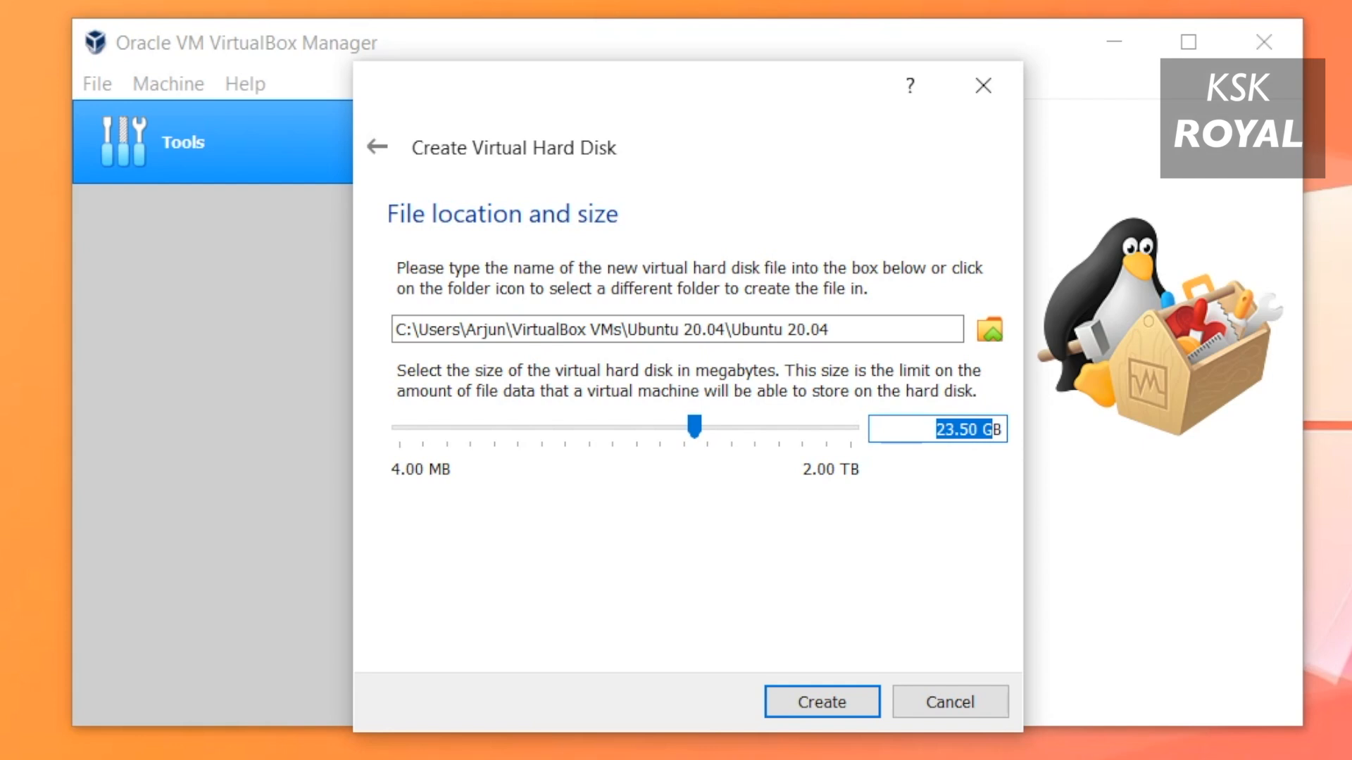
{"action": "left_click", "coordinate": [819, 701]}
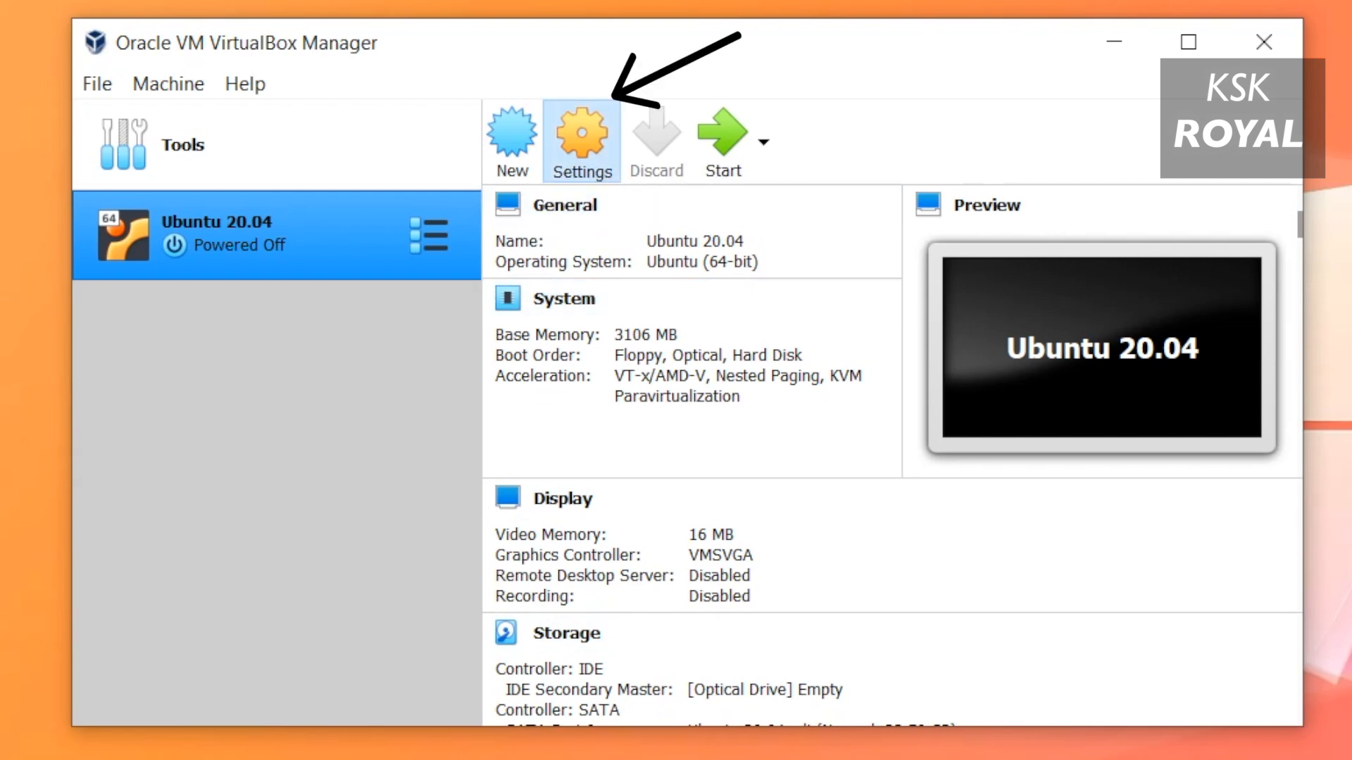
- Open the VM's settings, check General Advanced, then view System's Processor tab with 2 processors
{"action": "left_click", "coordinate": [582, 138]}
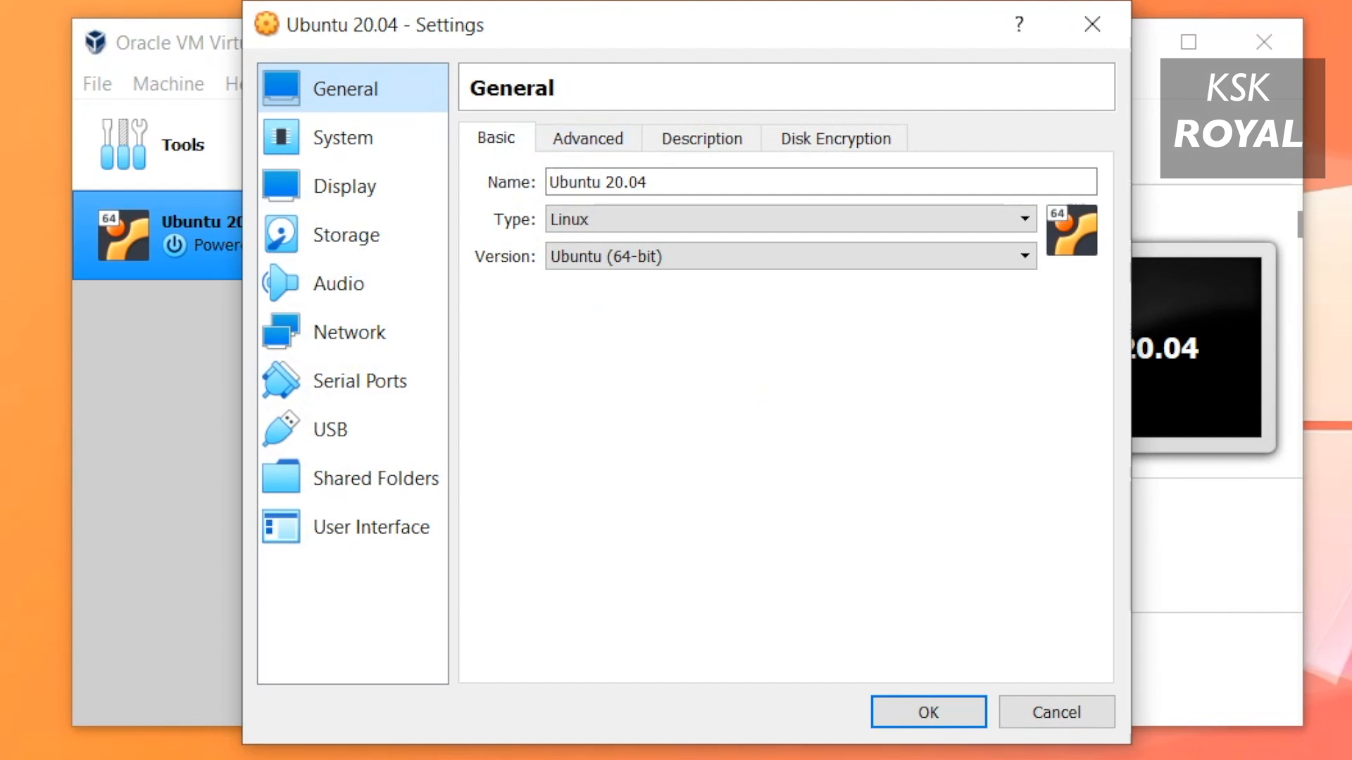
{"action": "left_click", "coordinate": [587, 138]}
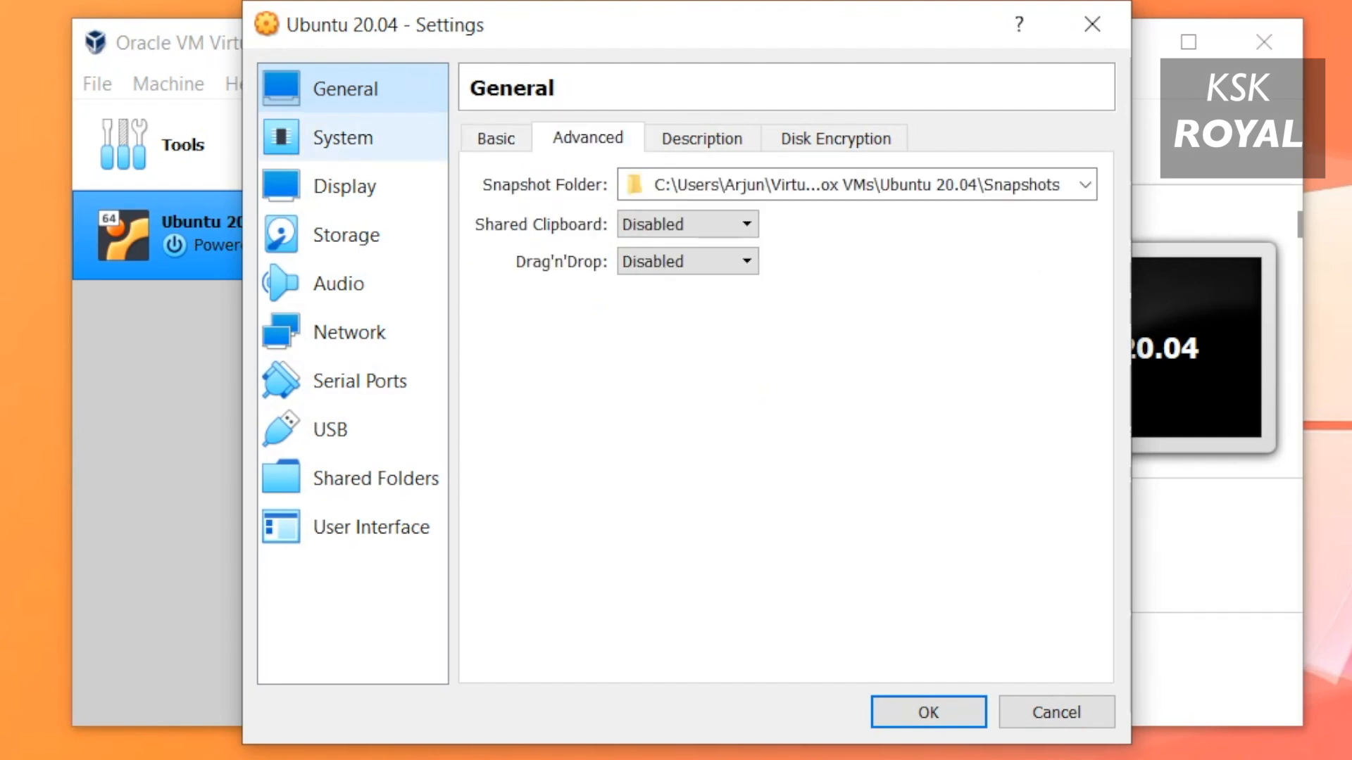
{"action": "left_click", "coordinate": [342, 137]}
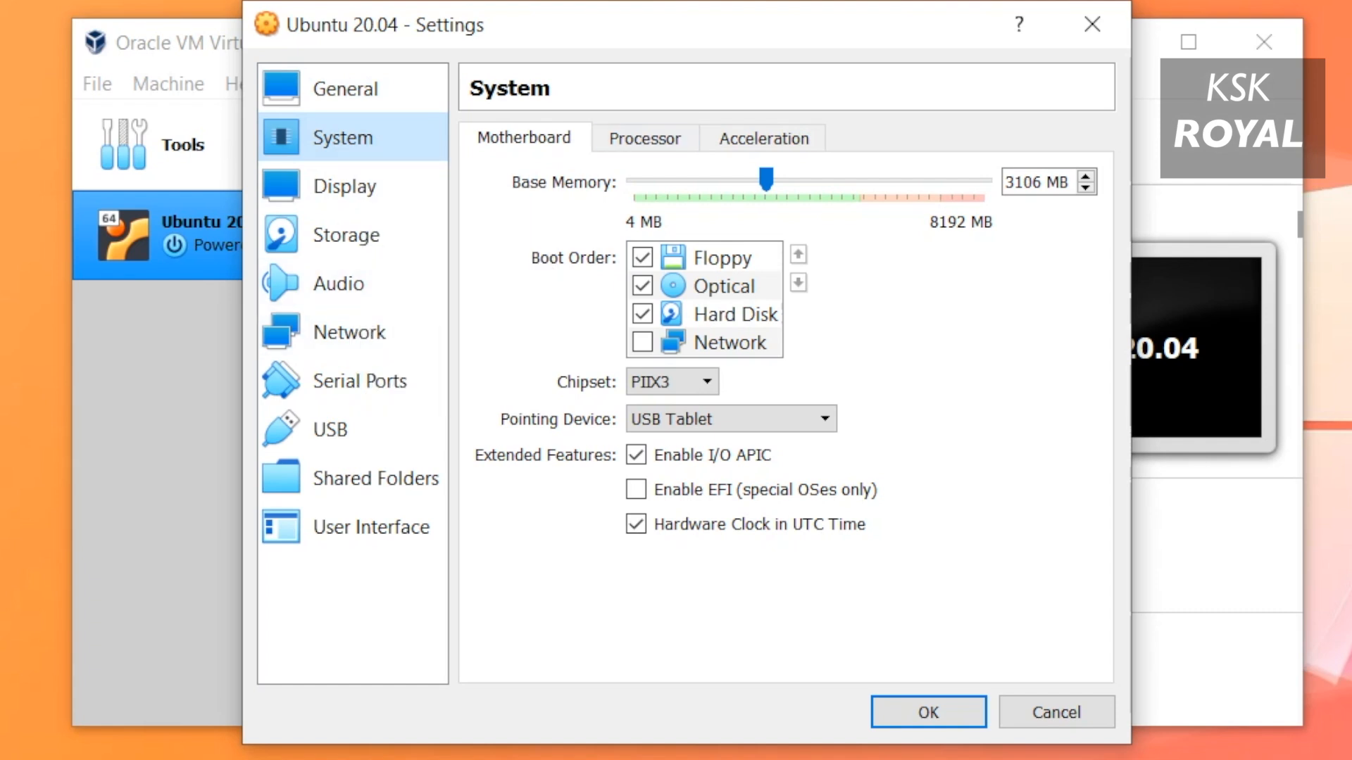
{"action": "left_click", "coordinate": [645, 138]}
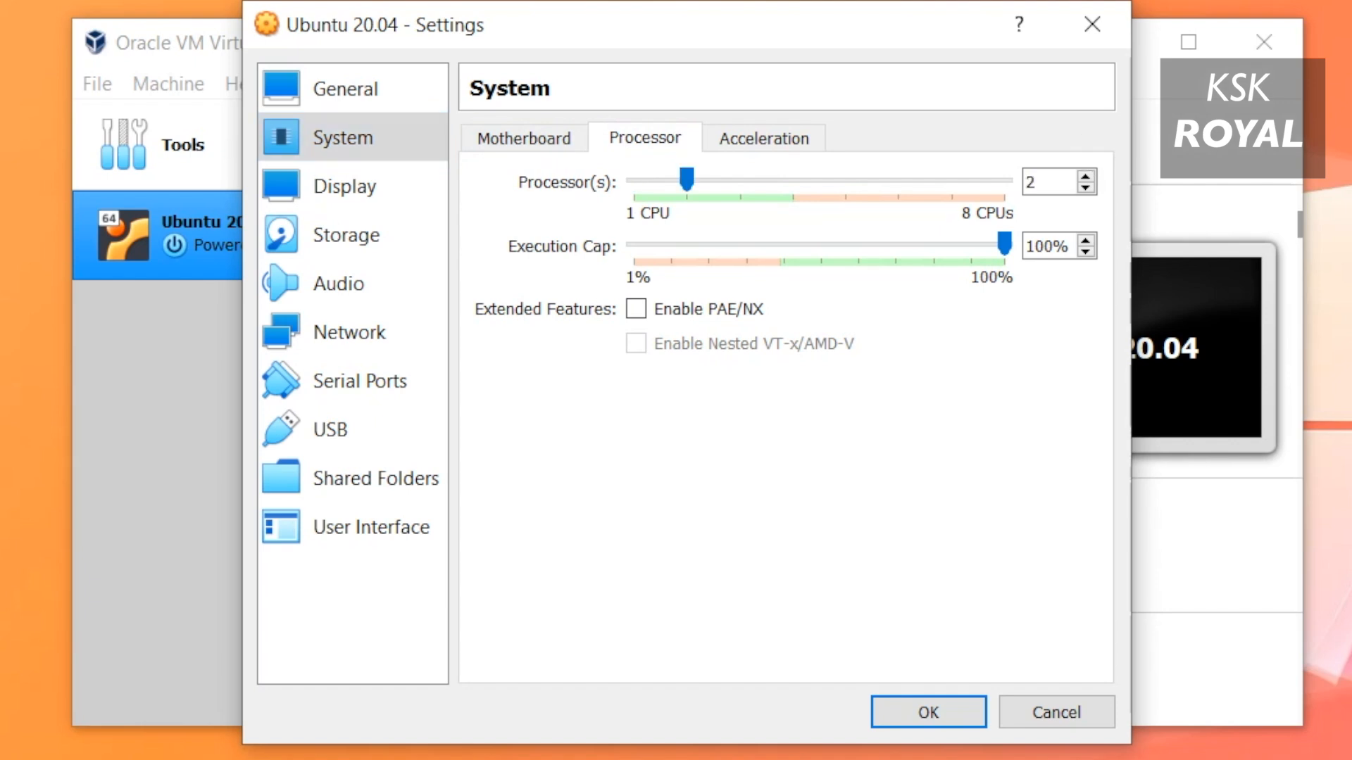
{"action": "mouse_move", "coordinate": [1056, 181]}
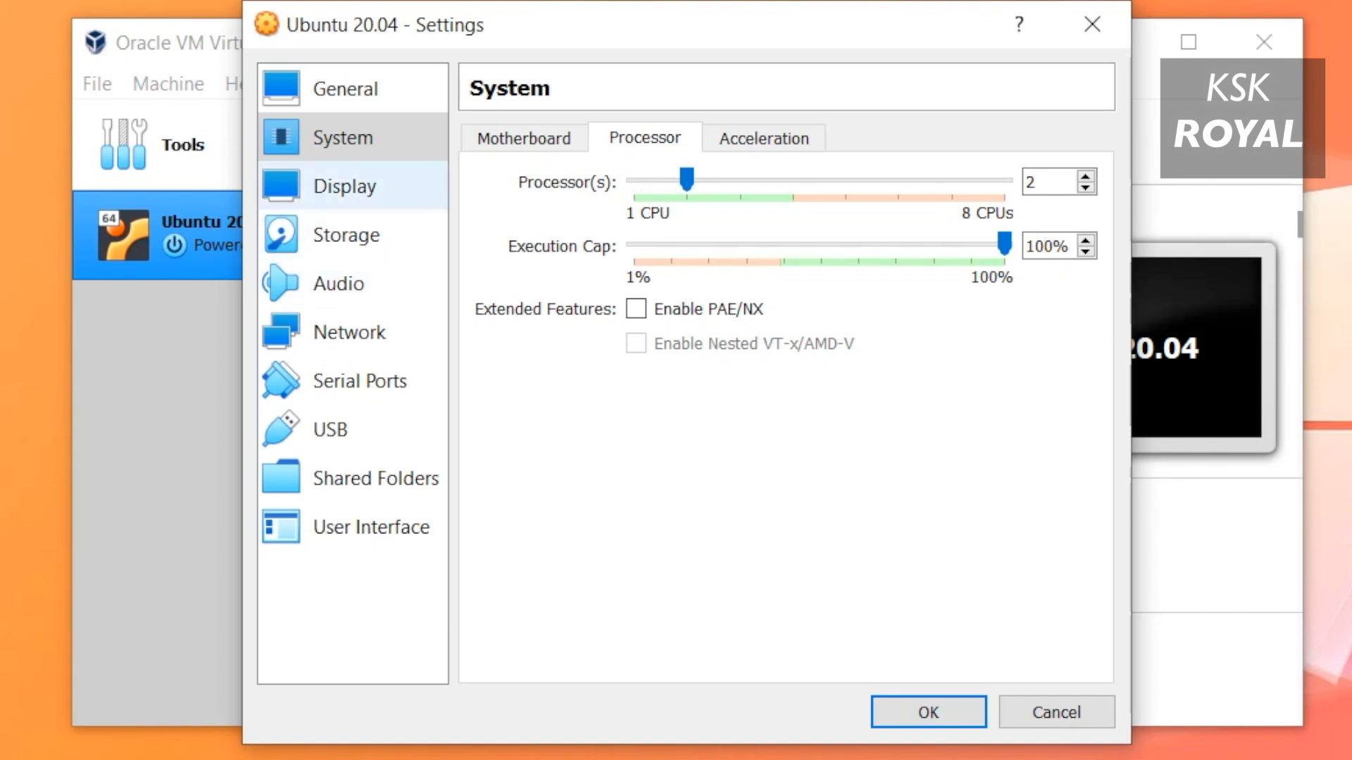
- Set Display video memory to 128 MB and enable 3D acceleration
{"action": "left_click", "coordinate": [345, 186]}
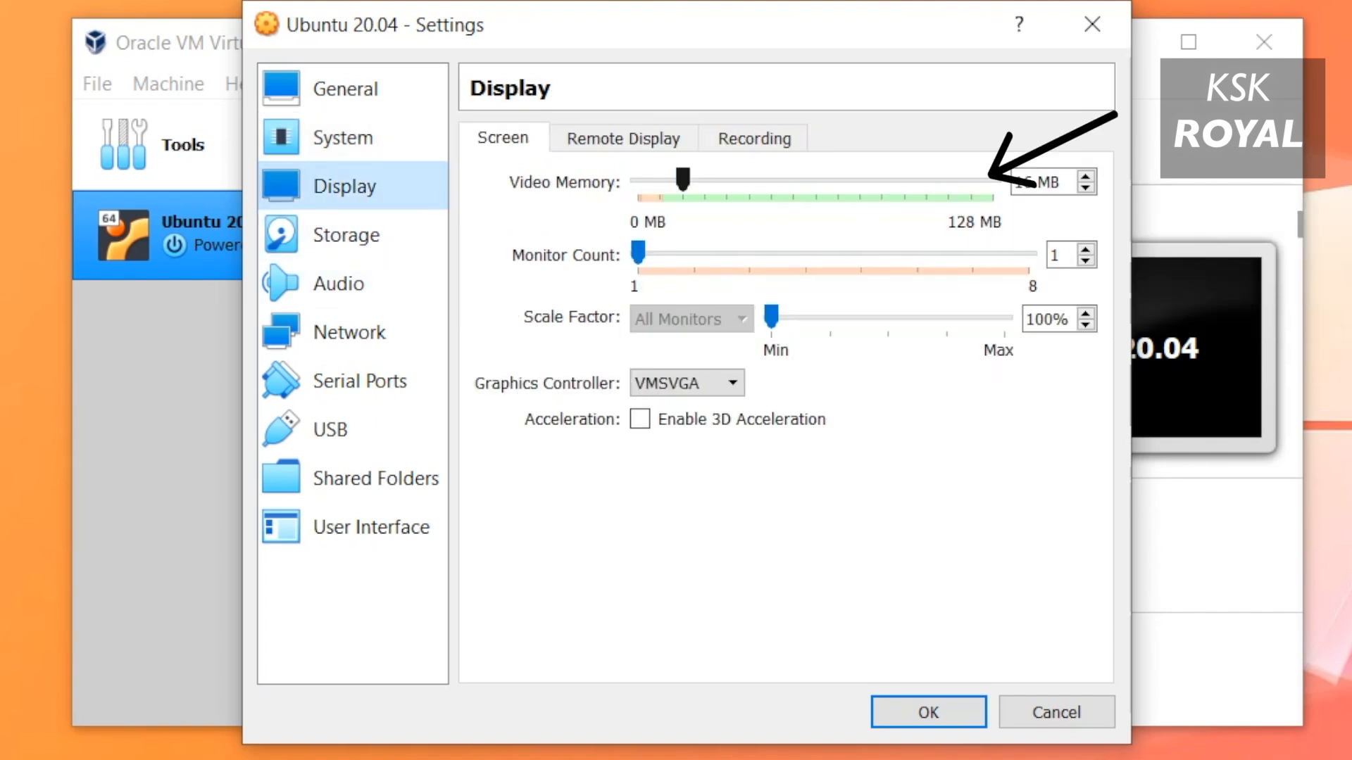
{"action": "left_click_drag", "start_coordinate": [684, 181], "coordinate": [991, 180]}
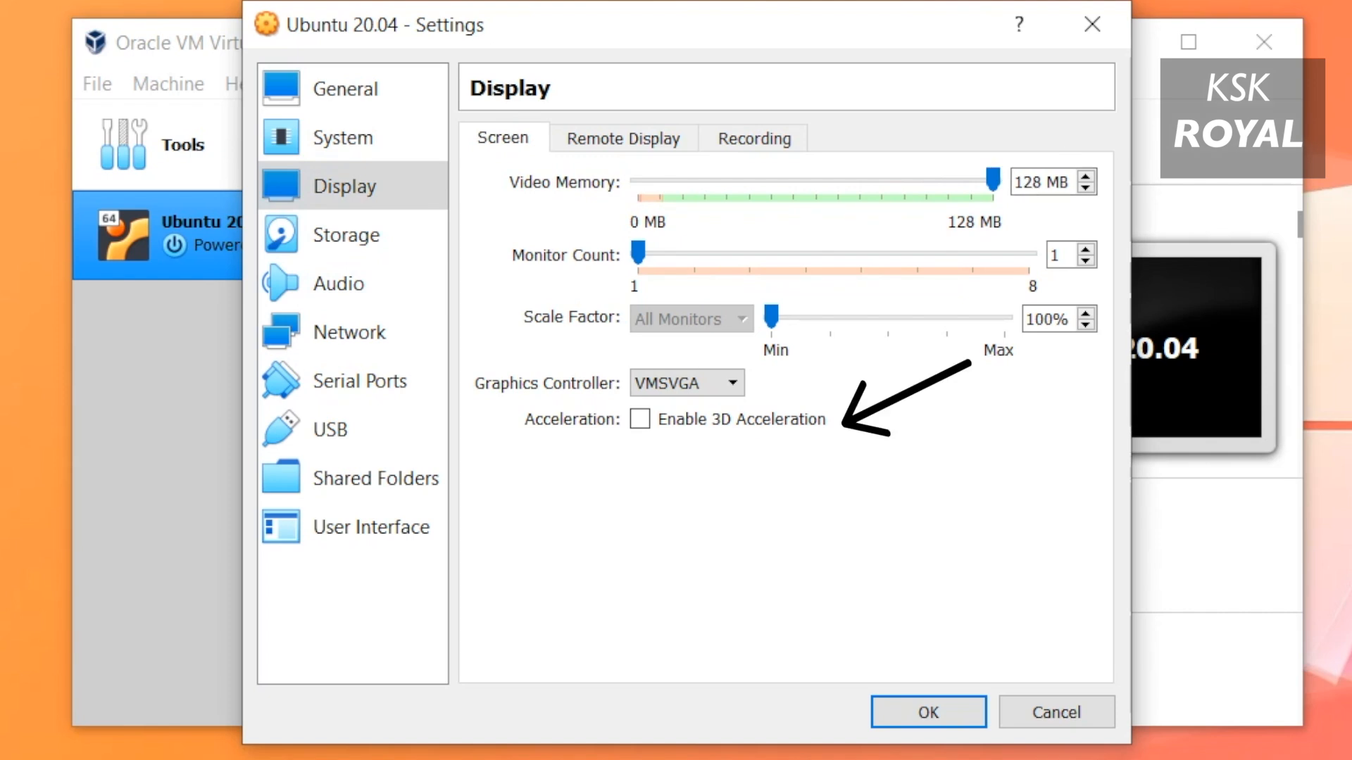
{"action": "left_click", "coordinate": [638, 420]}
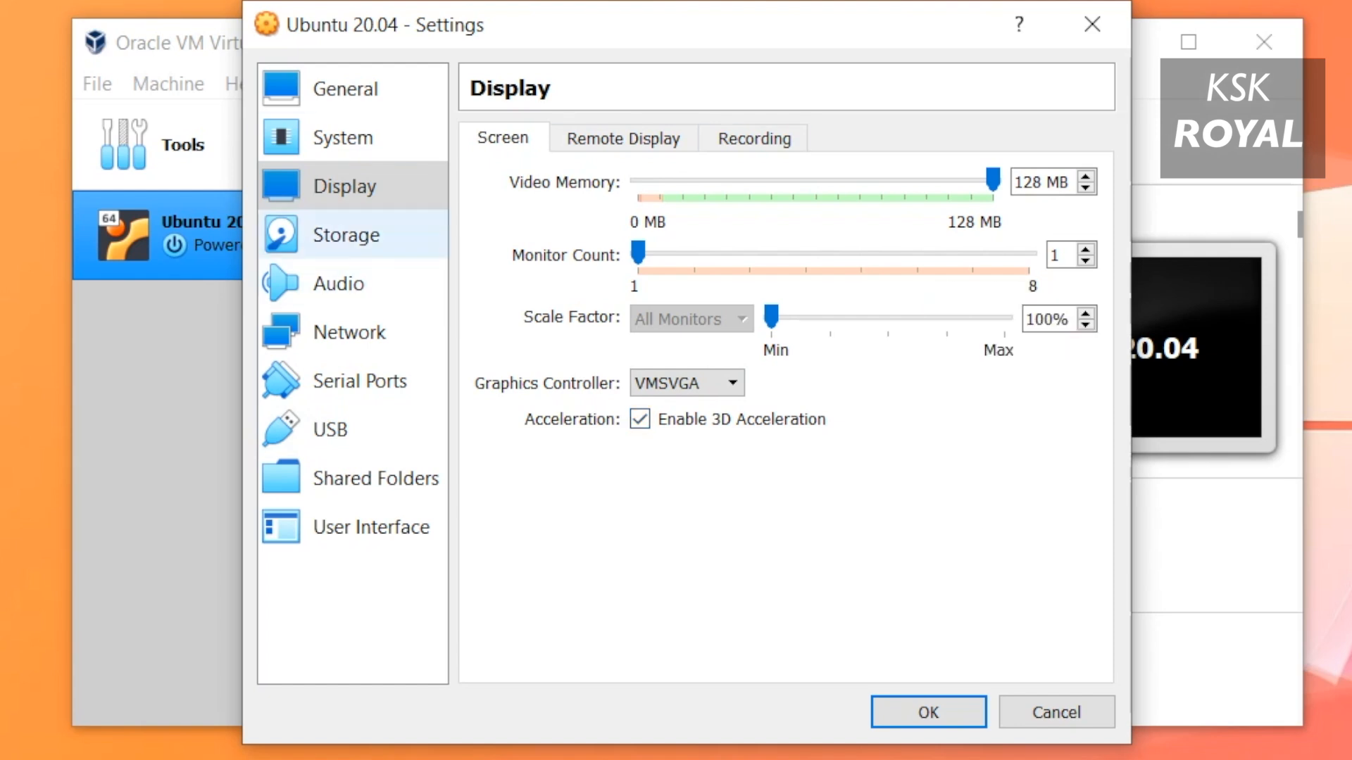
{"action": "left_click", "coordinate": [346, 235]}
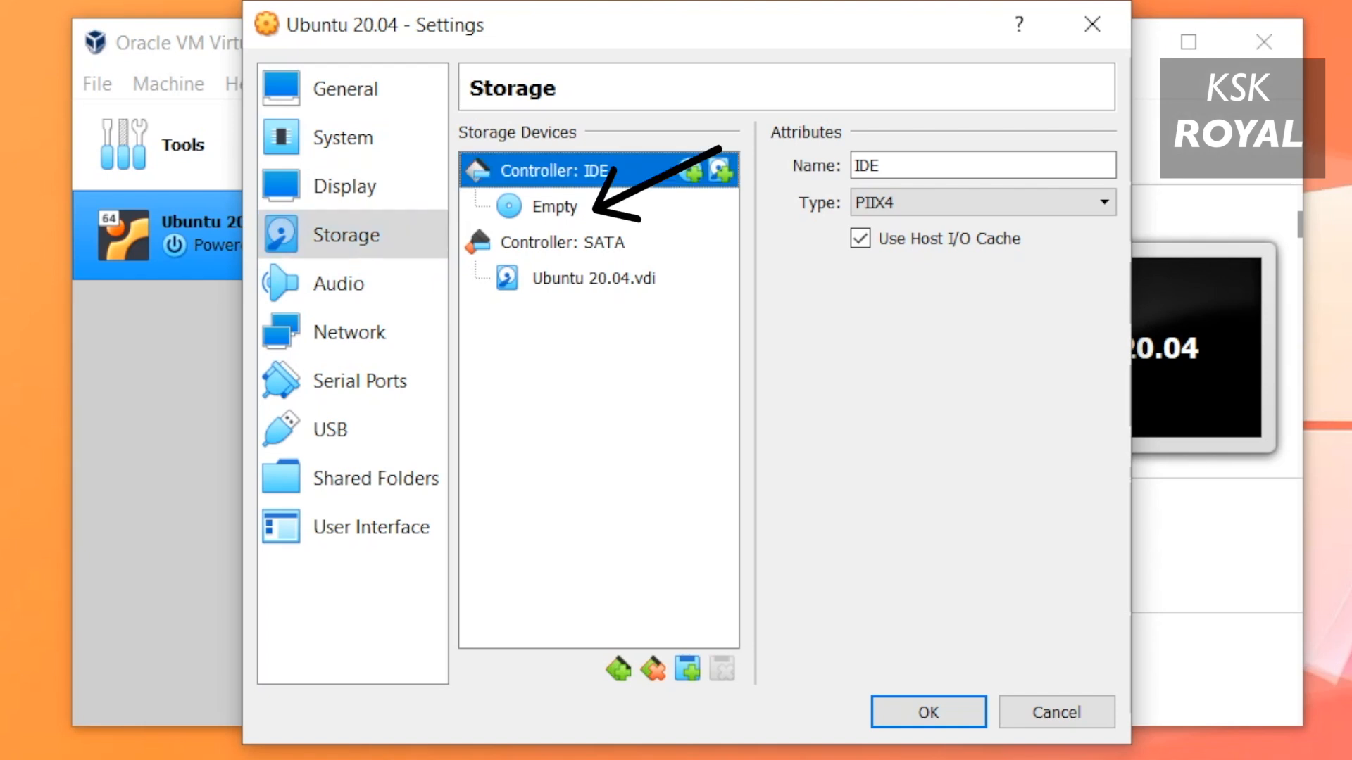
- Load focal-desktop-amd64.iso into the empty IDE optical drive and save the storage settings
{"action": "left_click", "coordinate": [556, 206]}
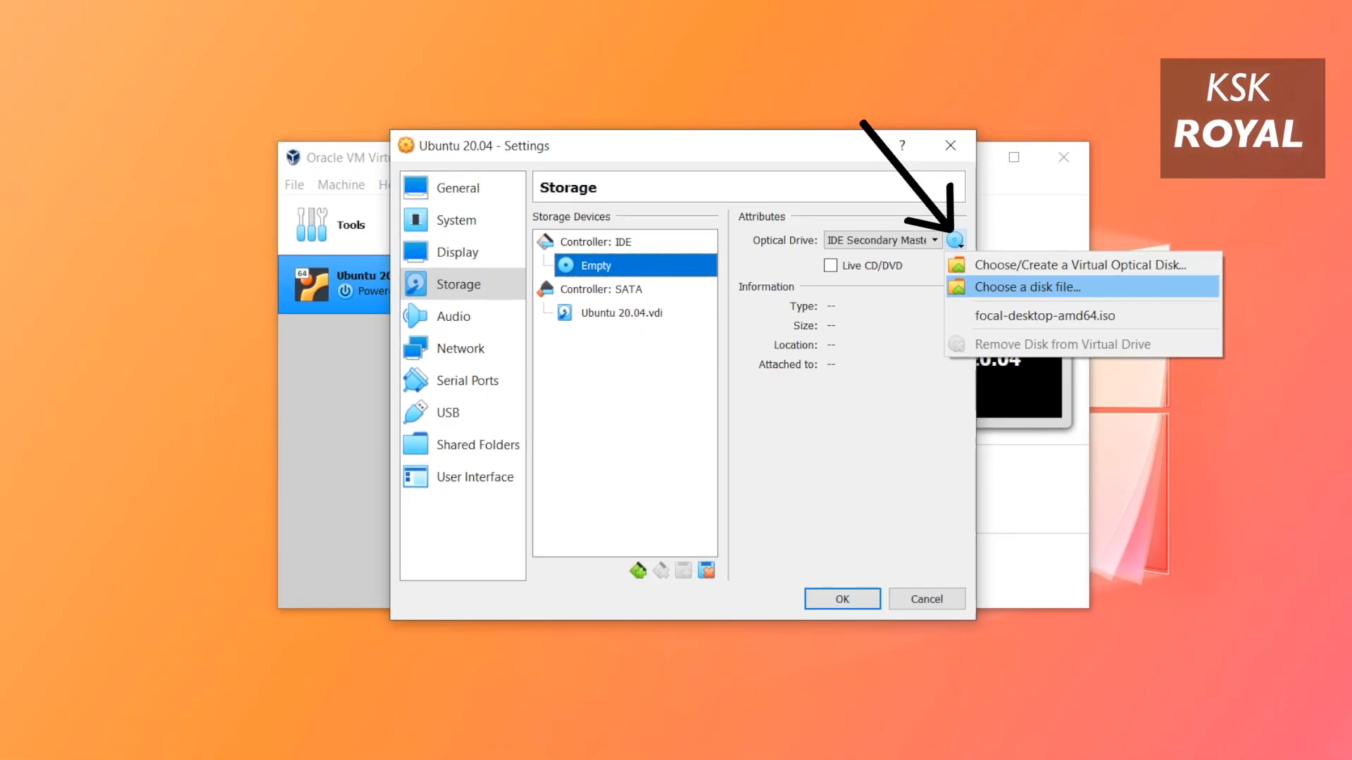
{"action": "left_click", "coordinate": [1022, 287]}
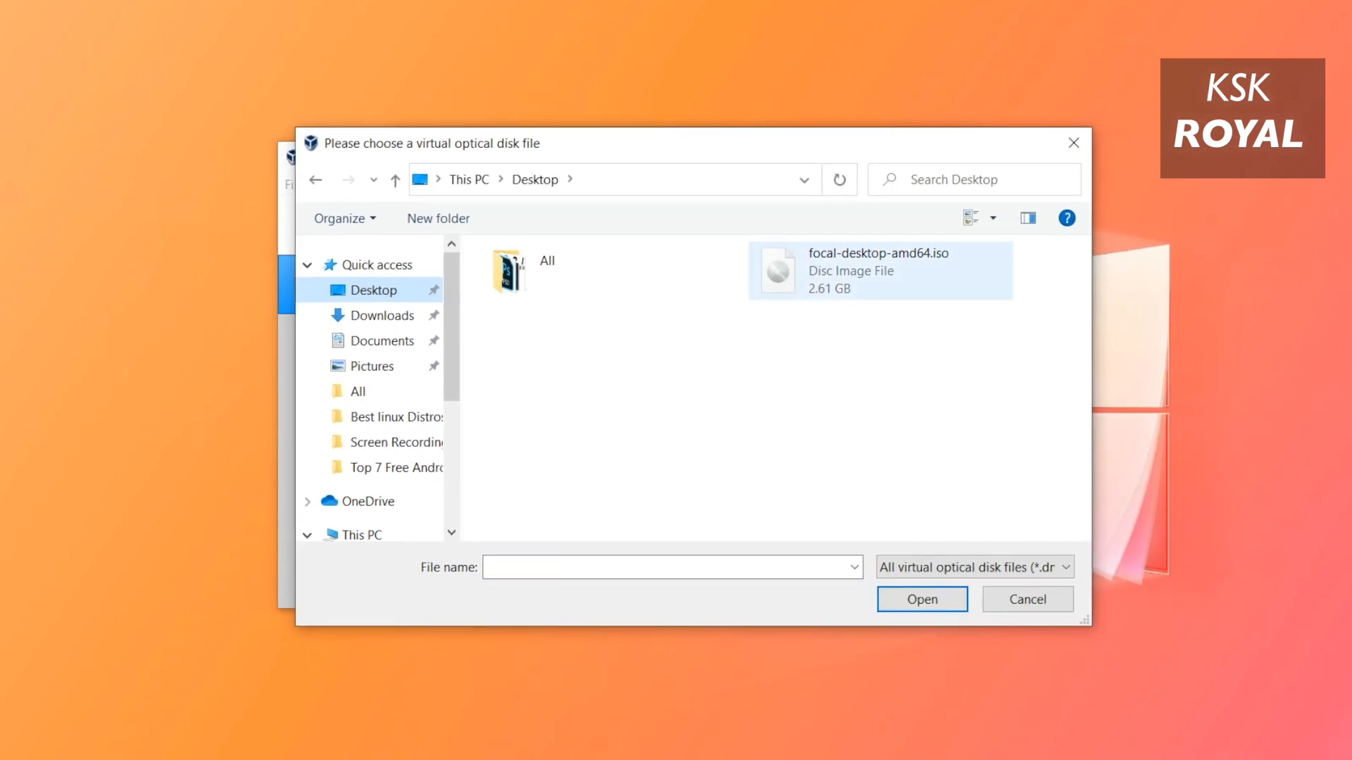
{"action": "left_click", "coordinate": [878, 269]}
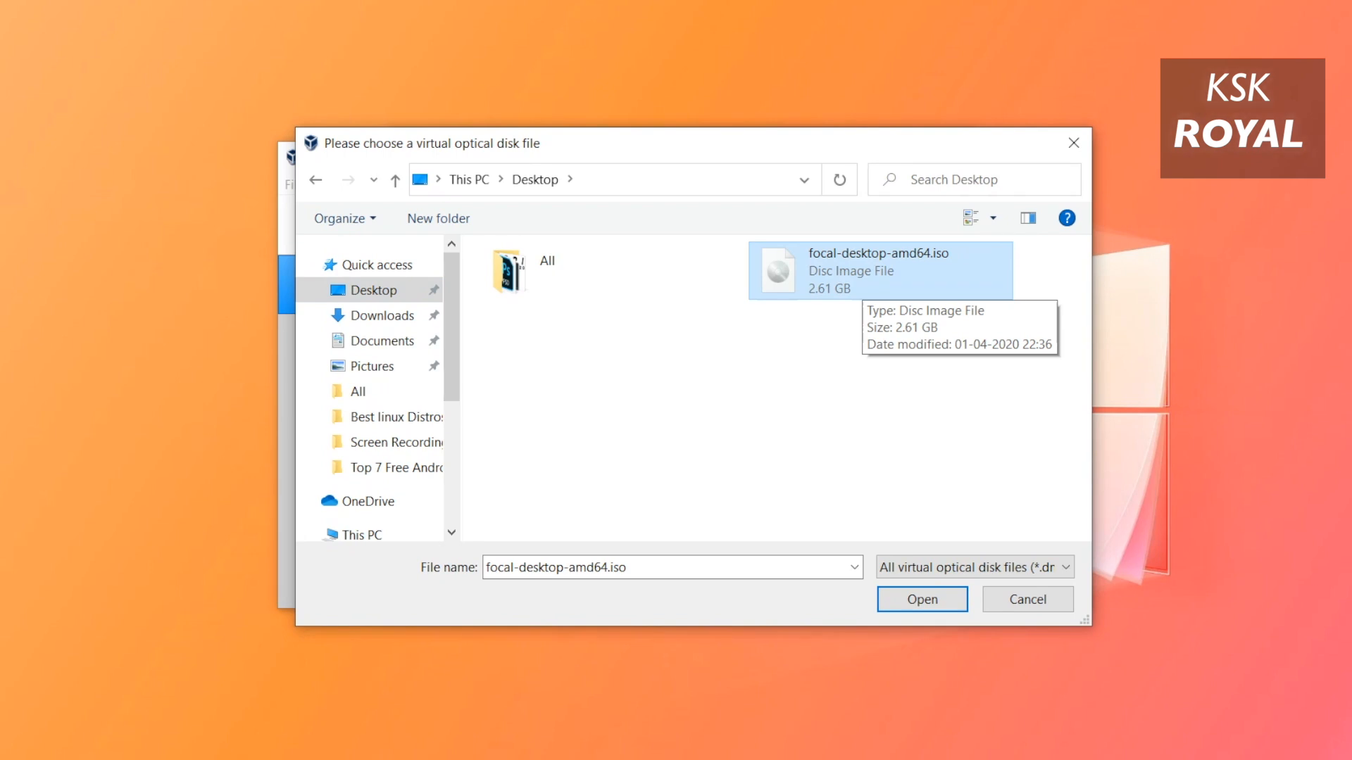
{"action": "left_click", "coordinate": [921, 598]}
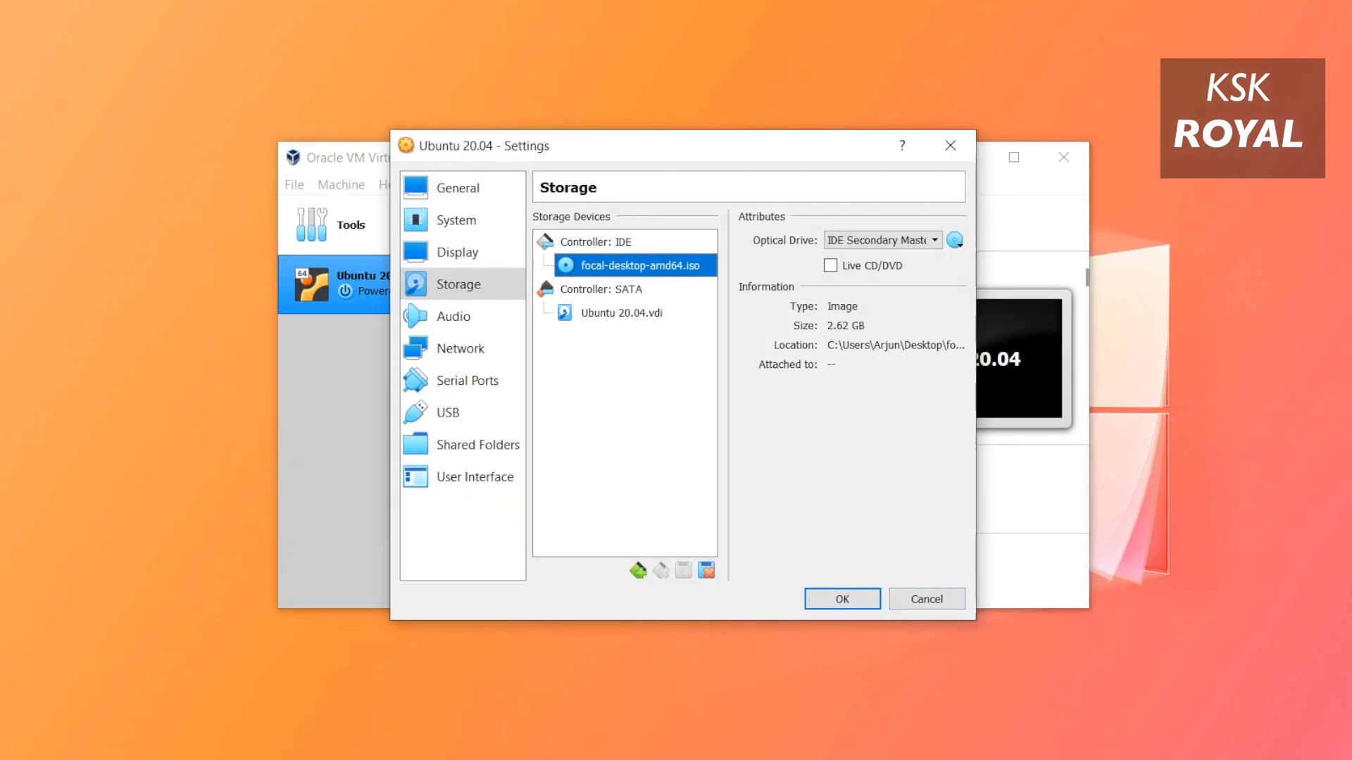
{"action": "left_click", "coordinate": [841, 598]}
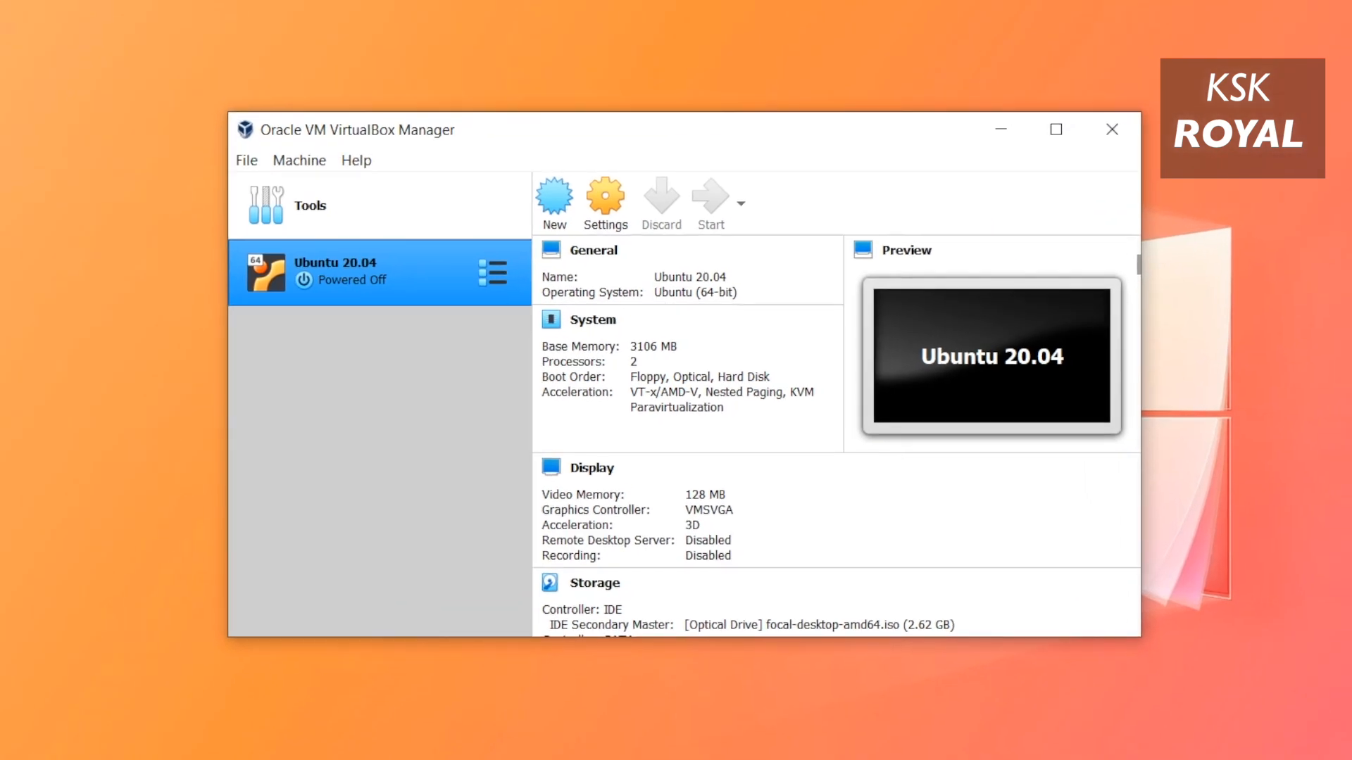
- Start the VM from focal-desktop-amd64.iso and let it capture keyboard and mouse input
{"action": "left_click", "coordinate": [709, 203]}
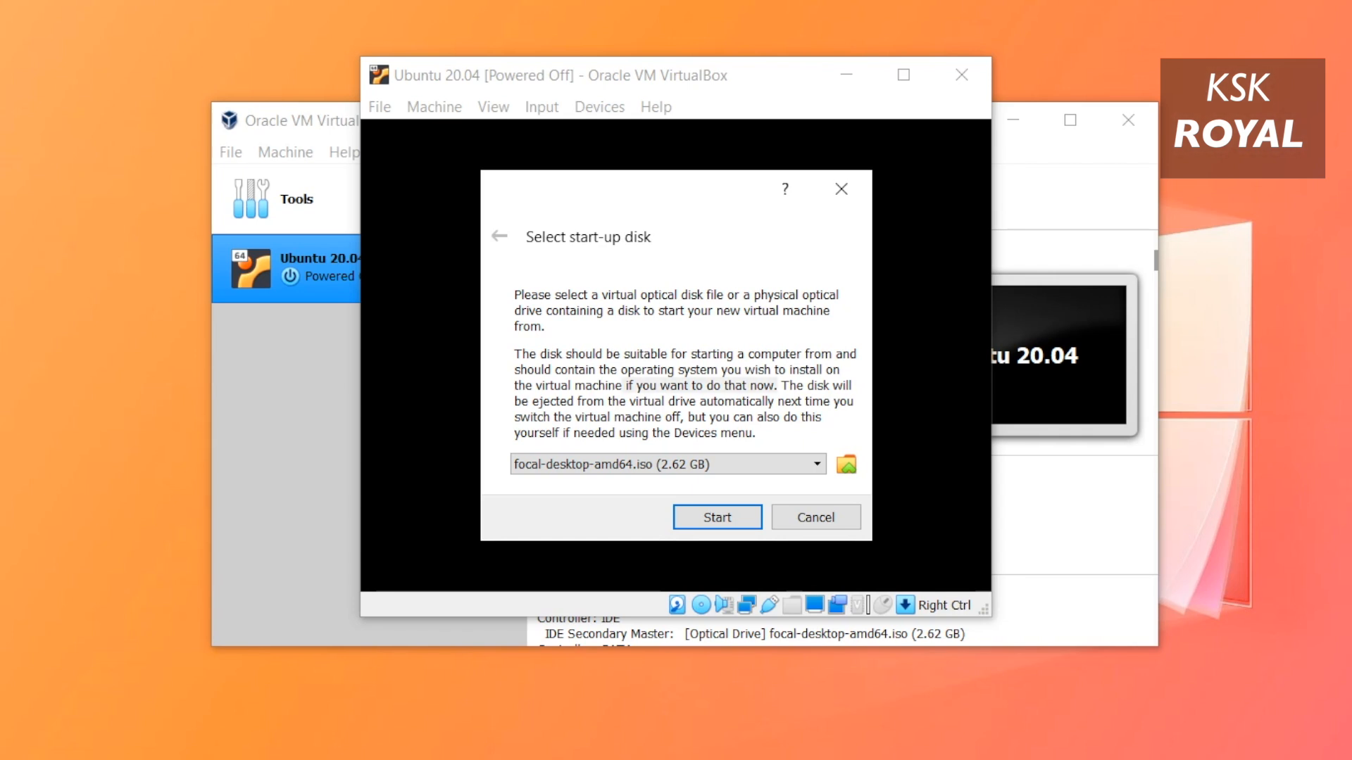
{"action": "left_click", "coordinate": [715, 517]}
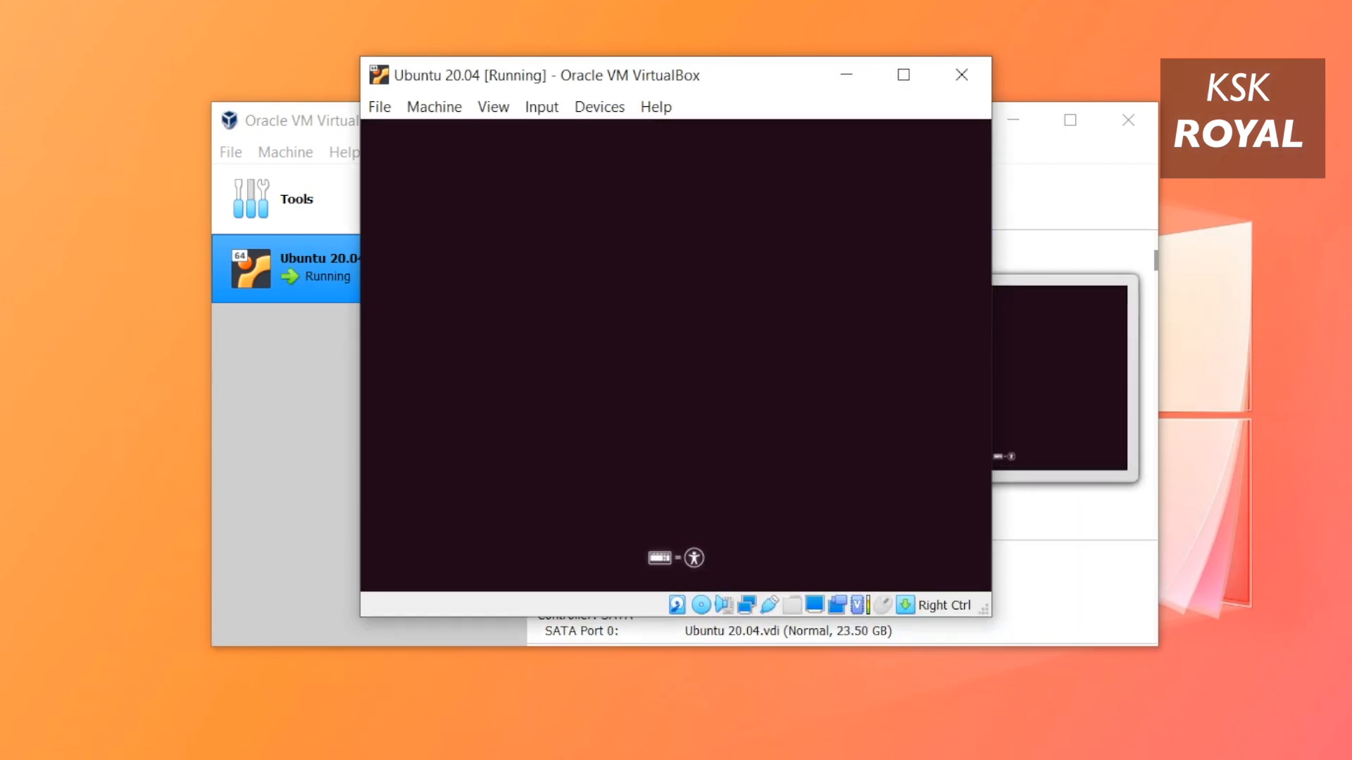
{"action": "left_click", "coordinate": [676, 362]}
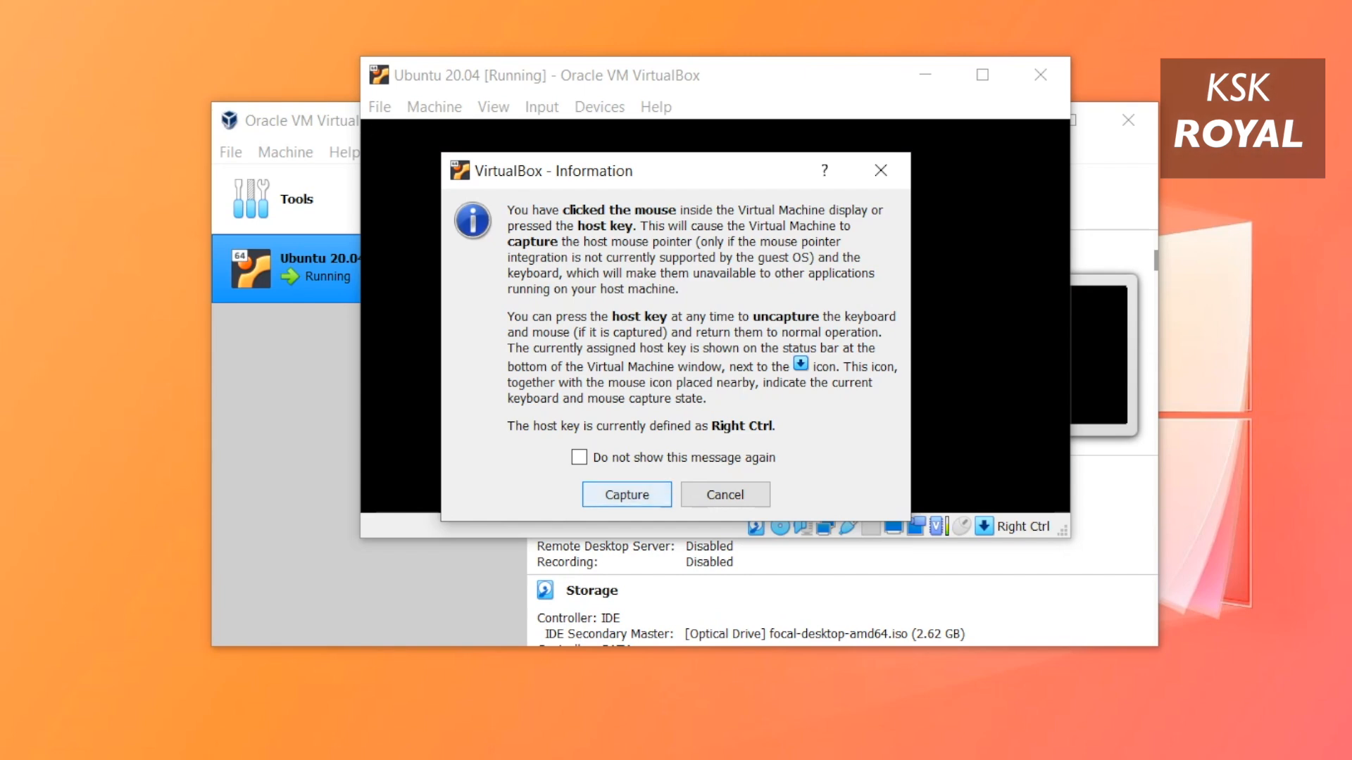
{"action": "left_click", "coordinate": [626, 495]}
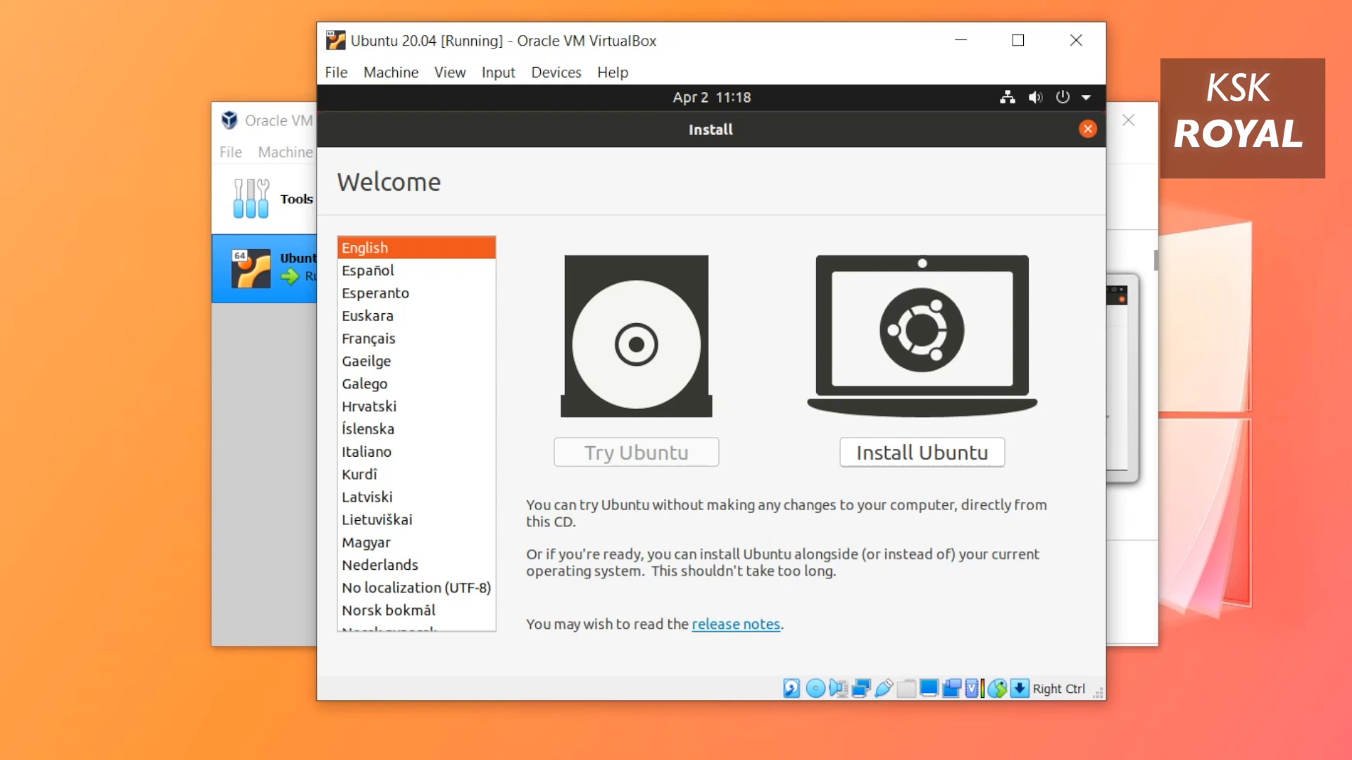
- Choose Install Ubuntu and continue with the English (US) keyboard layout
{"action": "left_click", "coordinate": [921, 452]}
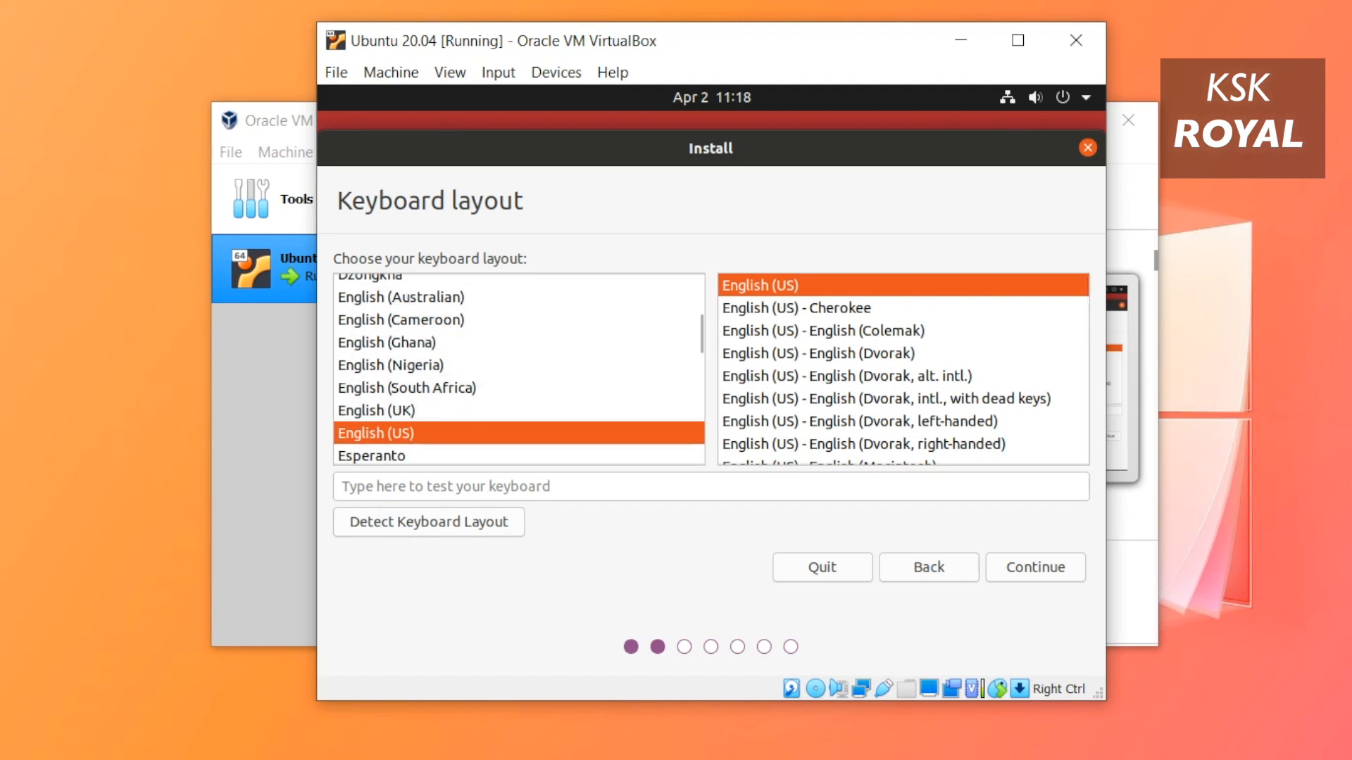
{"action": "left_click", "coordinate": [1033, 567]}
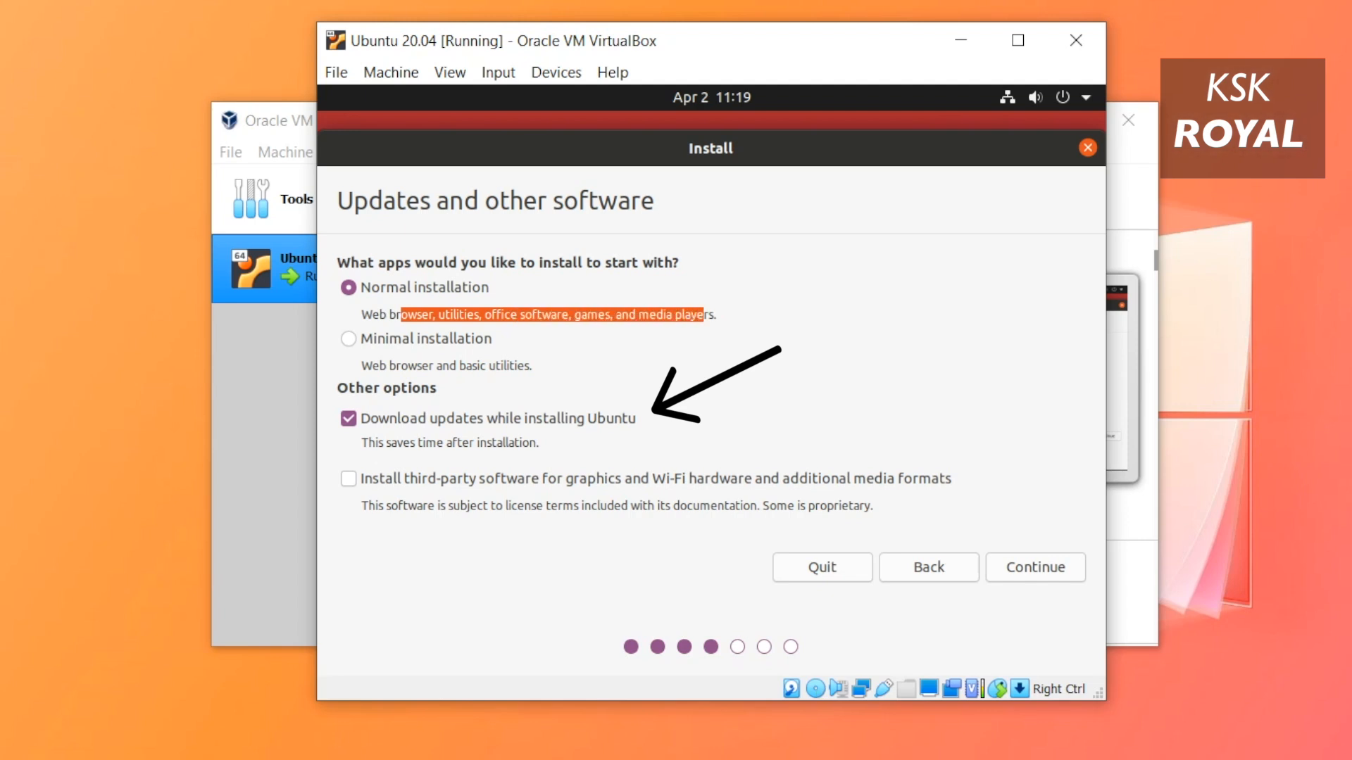
- Disable downloading updates, enable third-party software installation, and continue
{"action": "left_click", "coordinate": [349, 419]}
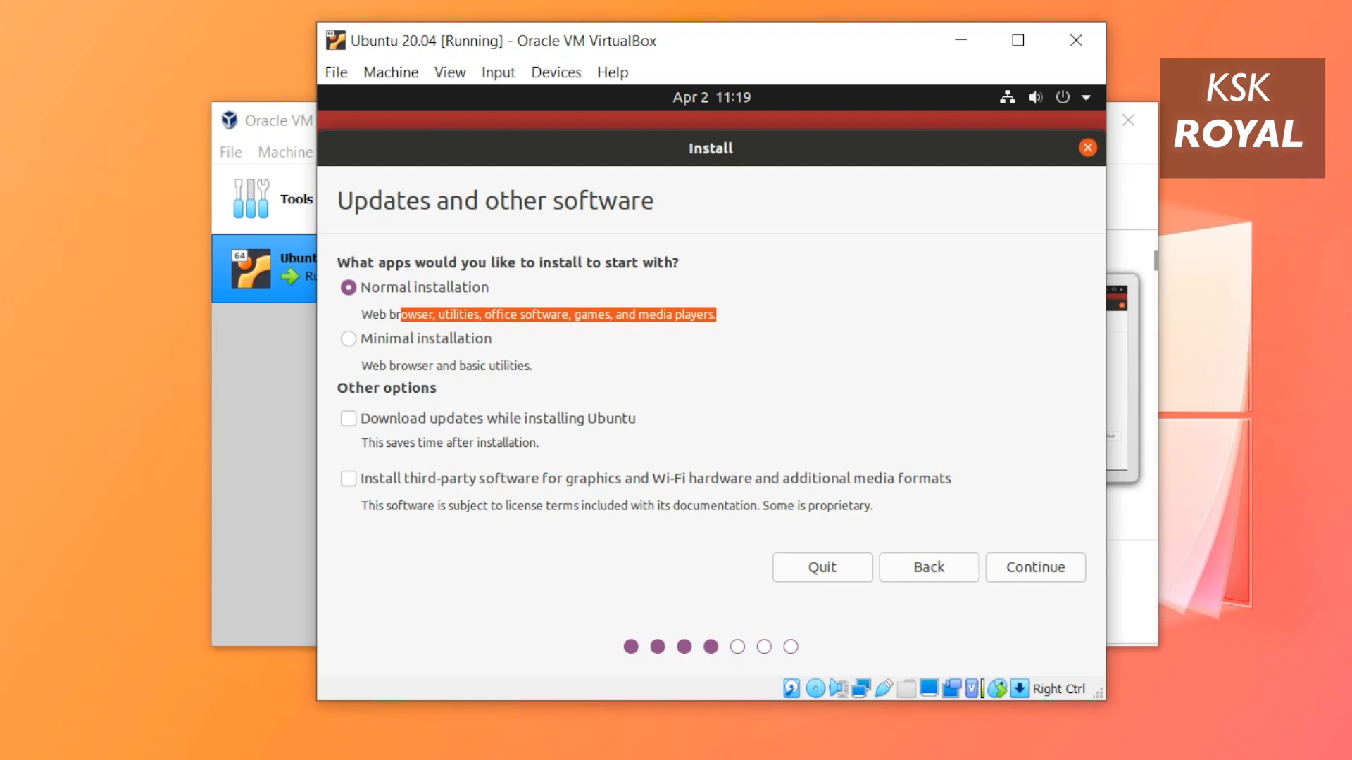
{"action": "left_click", "coordinate": [348, 478]}
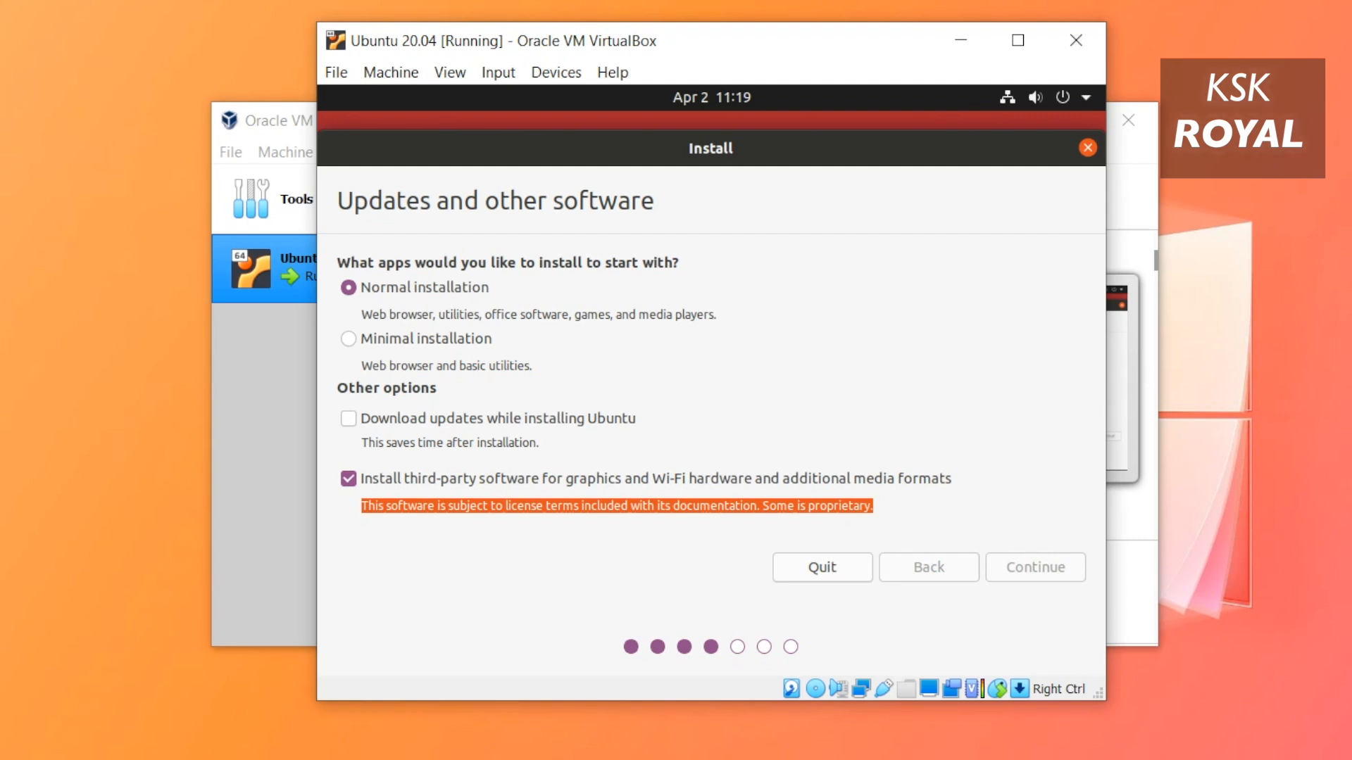
{"action": "left_click", "coordinate": [1034, 567]}
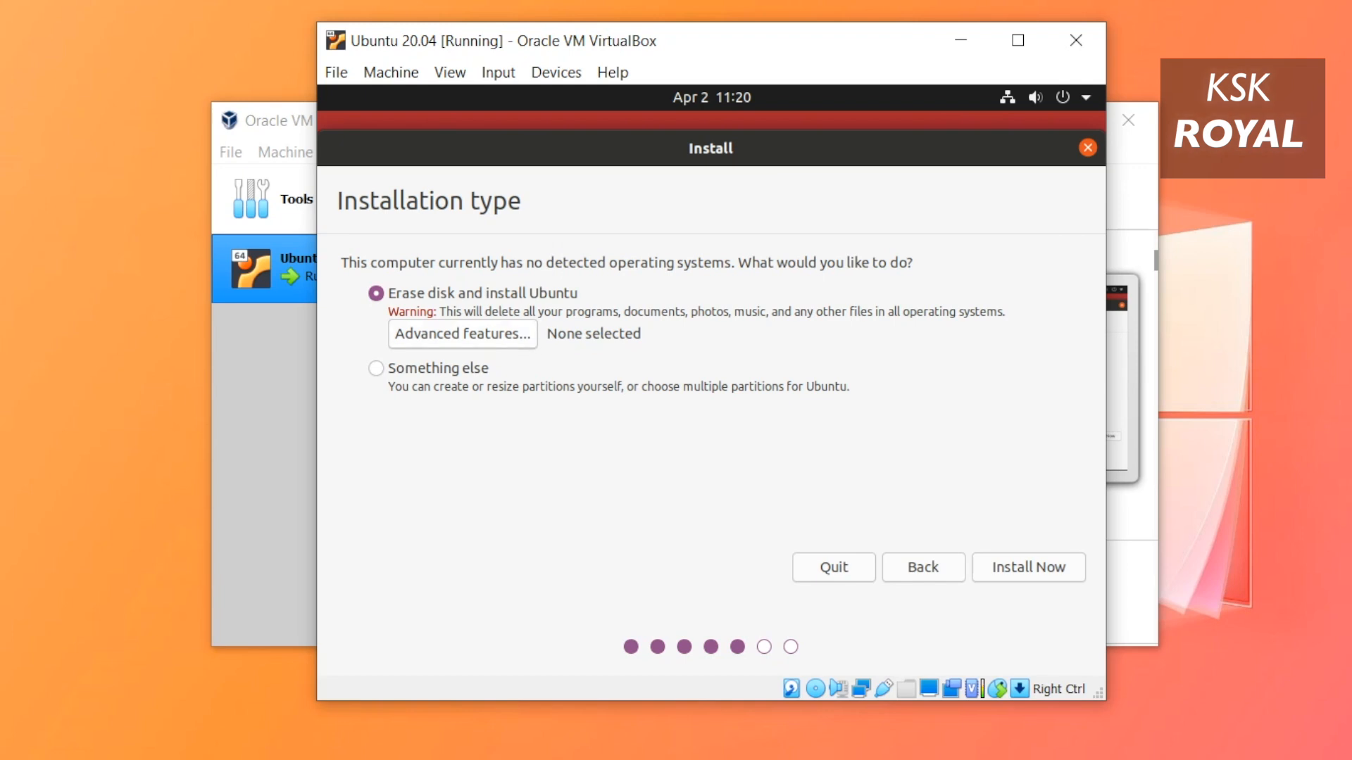
- Try the ZFS and Something else disk options, then return to Erase disk and install Ubuntu
{"action": "left_click", "coordinate": [462, 334]}
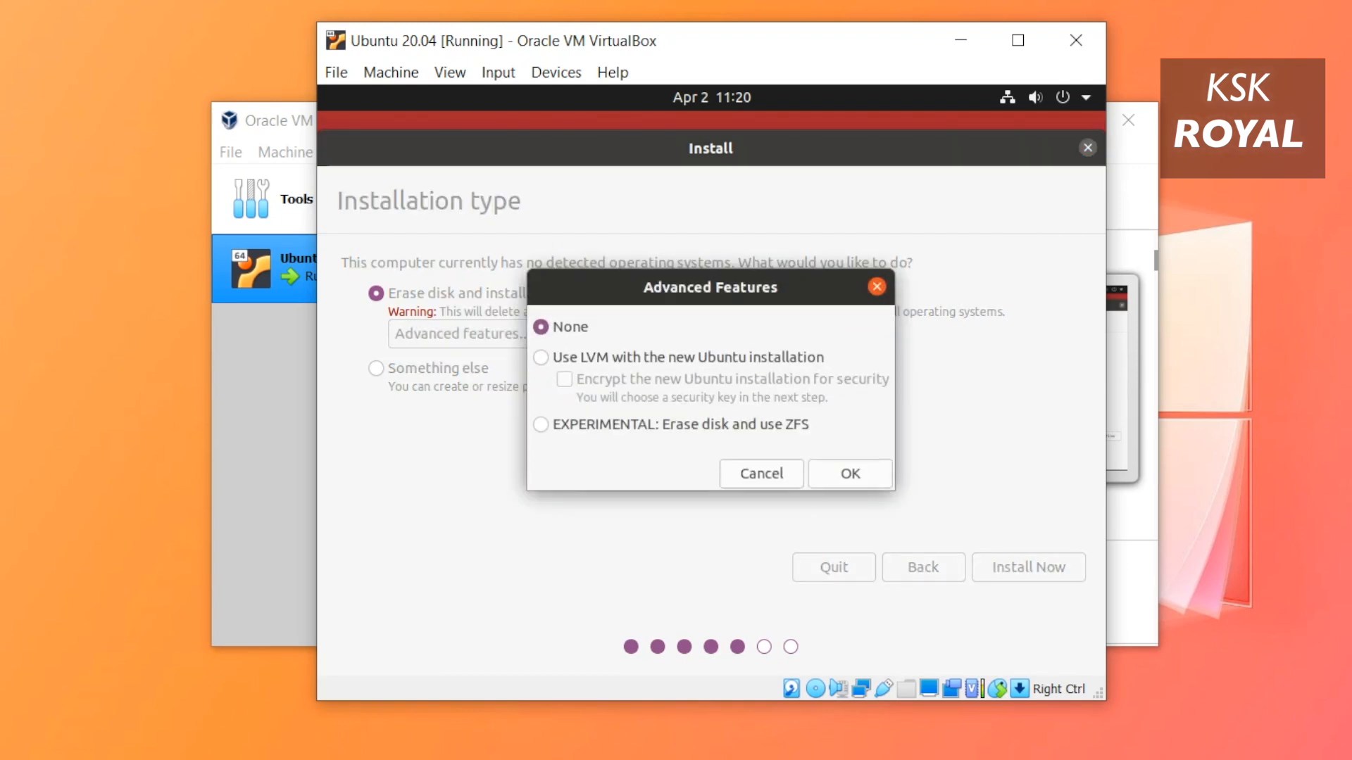
{"action": "left_click", "coordinate": [541, 424]}
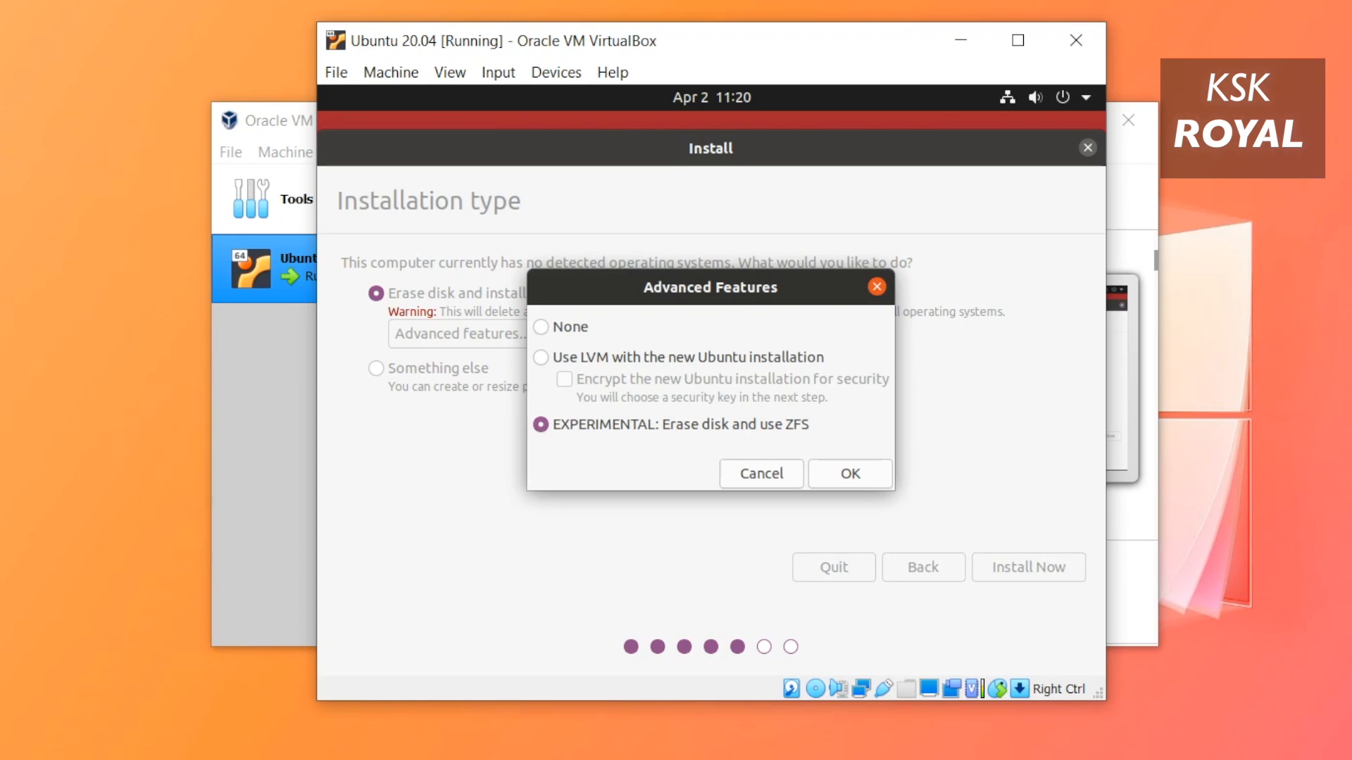
{"action": "left_click", "coordinate": [760, 474]}
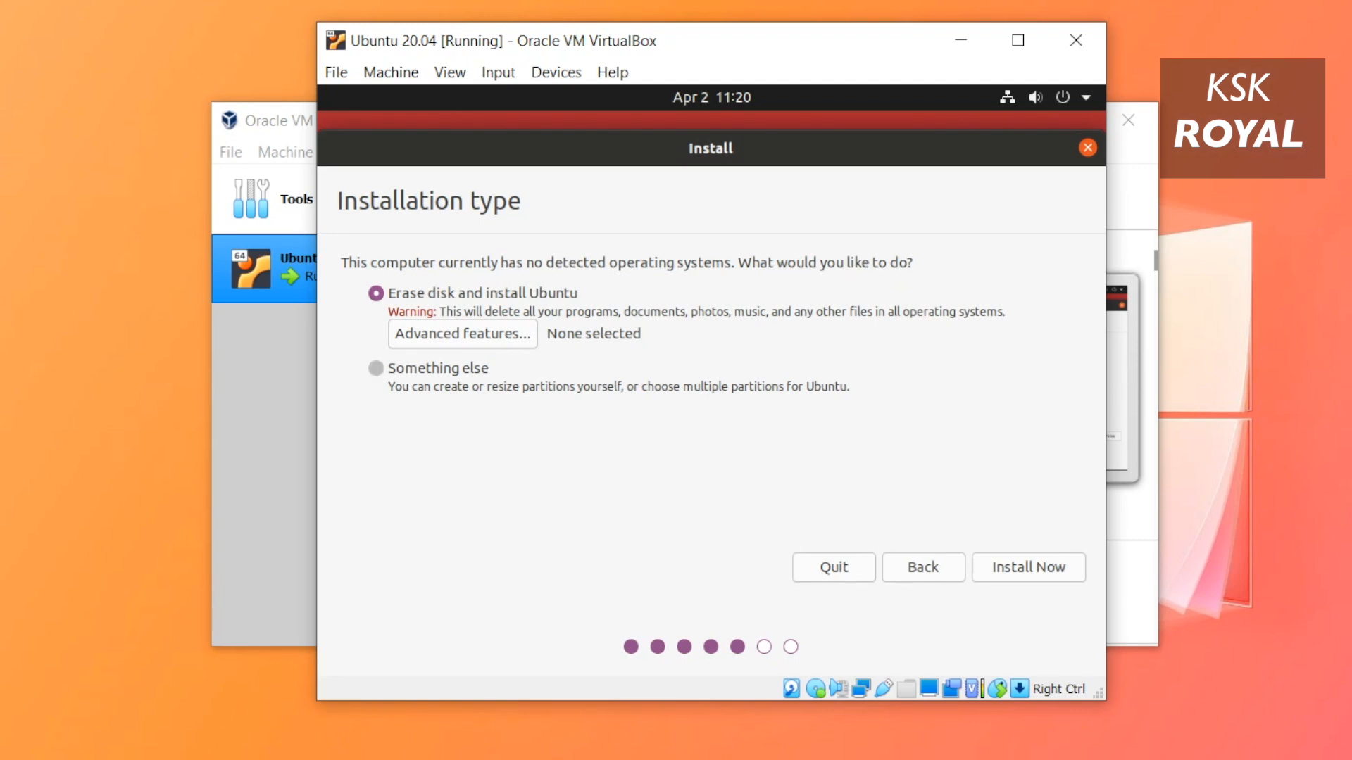
{"action": "left_click", "coordinate": [376, 368]}
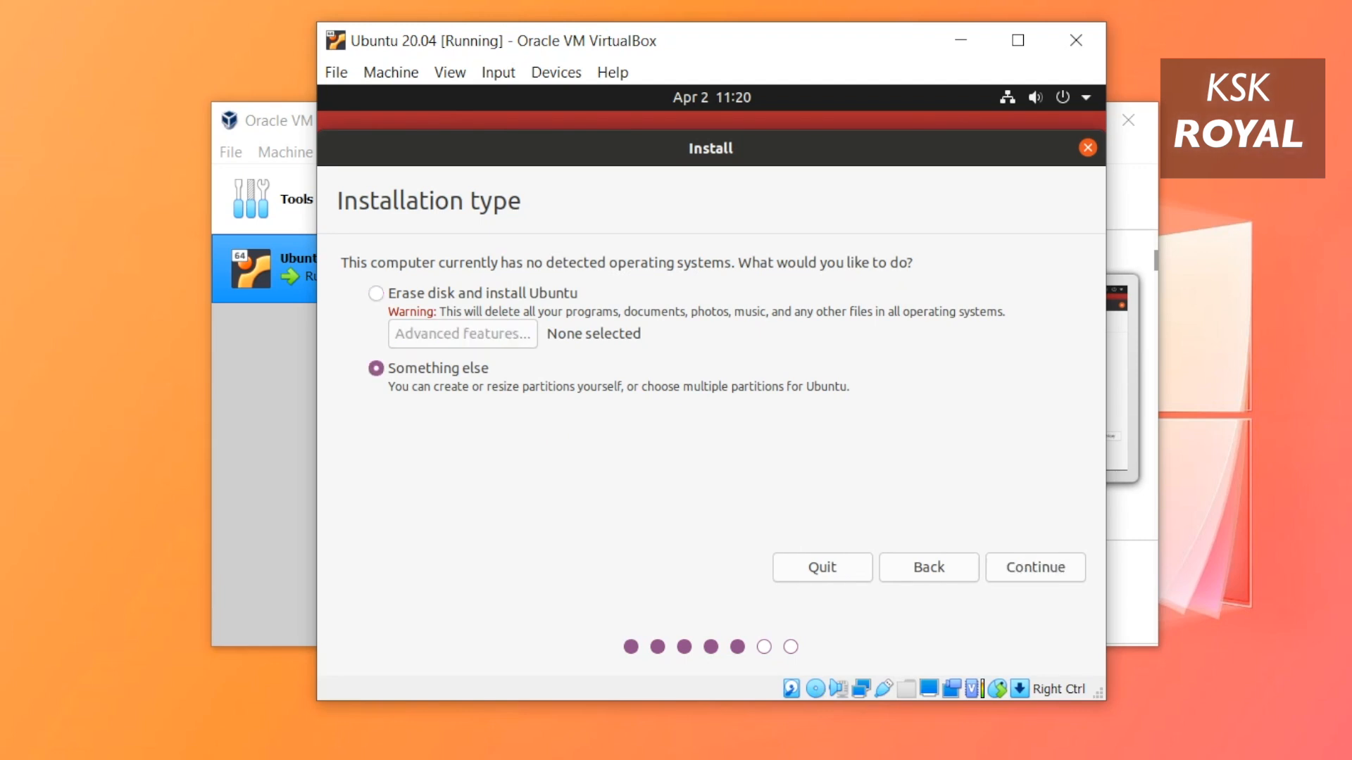
{"action": "left_click", "coordinate": [376, 293]}
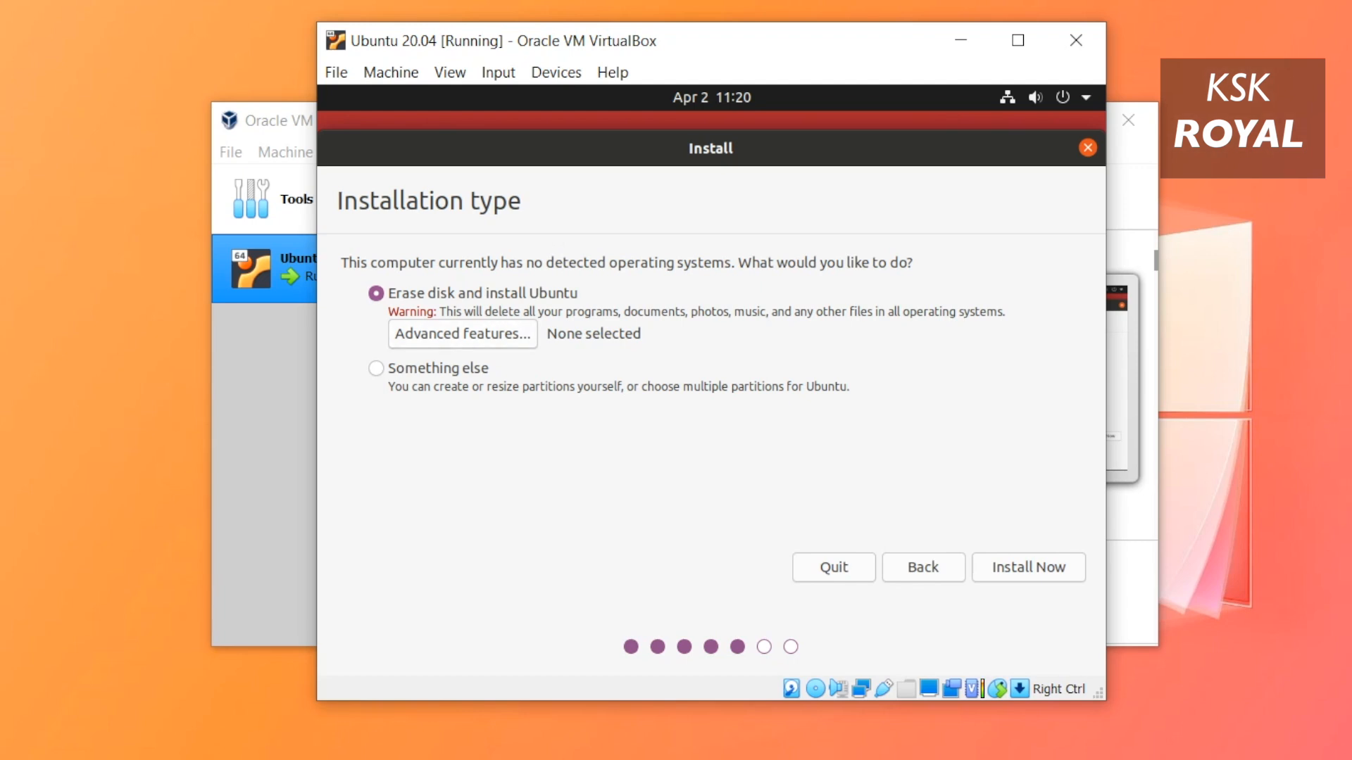
- Install Now and approve writing the new partitions to disk
{"action": "left_click", "coordinate": [1027, 567]}
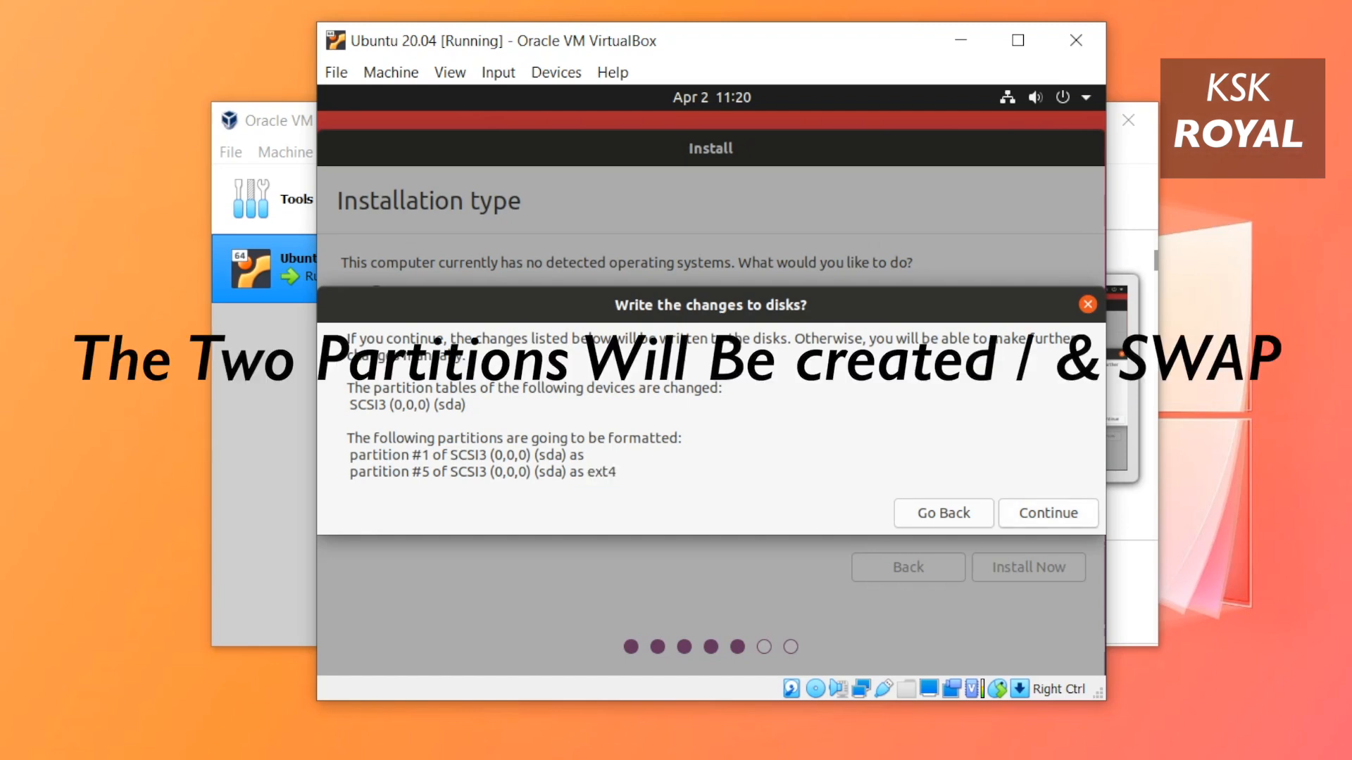
{"action": "left_click", "coordinate": [942, 513]}
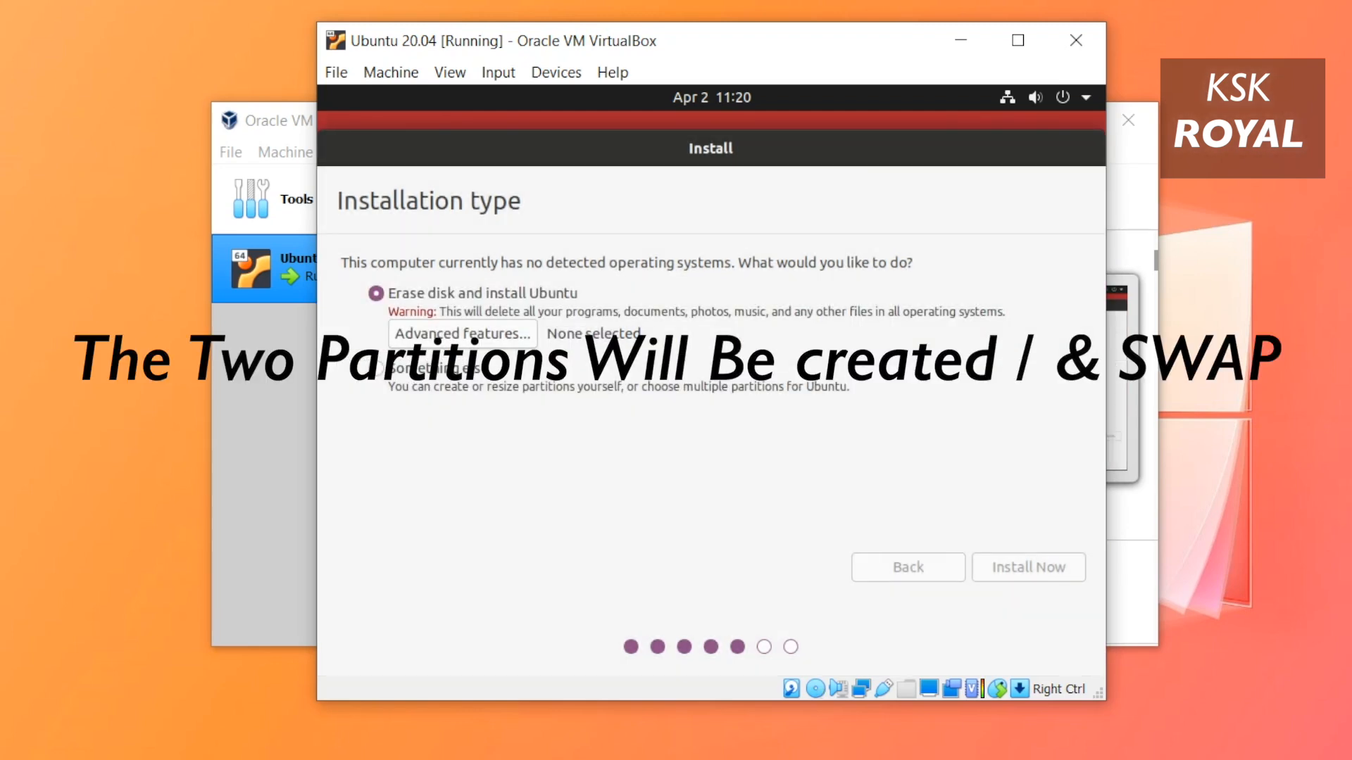
{"action": "left_click", "coordinate": [1028, 566]}
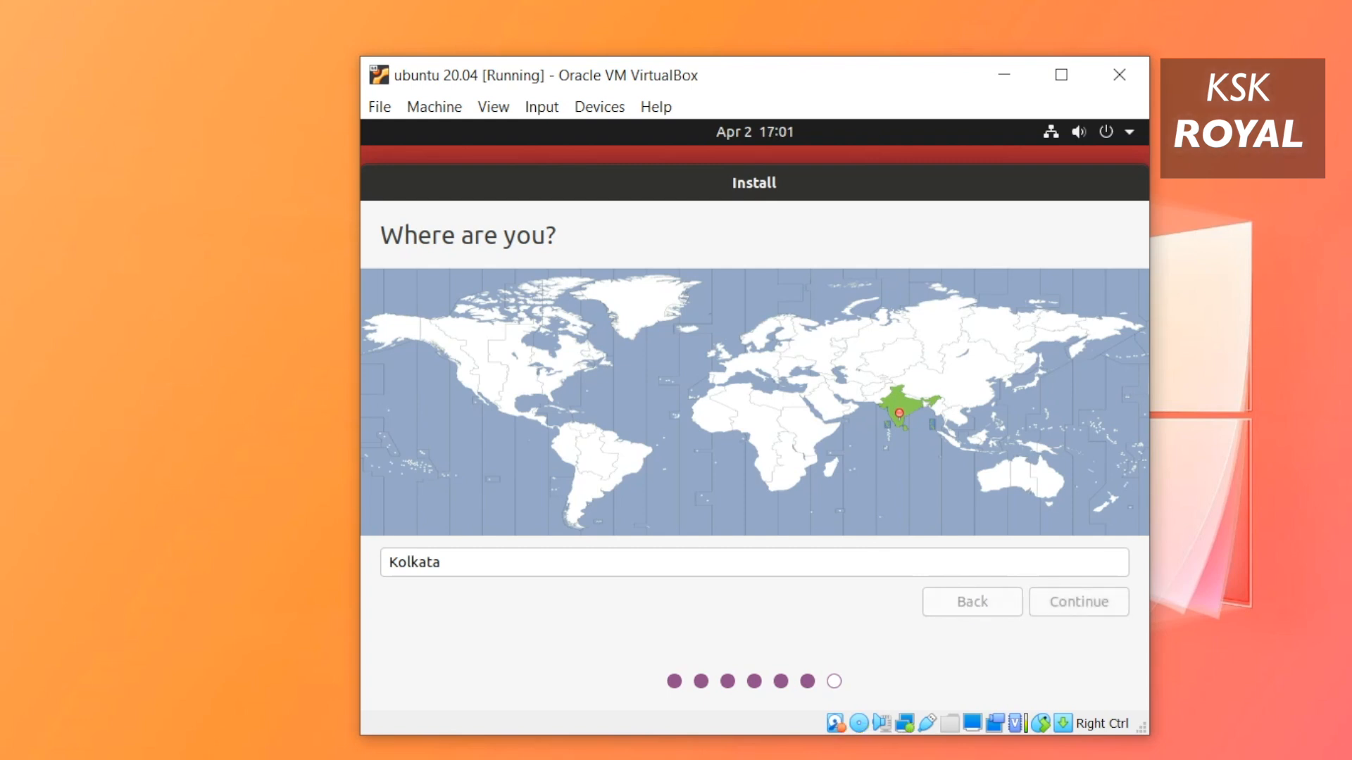
- Accept Kolkata as the location and the user account details to run the install
{"action": "left_click", "coordinate": [1077, 601]}
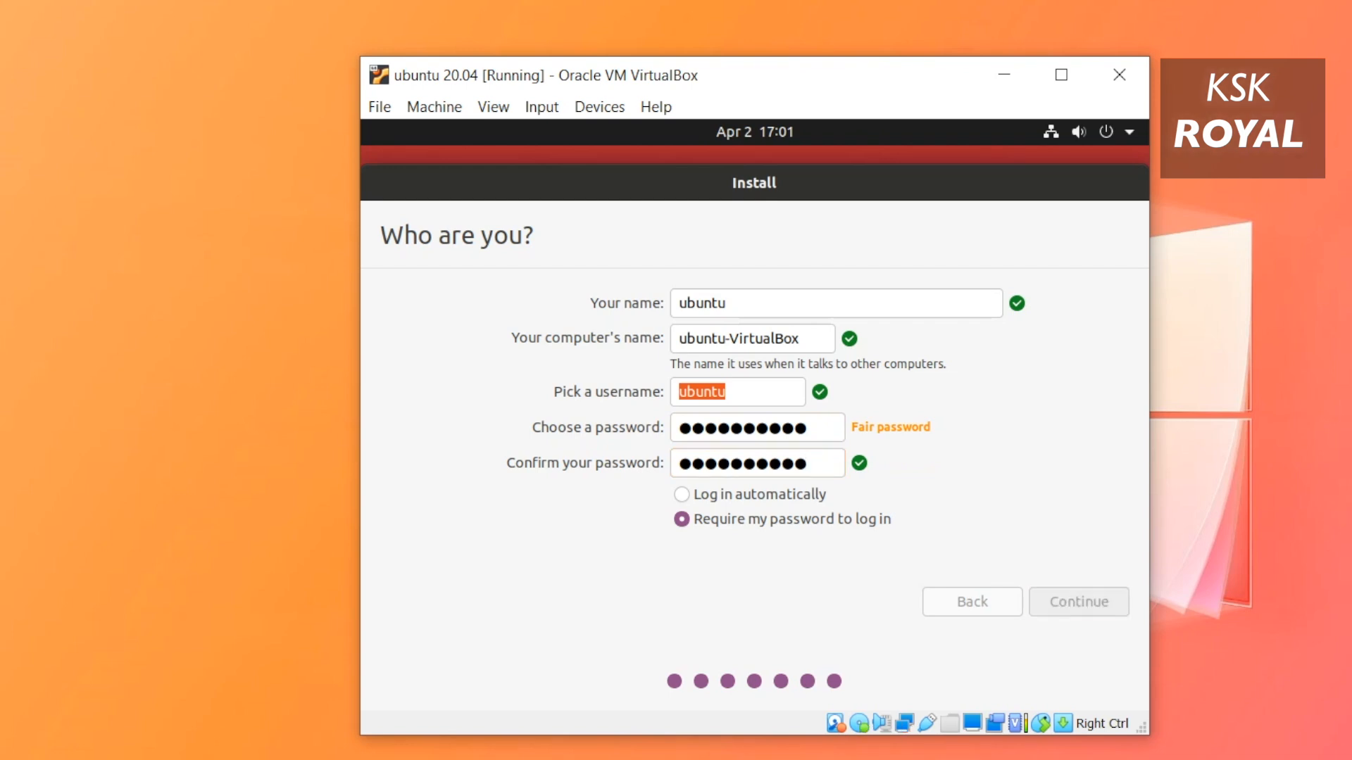
{"action": "left_click", "coordinate": [1077, 601]}
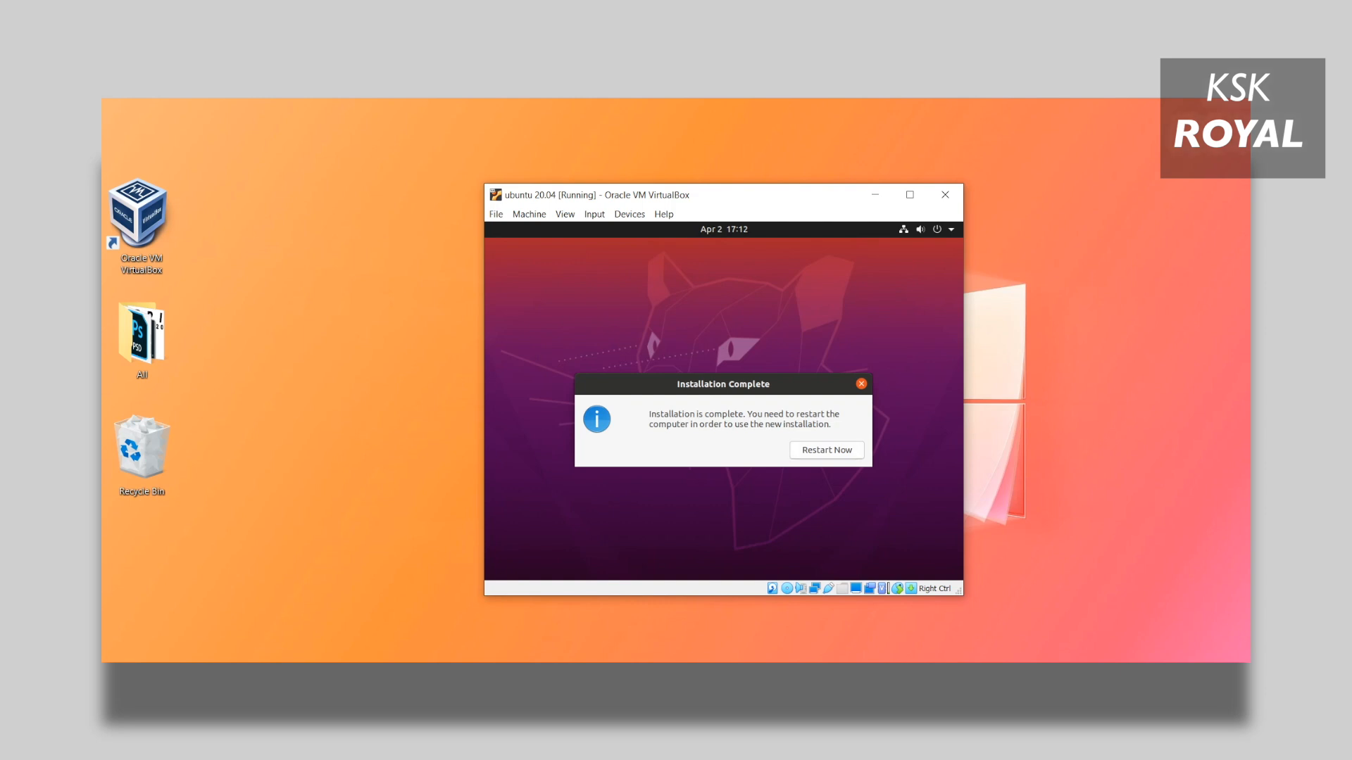
- Restart into the installed system and force-unmount focal-desktop-amd64.iso from the optical drive
{"action": "left_click", "coordinate": [826, 449]}
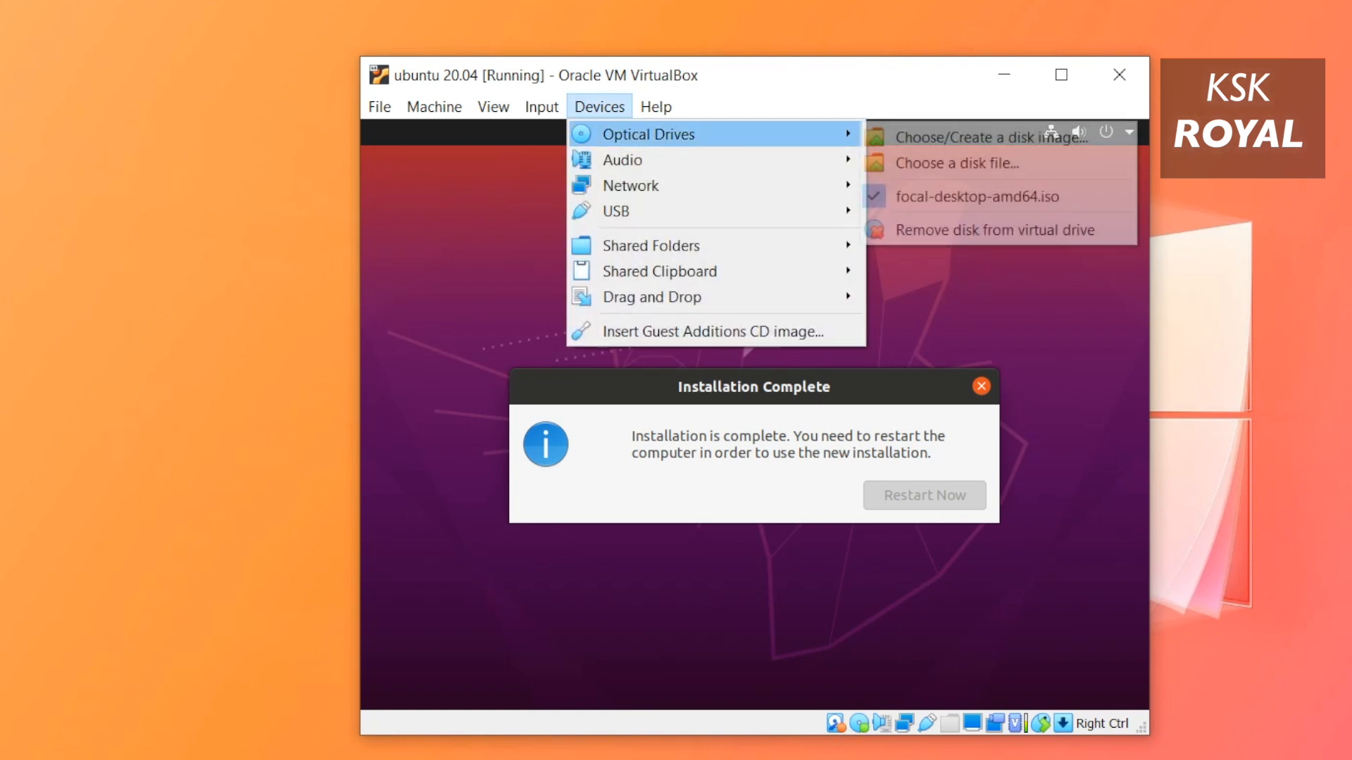
{"action": "left_click", "coordinate": [922, 495]}
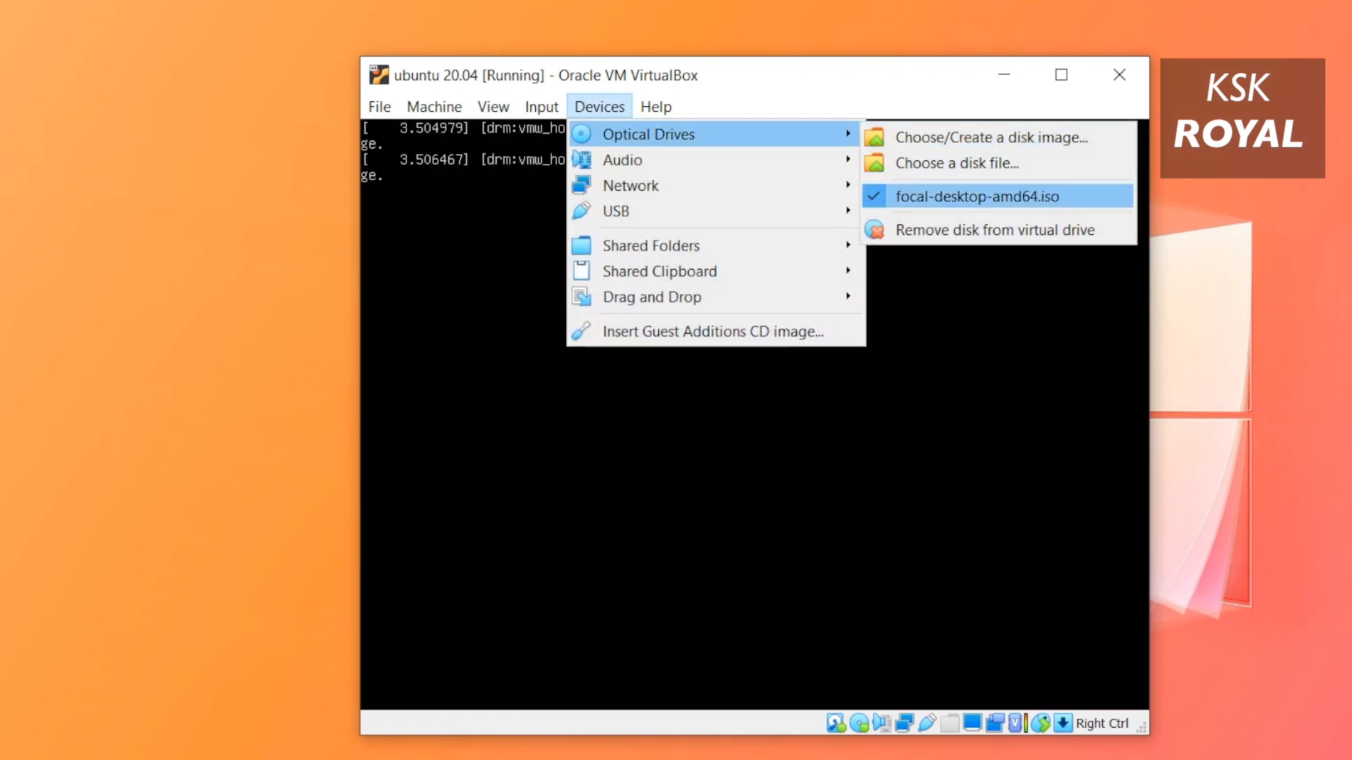
{"action": "left_click", "coordinate": [994, 230]}
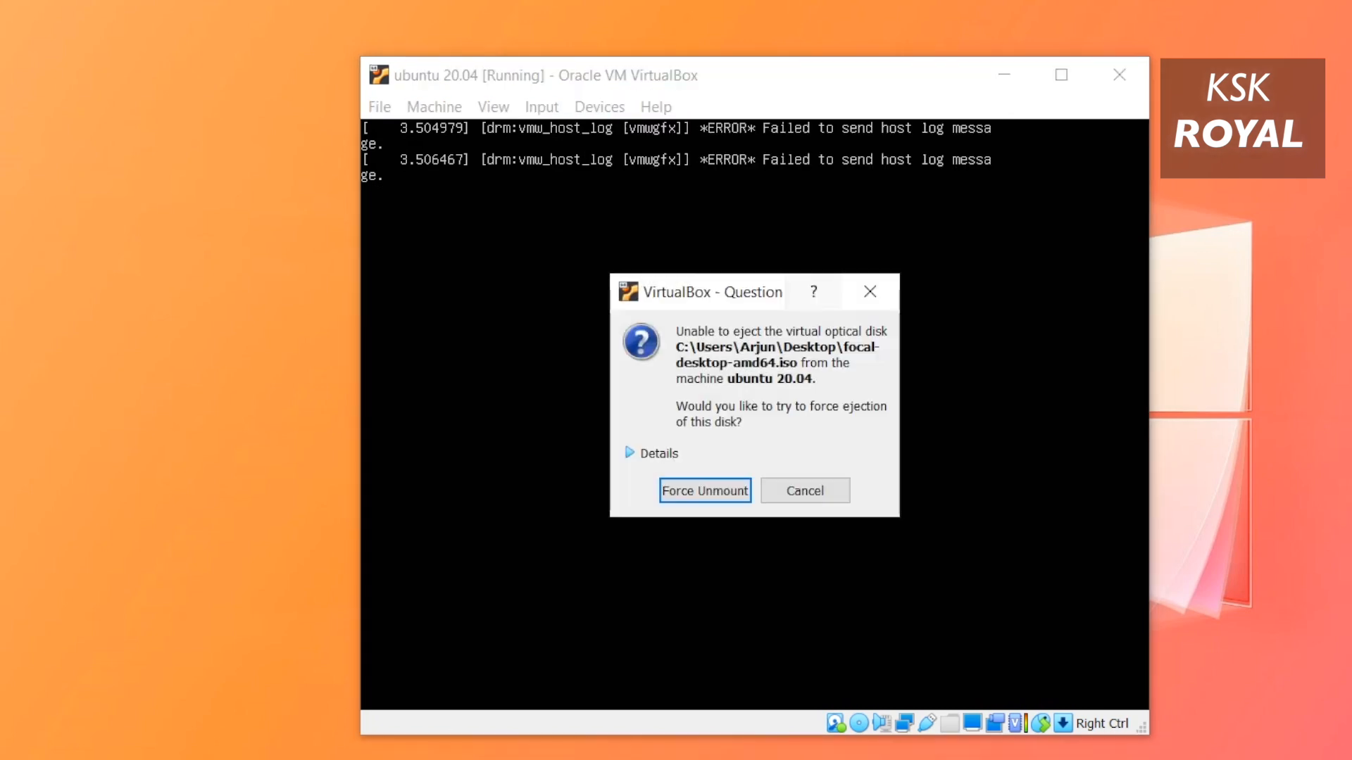
{"action": "left_click", "coordinate": [651, 454]}
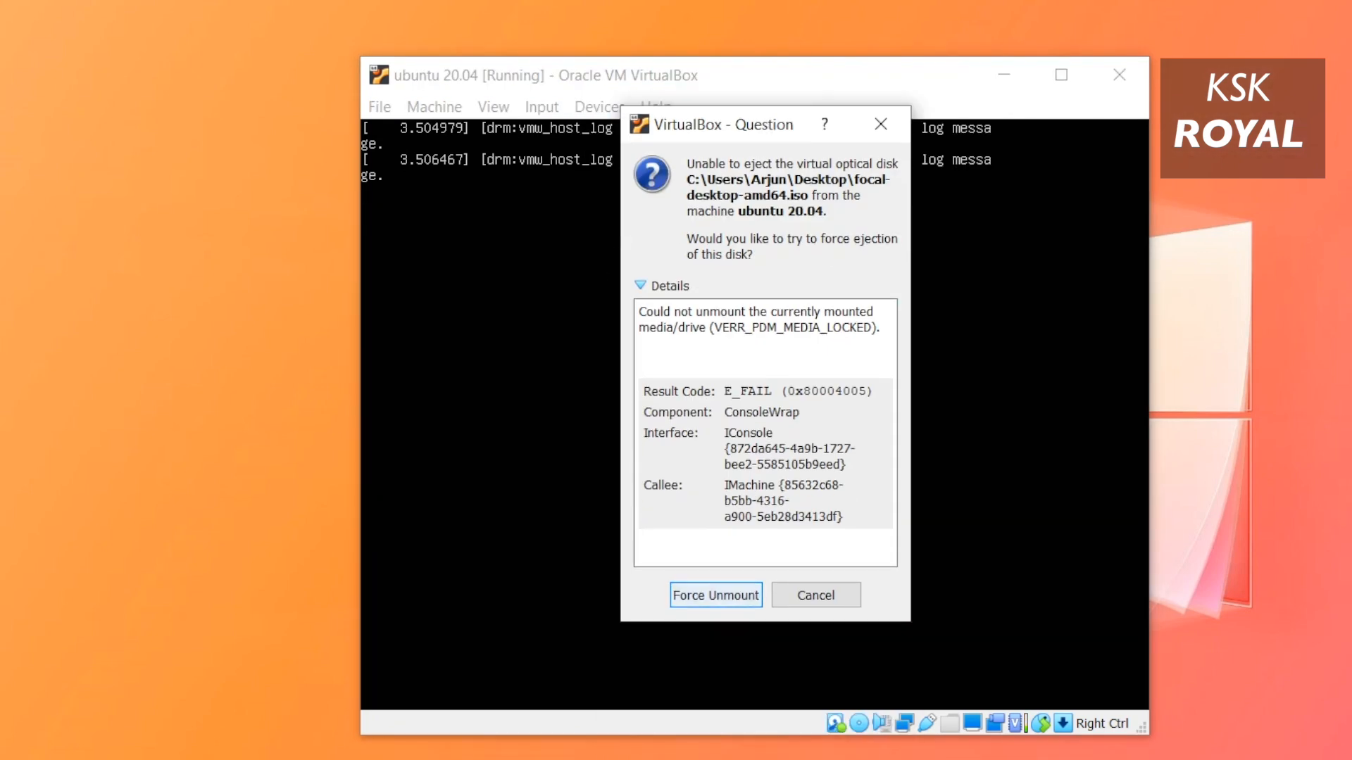
{"action": "left_click", "coordinate": [814, 595]}
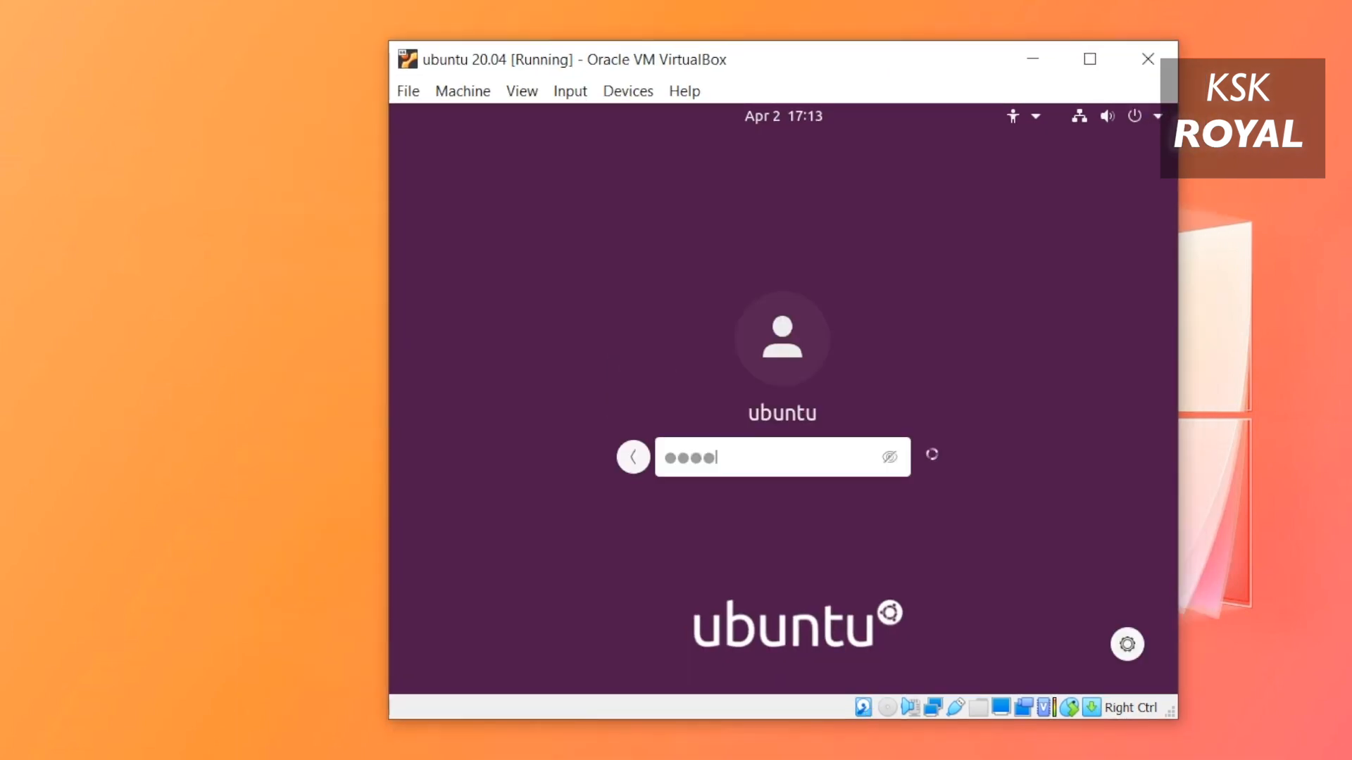
- Log in, skip the welcome wizard, and run sudo apt-get update and upgrade in Terminal
{"action": "key", "text": "Return"}
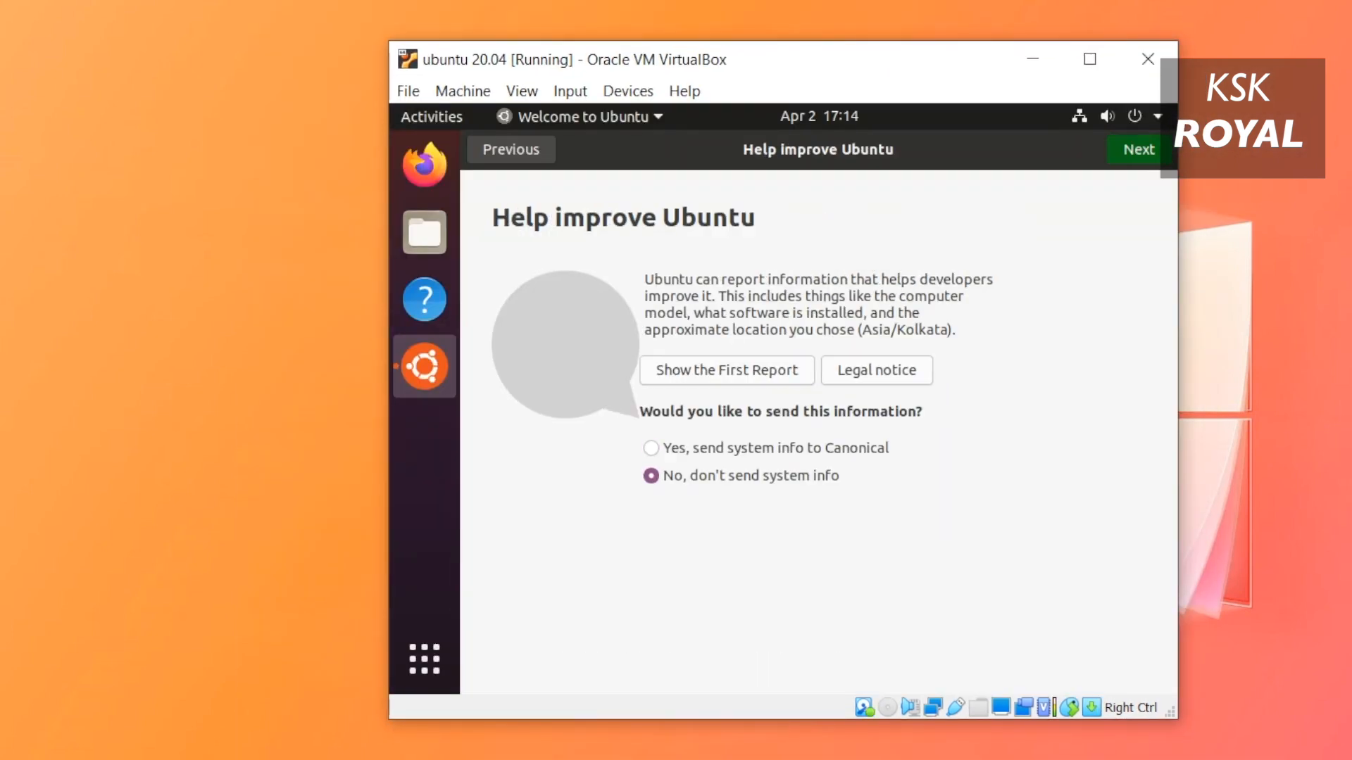
{"action": "left_click", "coordinate": [1137, 149]}
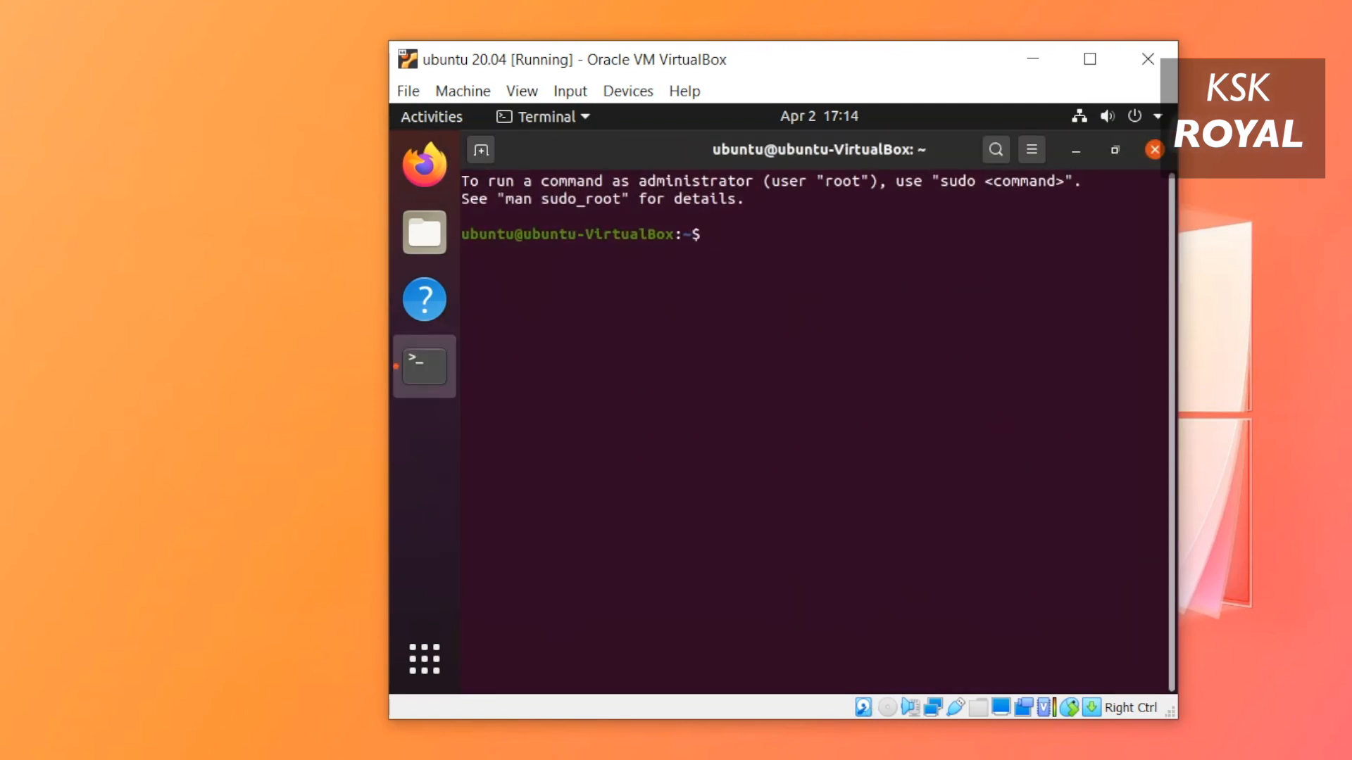
{"action": "type", "text": "sudo apt-get update"}
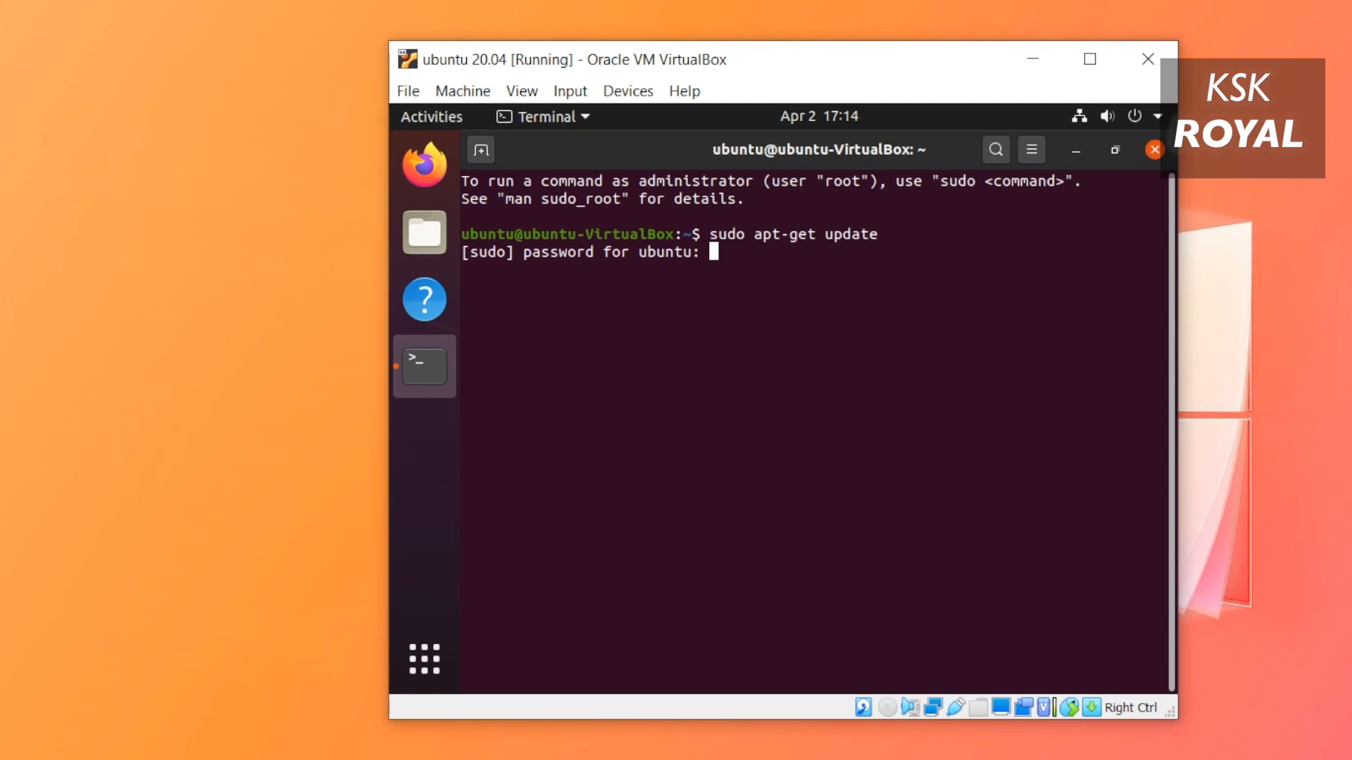
{"action": "key", "text": "Return"}
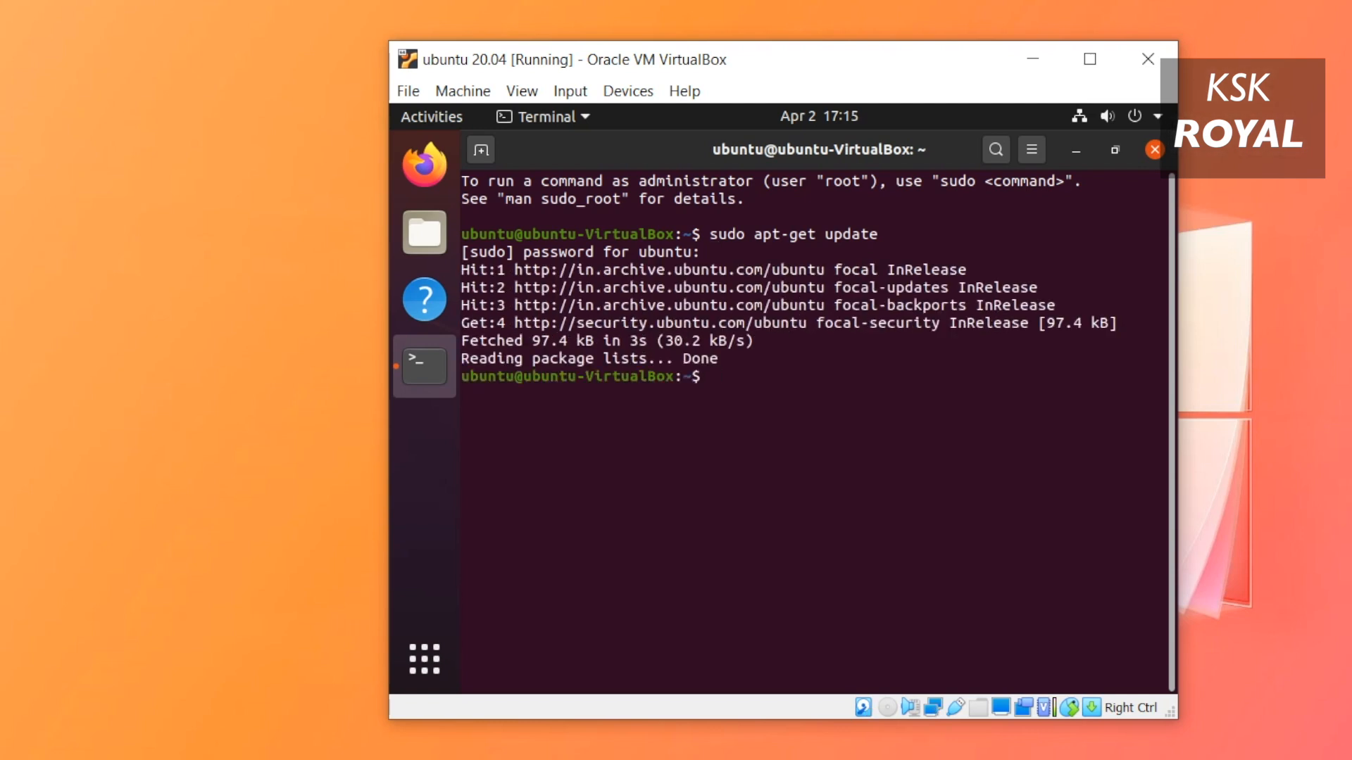
{"action": "type", "text": "sudo apt-get upgra"}
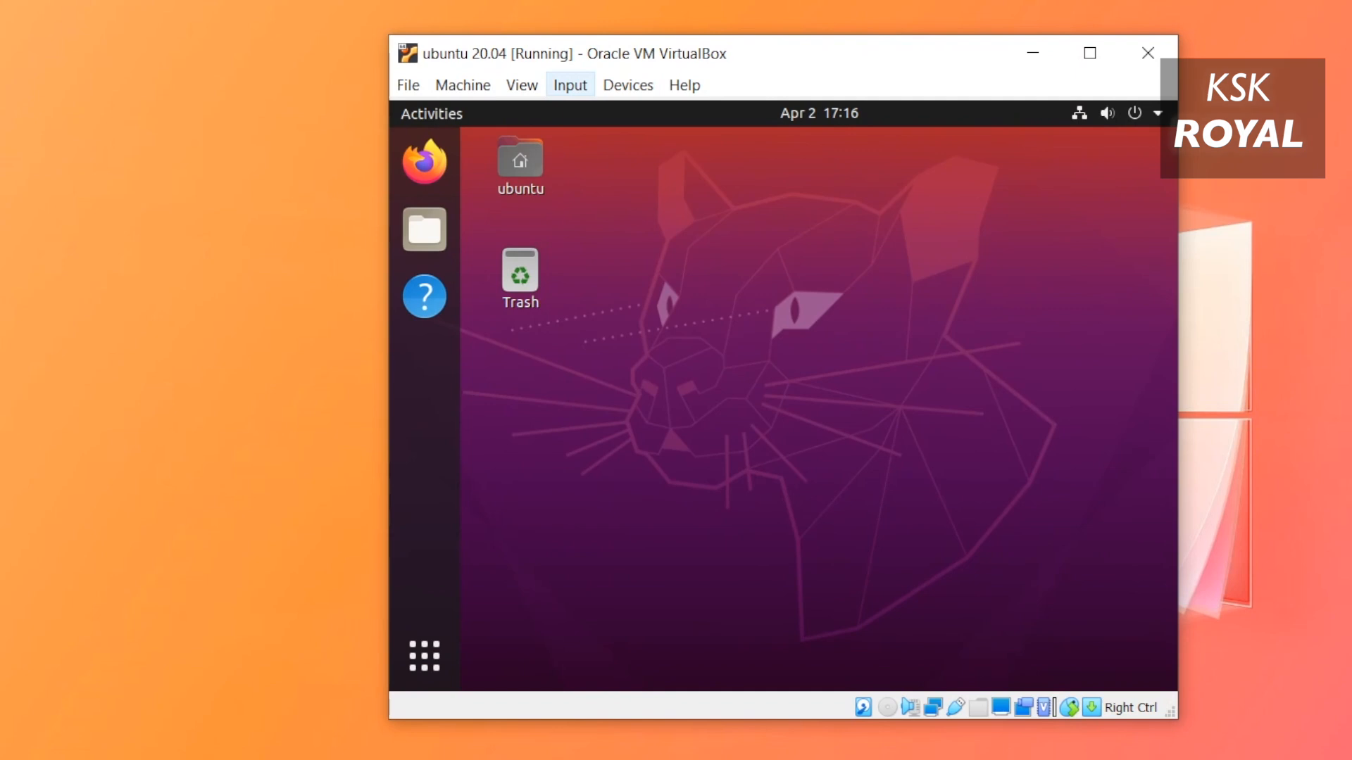
- Insert the Guest Additions CD image, run it with password authentication, and close the installer
{"action": "left_click", "coordinate": [568, 84]}
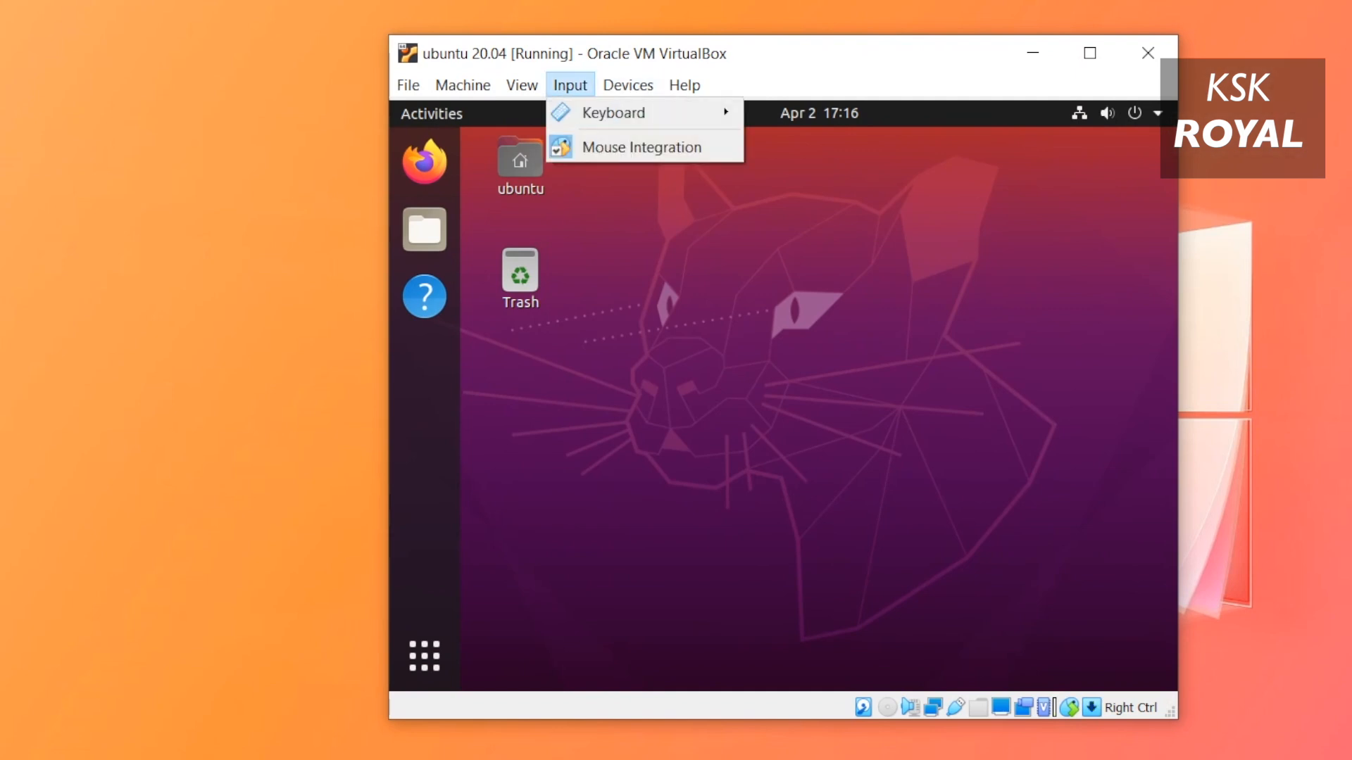
{"action": "left_click", "coordinate": [628, 85]}
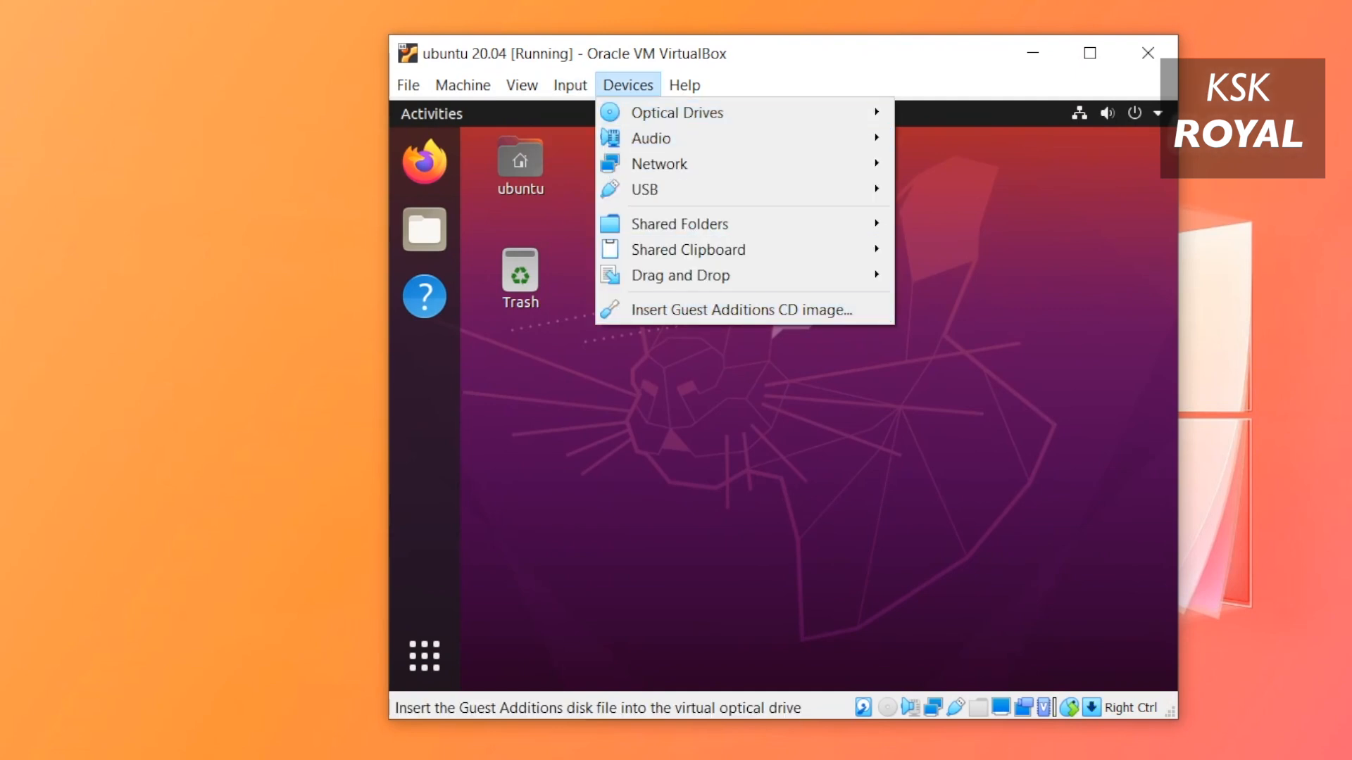
{"action": "mouse_move", "coordinate": [740, 309]}
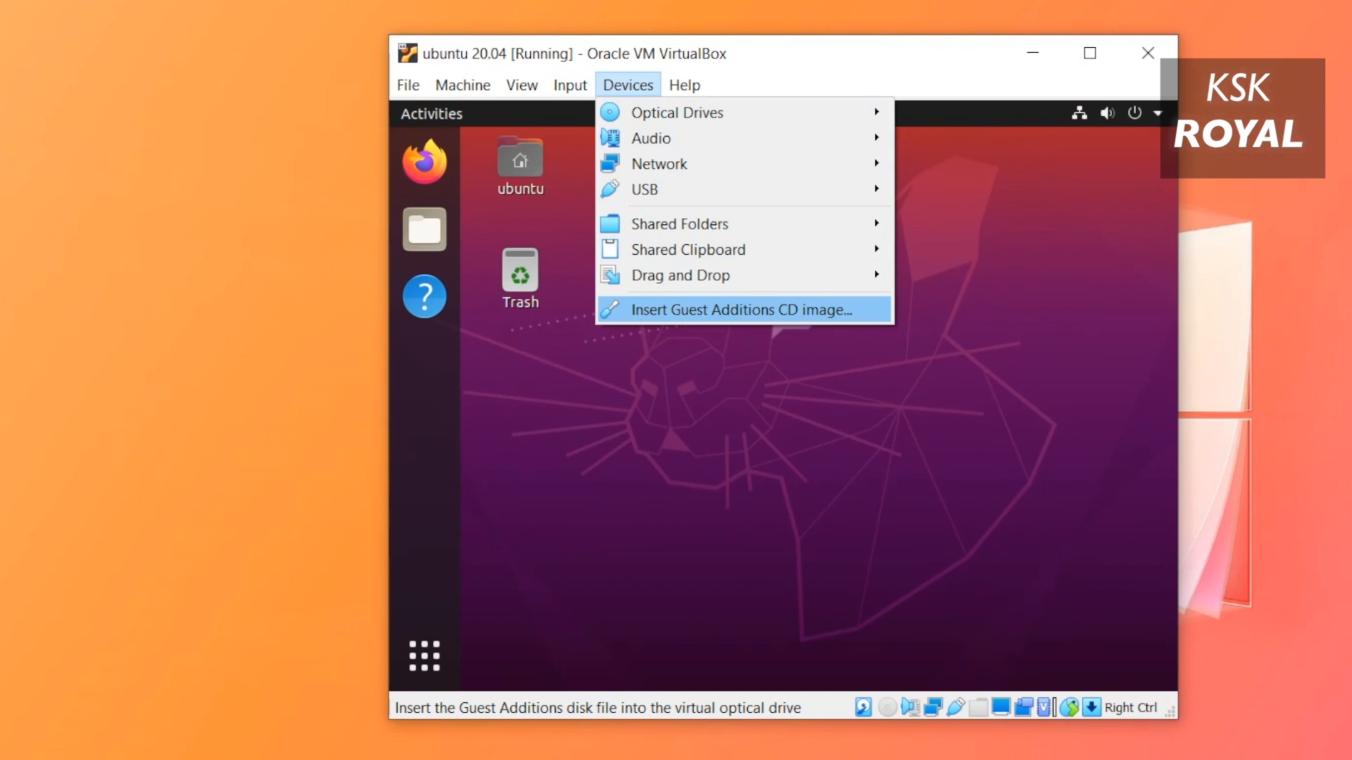
{"action": "left_click", "coordinate": [739, 310]}
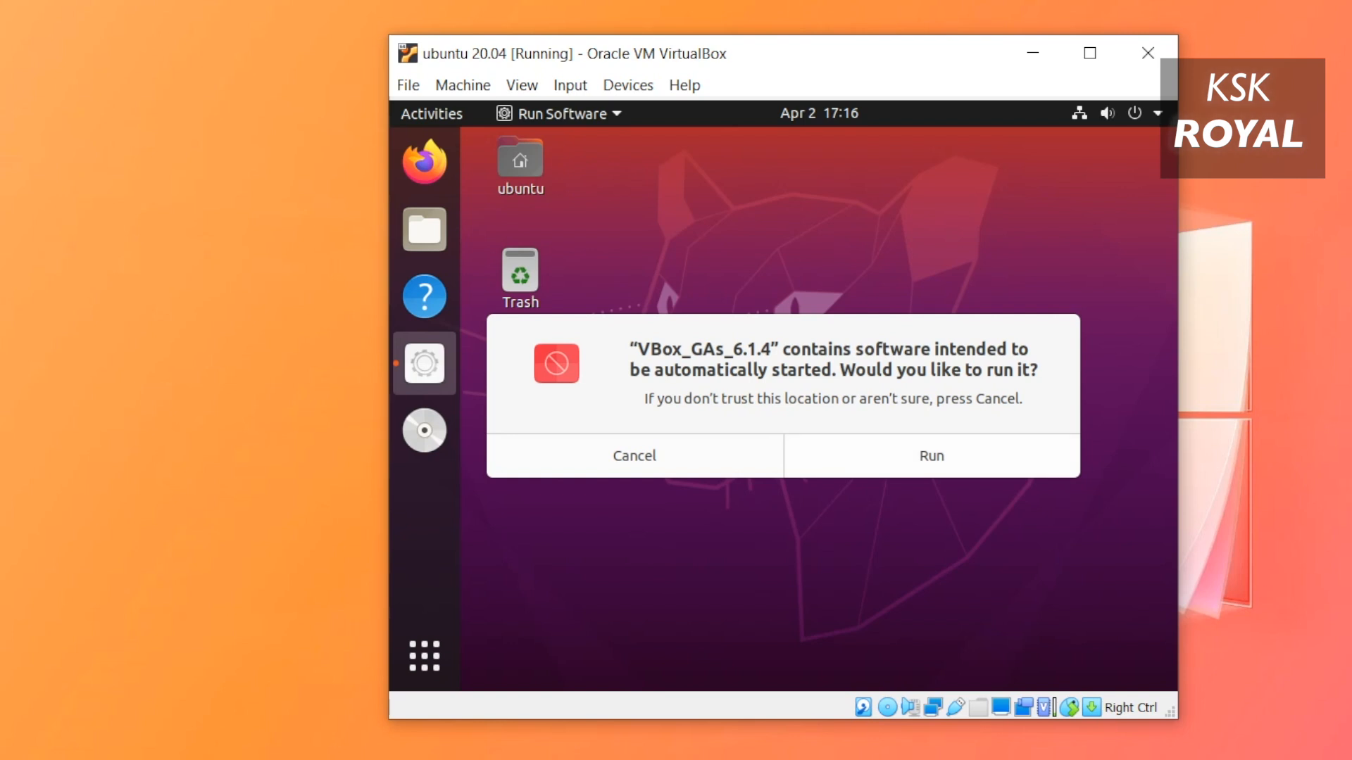
{"action": "left_click", "coordinate": [634, 455]}
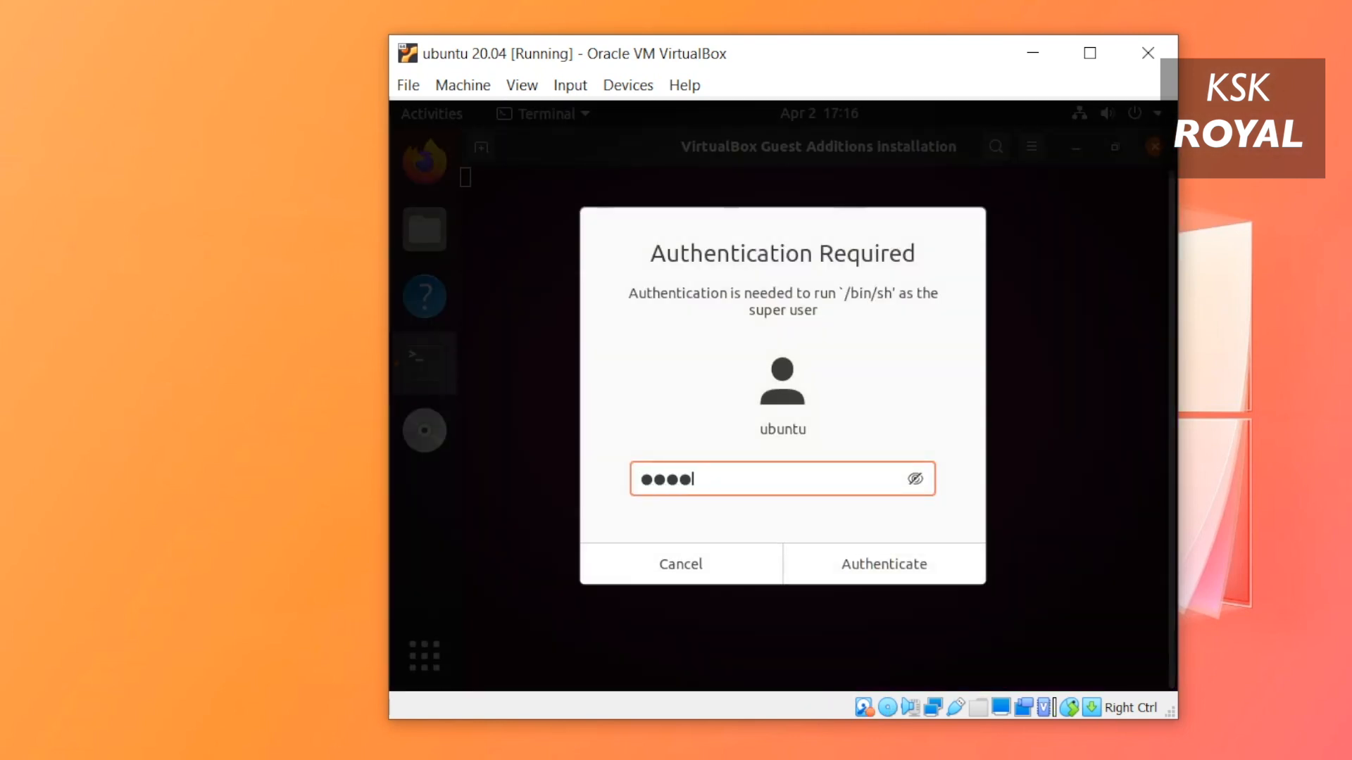
{"action": "left_click", "coordinate": [881, 564]}
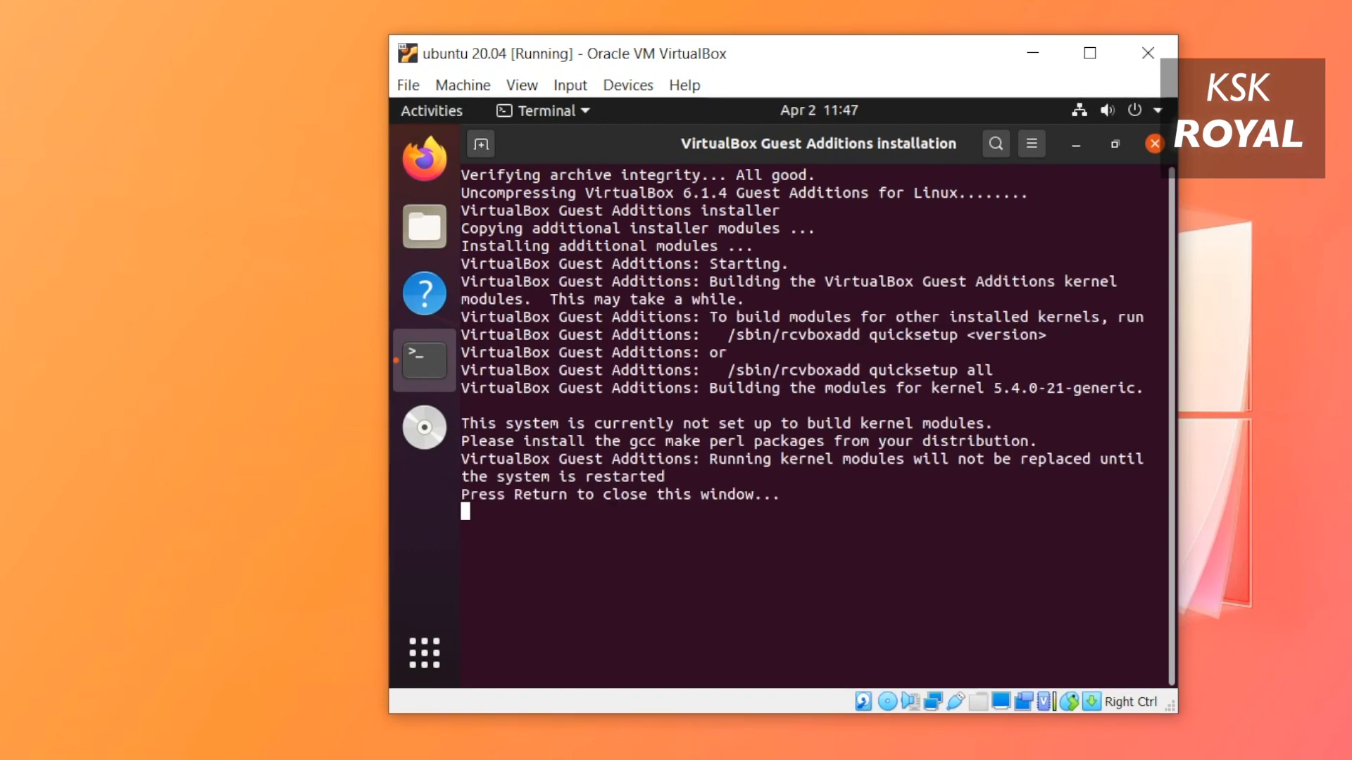
{"action": "key", "text": "Return"}
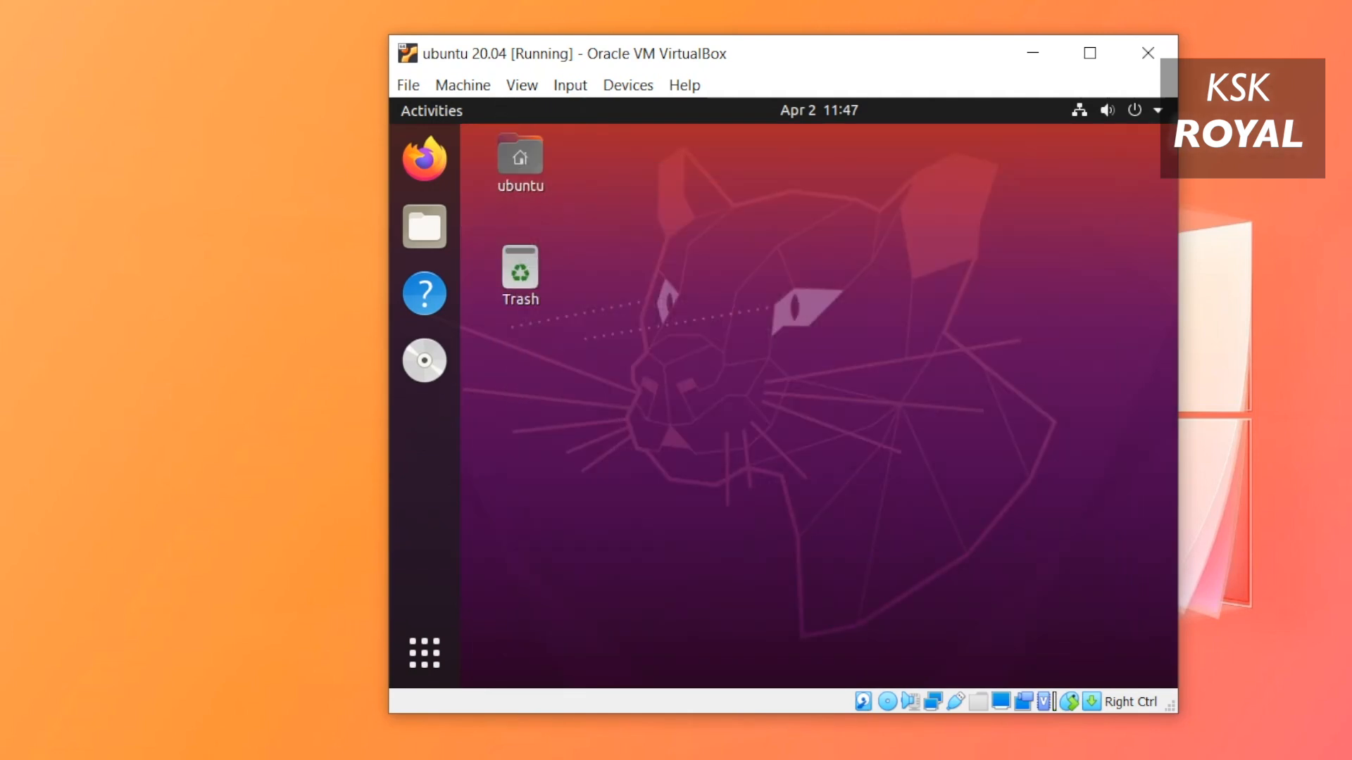
- Switch to full-screen view, install gnome-tweaks from Terminal, and launch Tweaks
{"action": "left_click", "coordinate": [521, 85]}
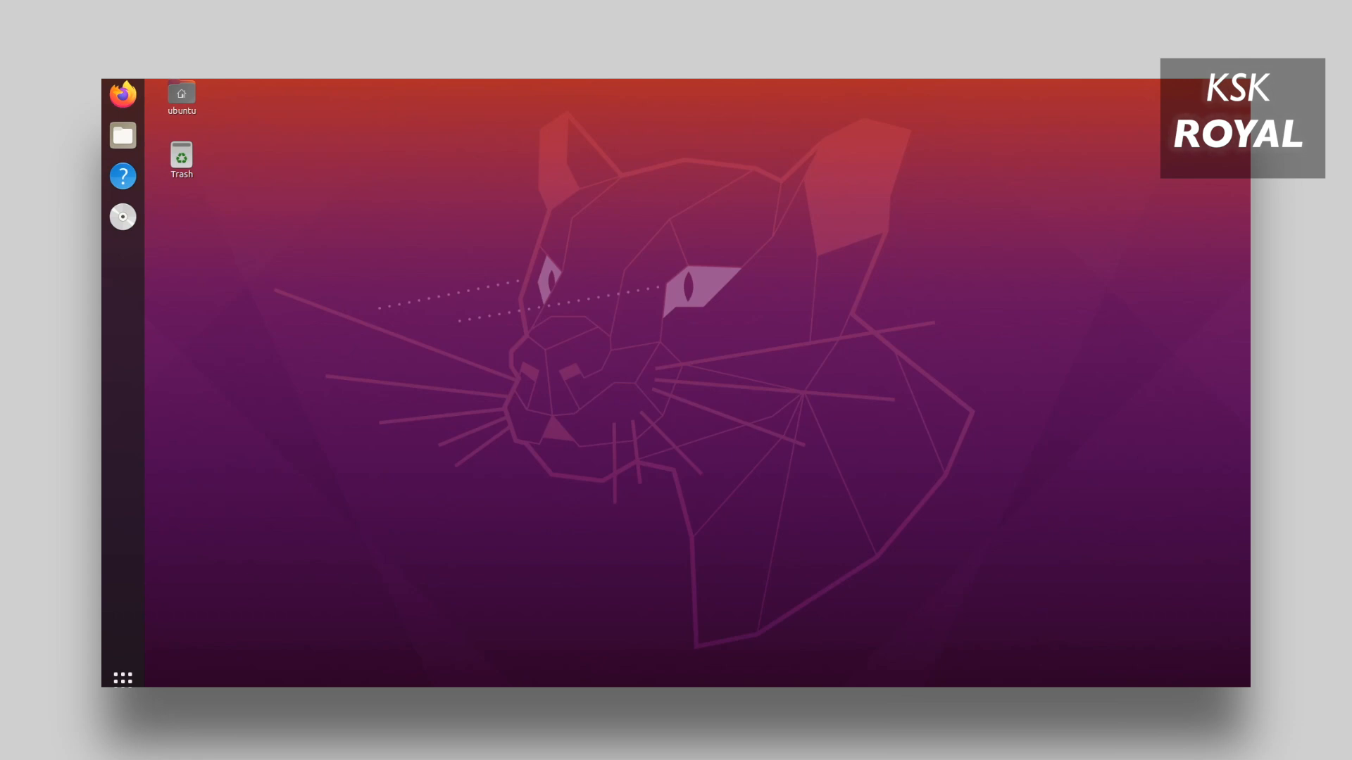
{"action": "type", "text": "ter"}
{"action": "type", "text": "sudo apt-get"}
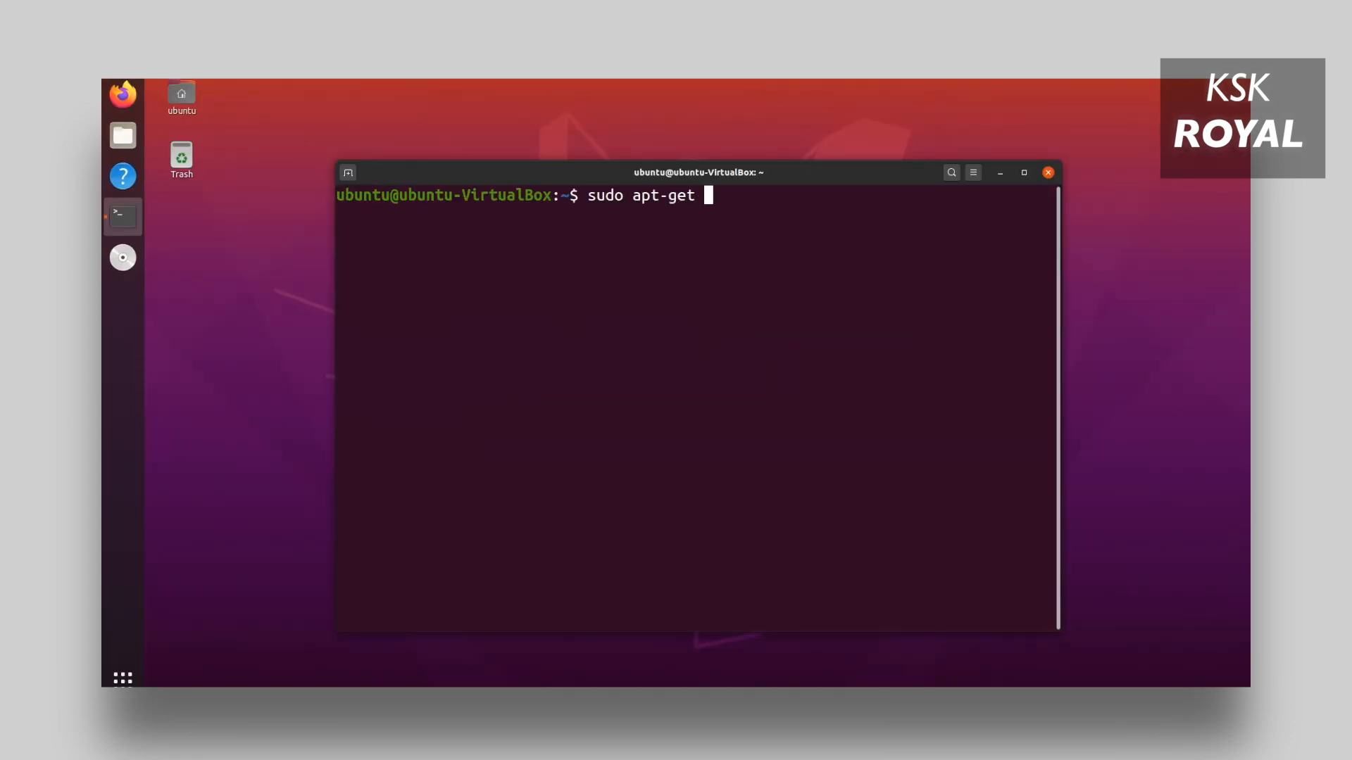
{"action": "type", "text": "install gnome"}
{"action": "type", "text": "y"}
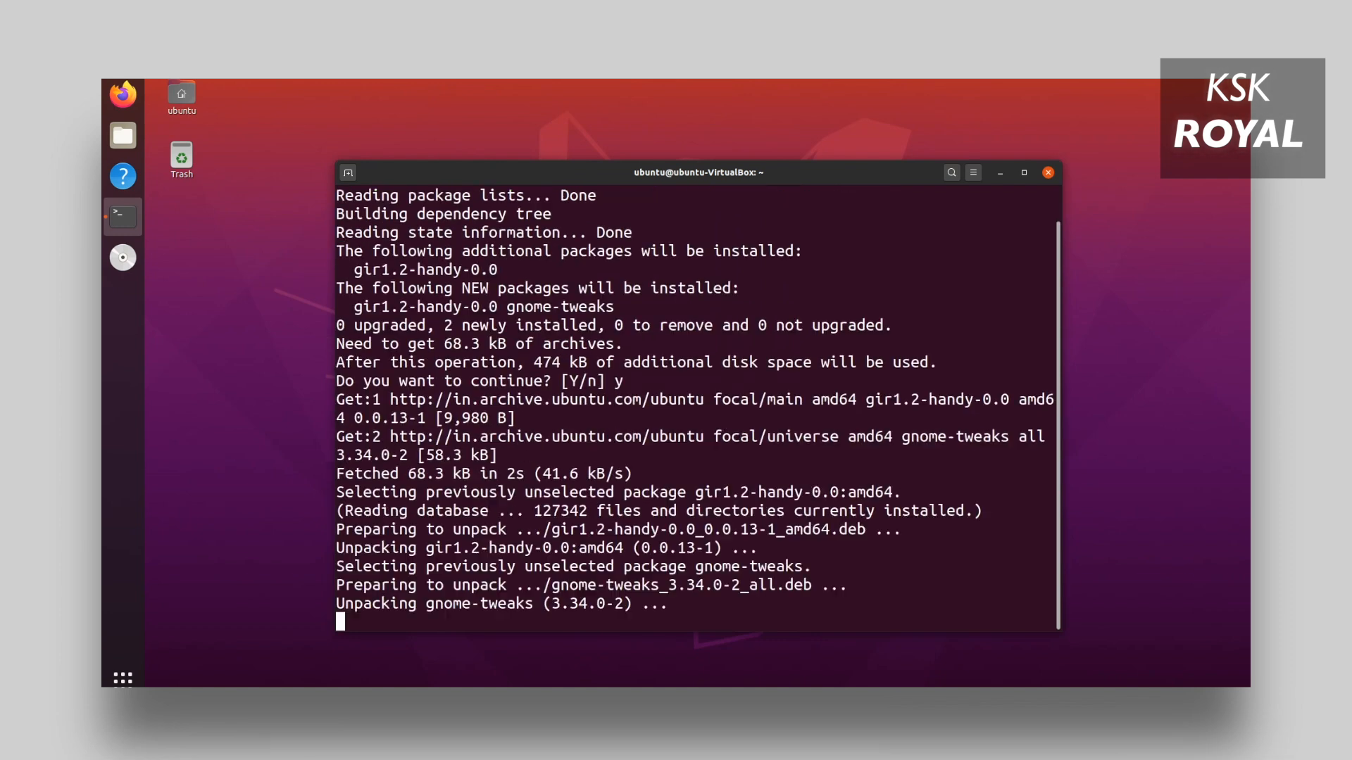
{"action": "type", "text": "gnome"}
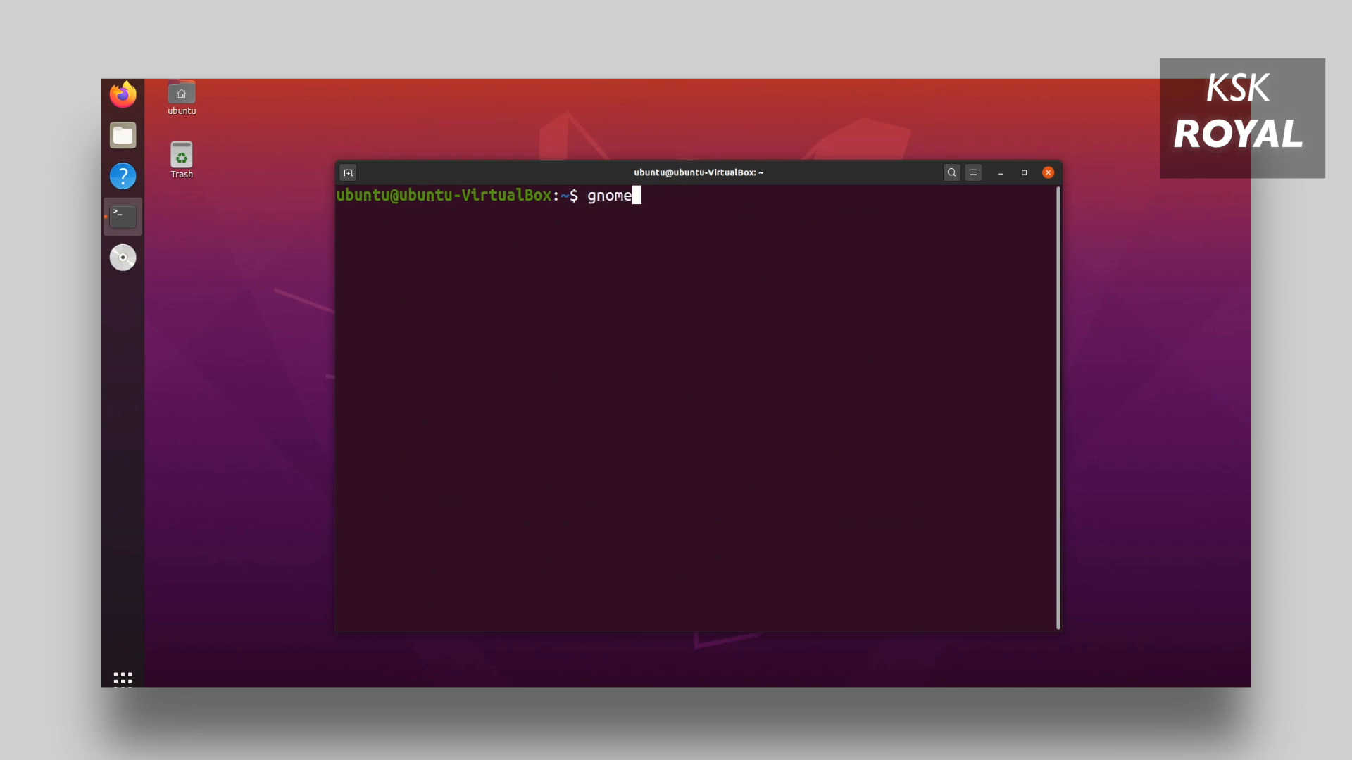
{"action": "type", "text": "-tweaks"}
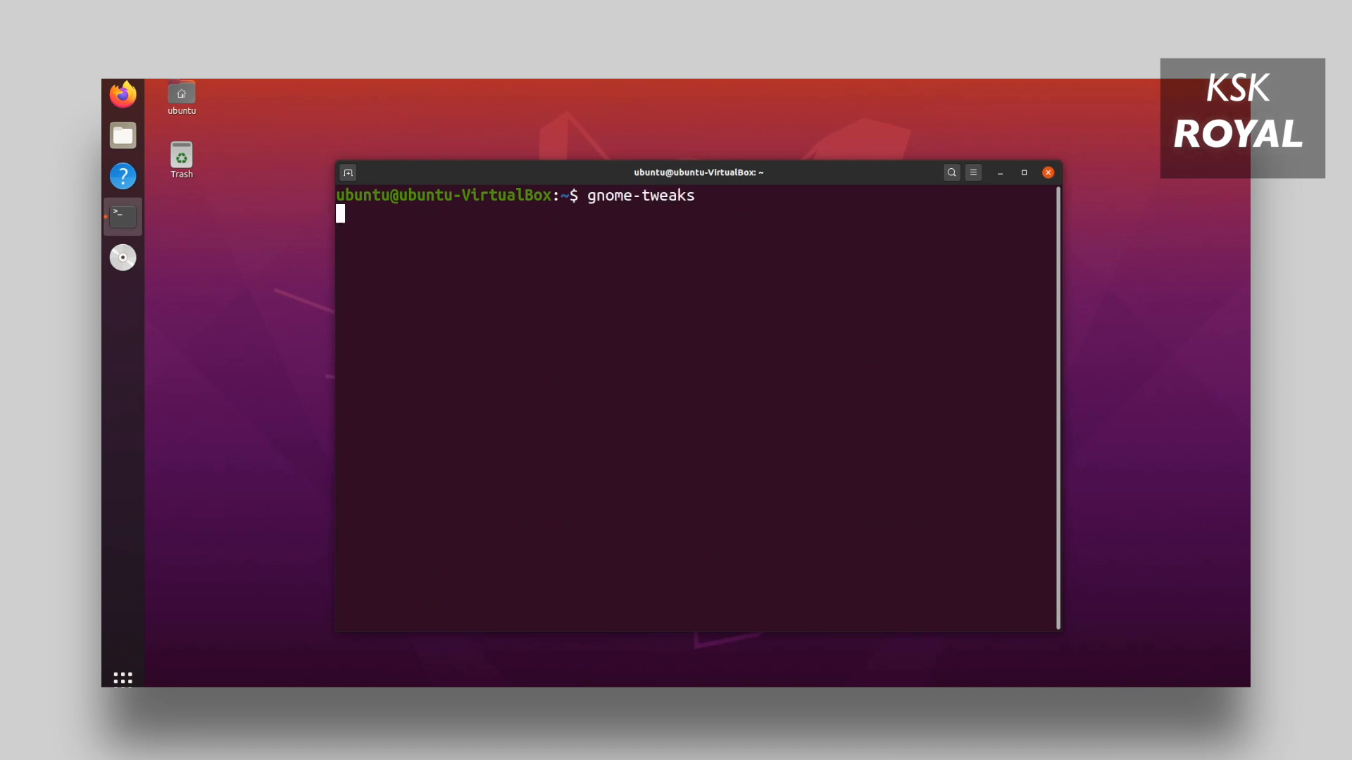
{"action": "key", "text": "Return"}
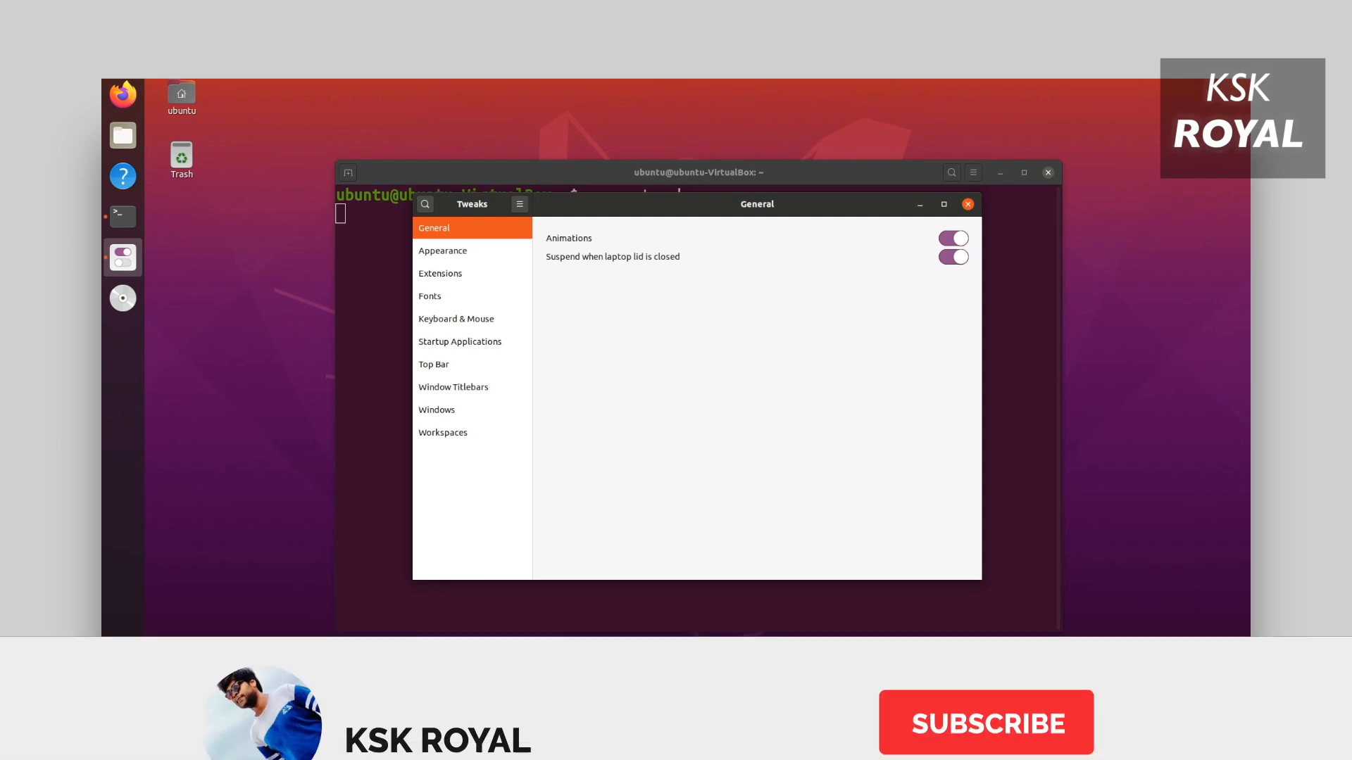
- Switch Animations off in Tweaks, close Tweaks, and open the guest's Power Off prompt
{"action": "left_click", "coordinate": [953, 238]}
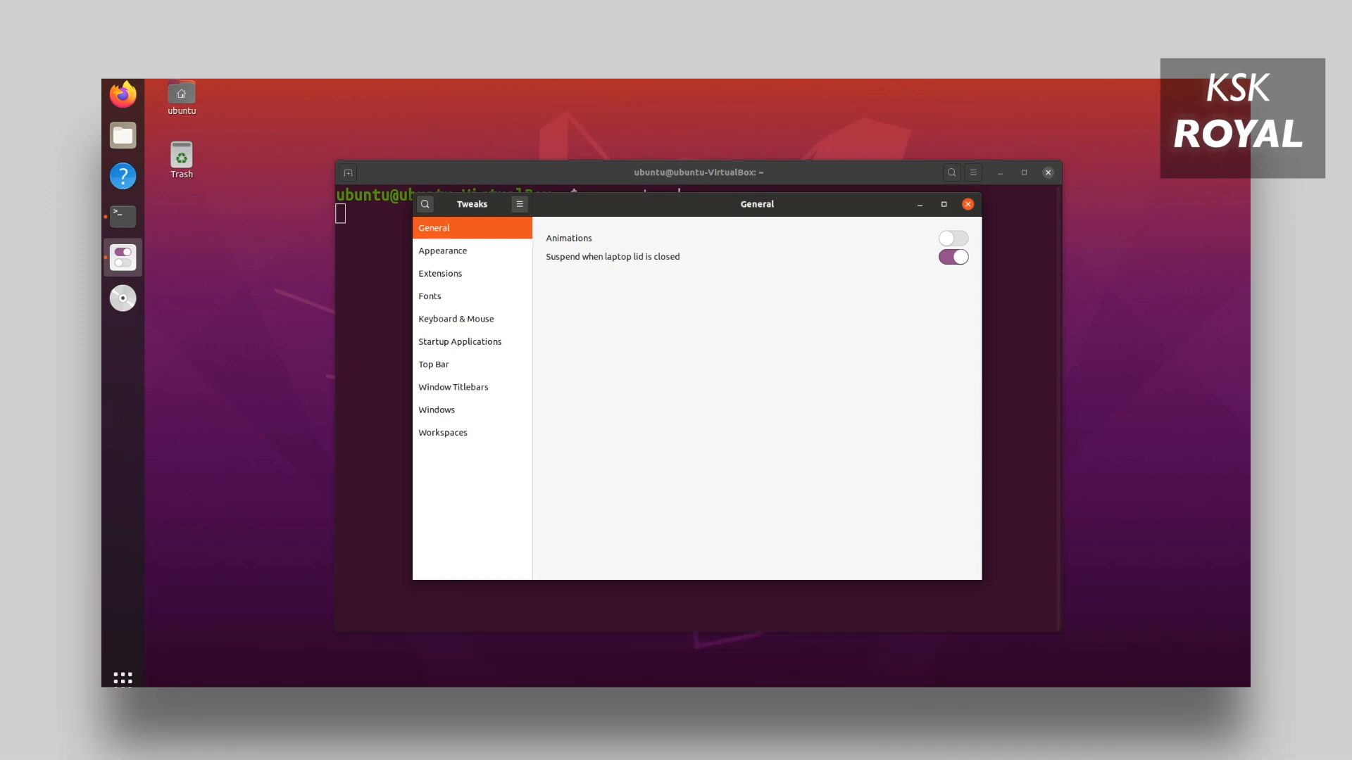
{"action": "left_click", "coordinate": [455, 319]}
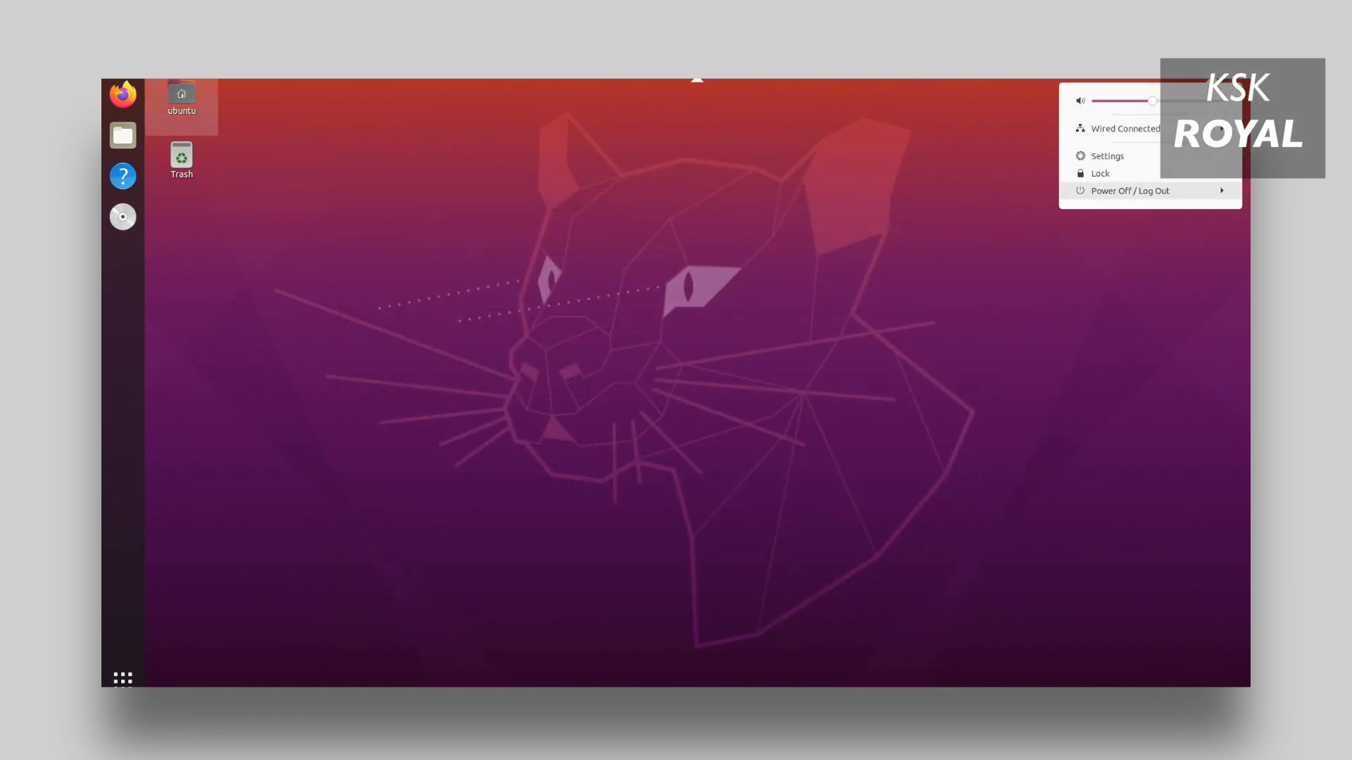
{"action": "left_click", "coordinate": [1129, 191]}
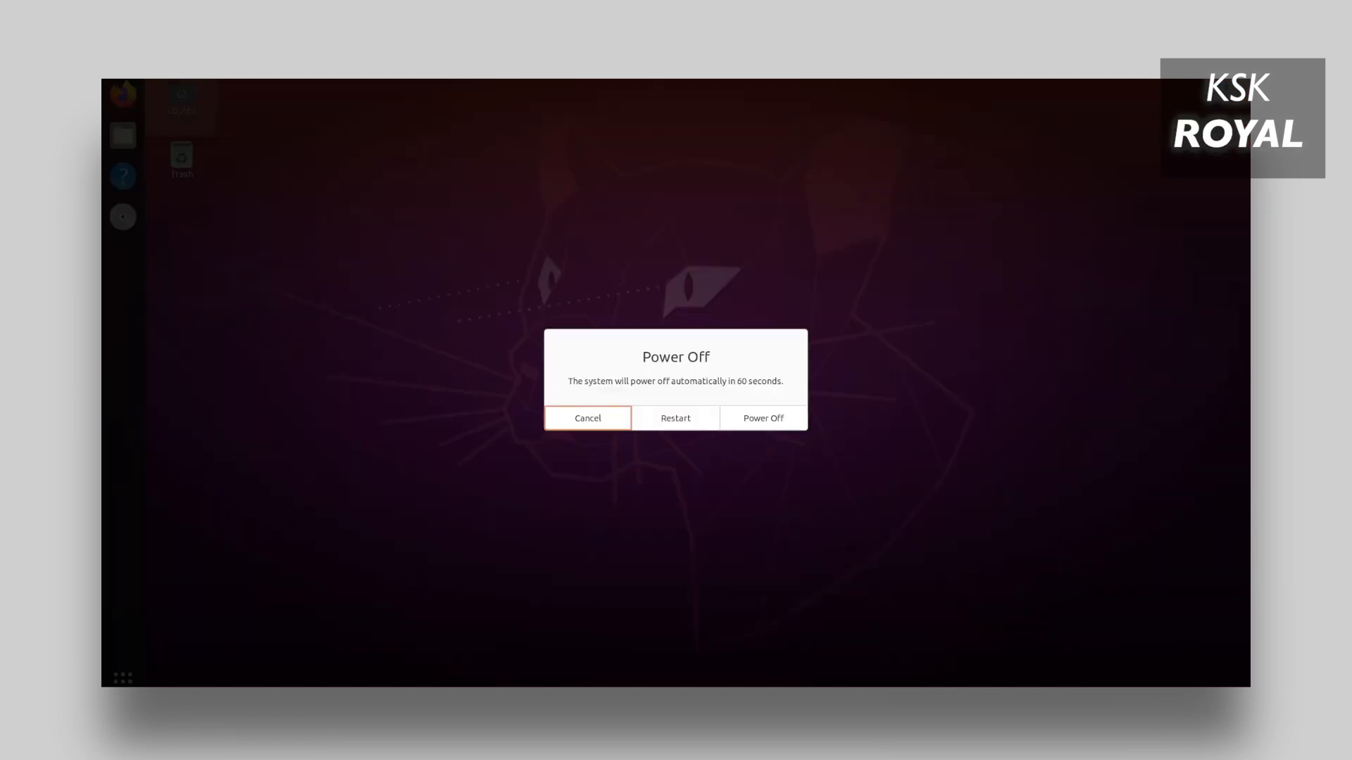